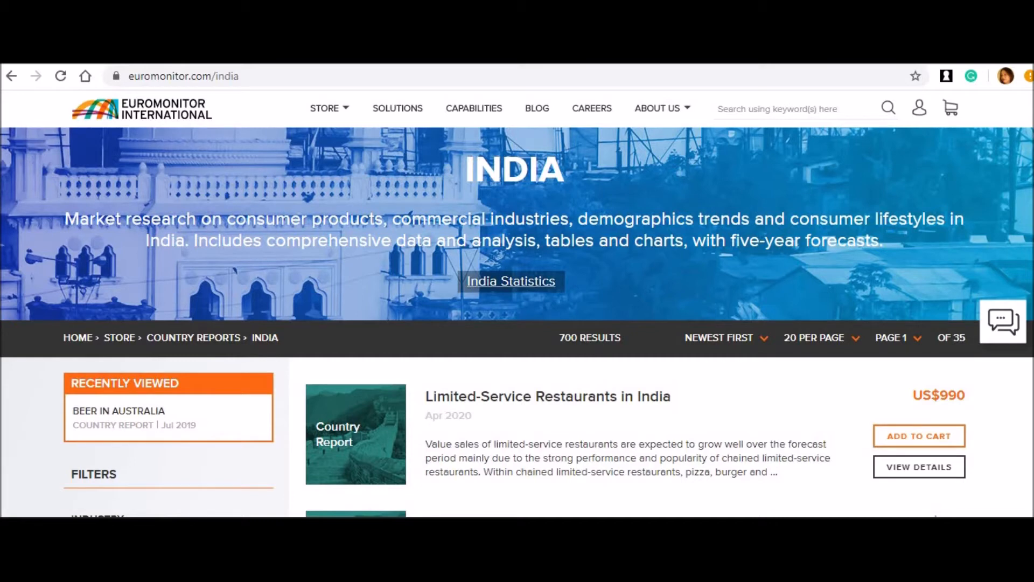
mouse_move(131, 428)
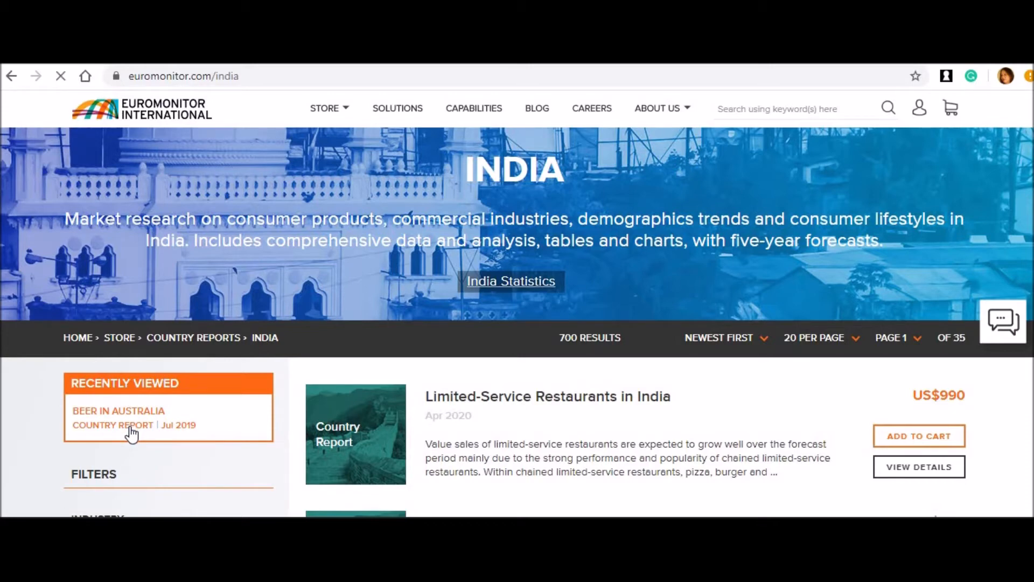
- Open the Beer in Australia country report page from Recently Viewed
left_click(118, 418)
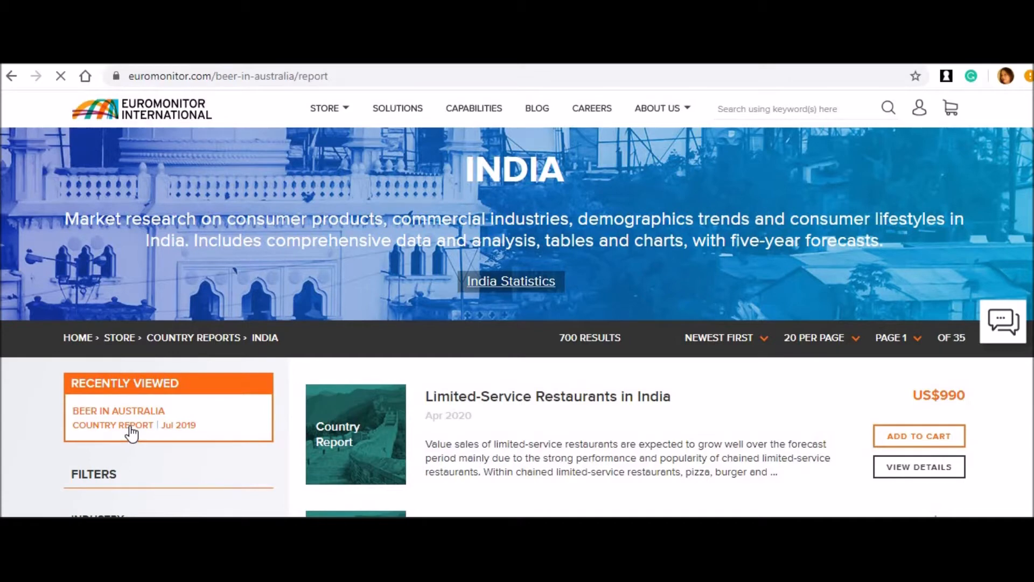
left_click(118, 411)
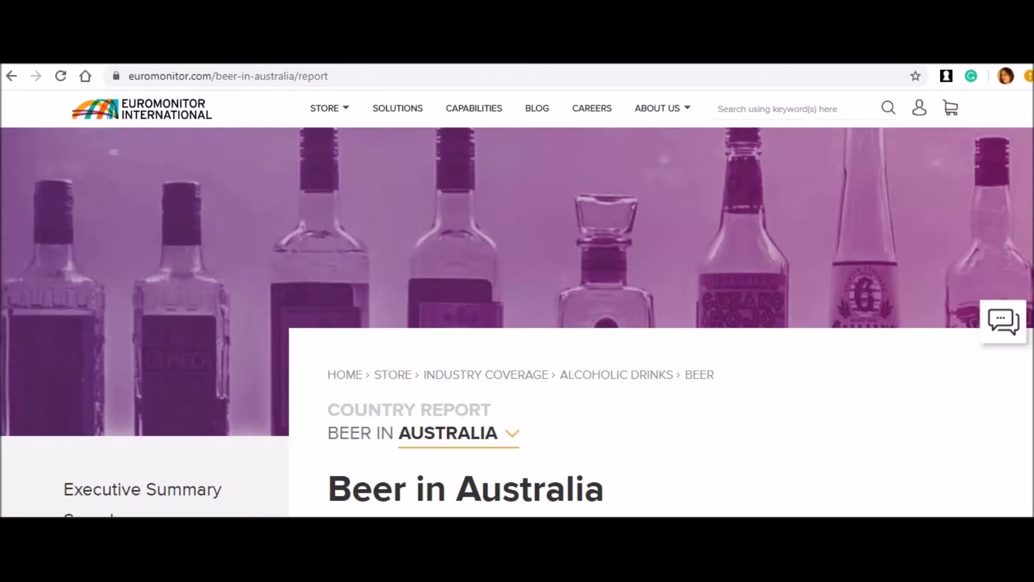
mouse_move(680, 188)
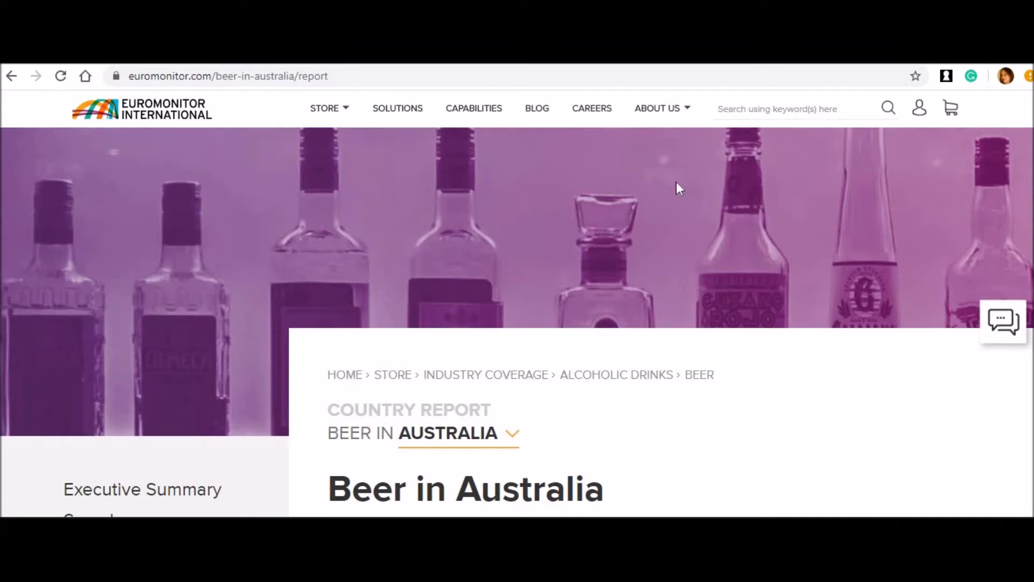
mouse_move(387, 209)
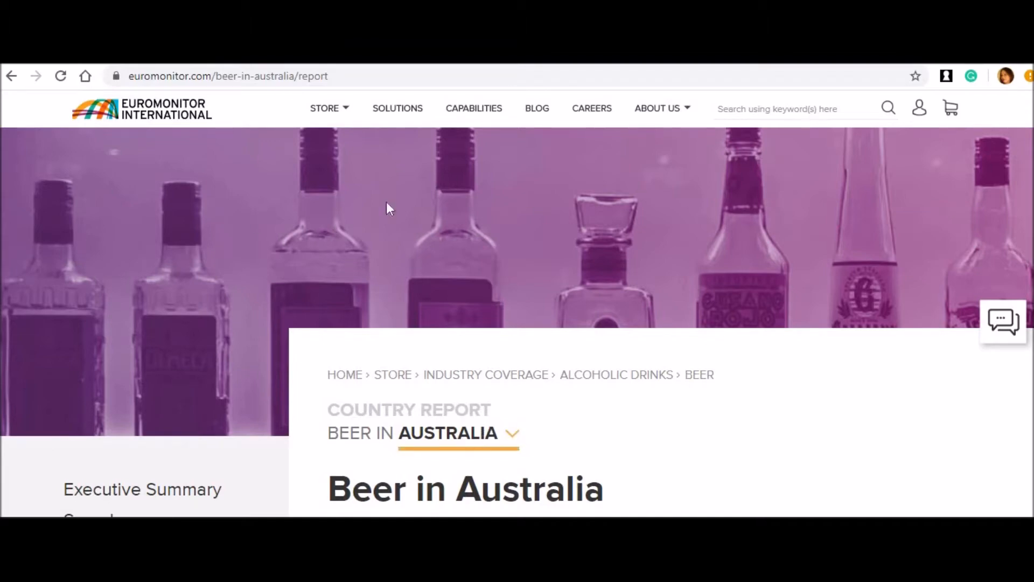
mouse_move(366, 218)
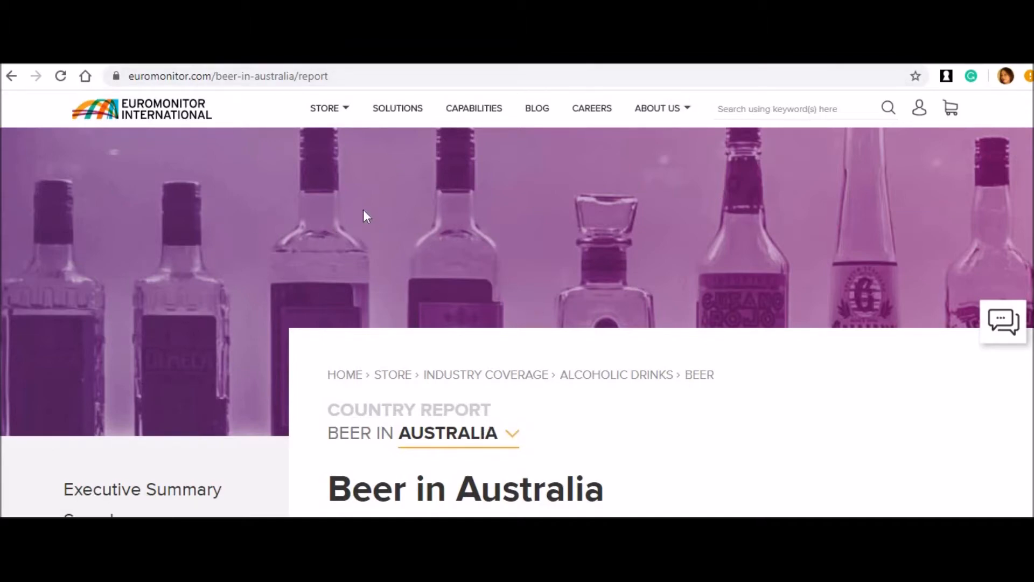
left_click(324, 108)
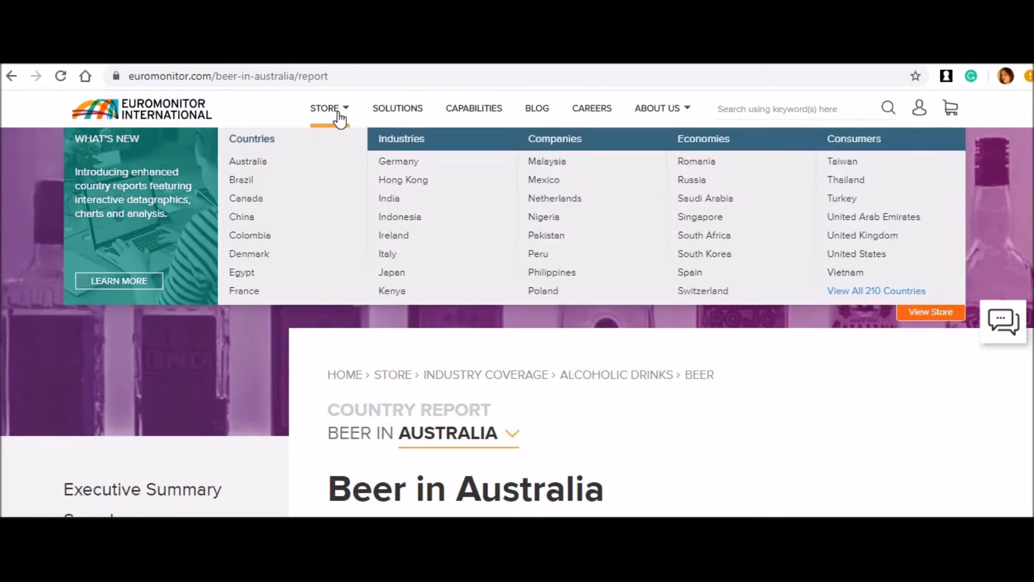
mouse_move(338, 140)
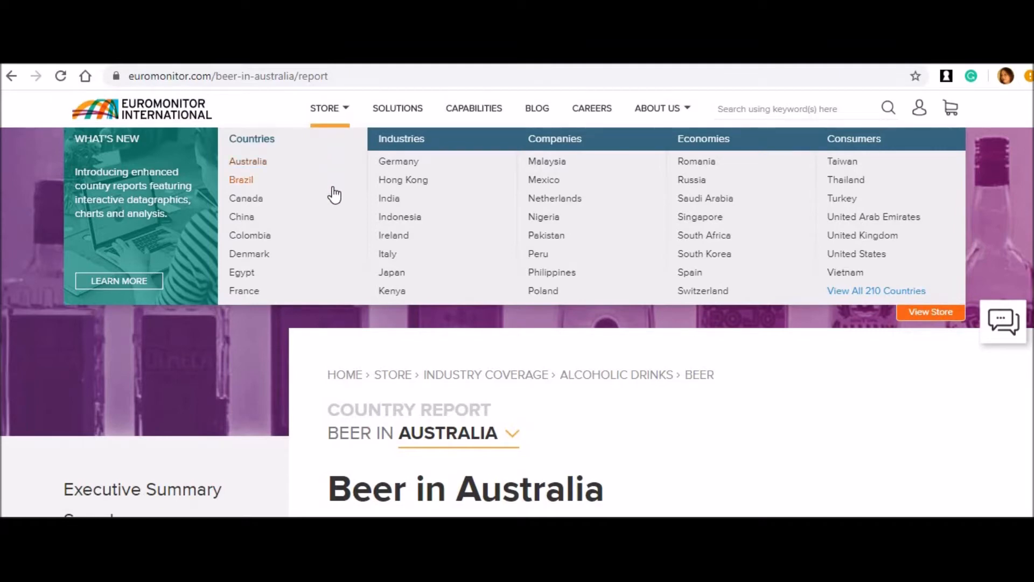
mouse_move(346, 245)
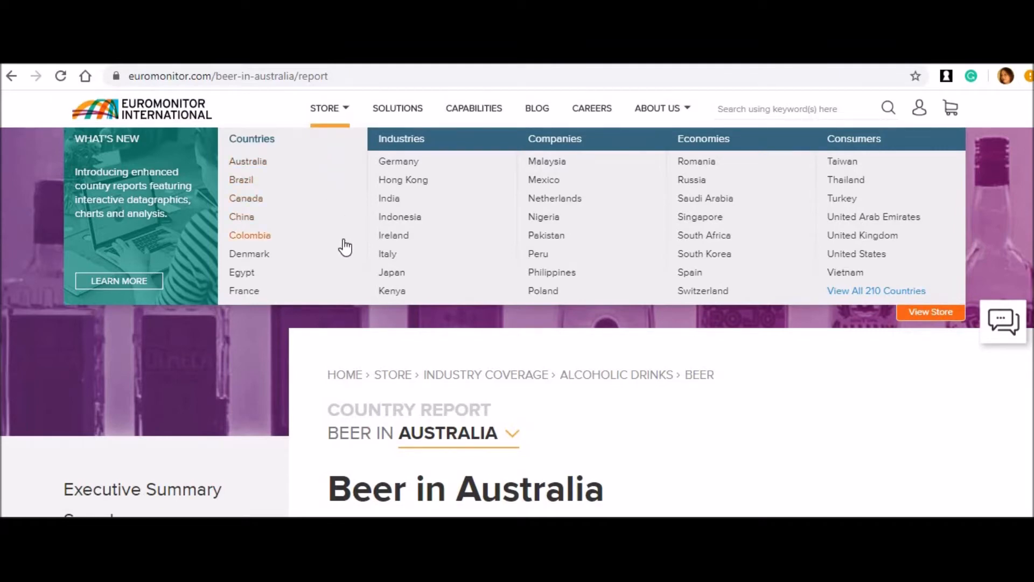
mouse_move(277, 213)
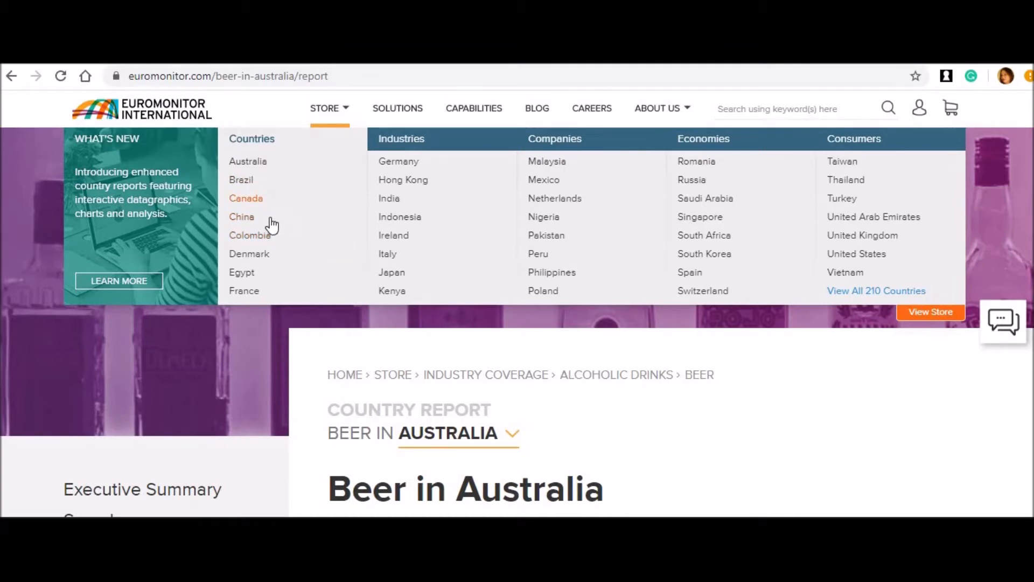
mouse_move(275, 261)
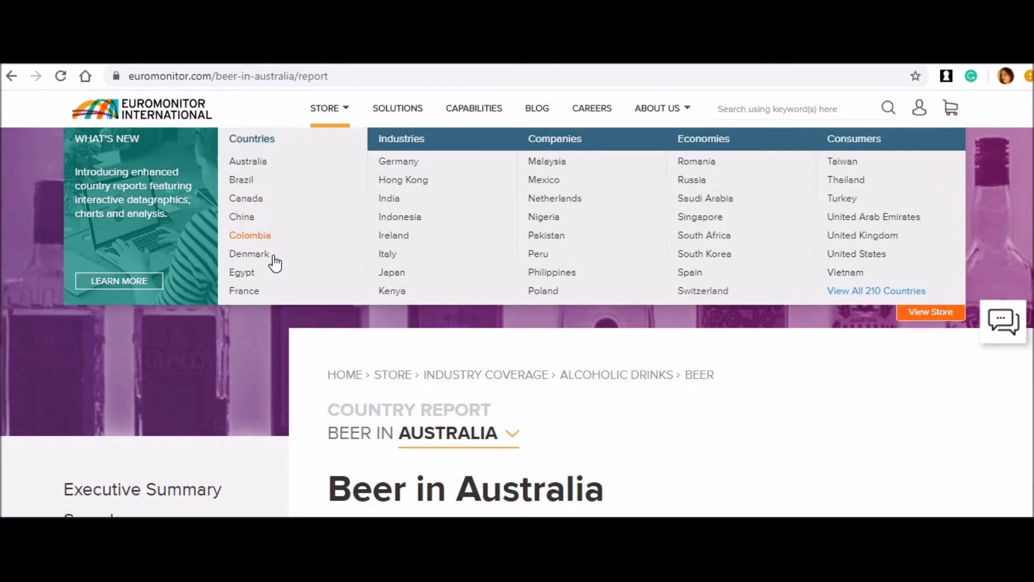
mouse_move(280, 295)
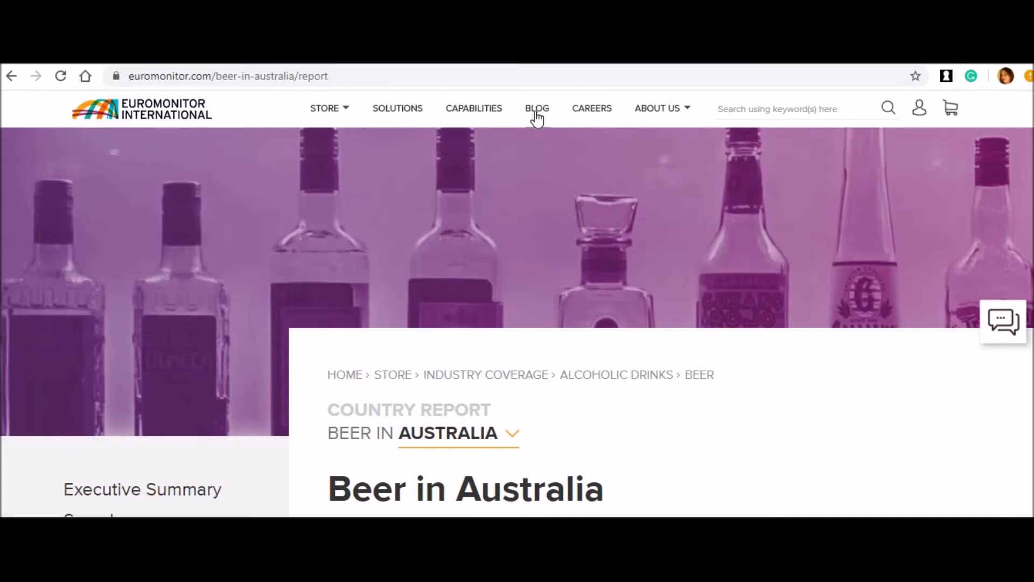
left_click(657, 108)
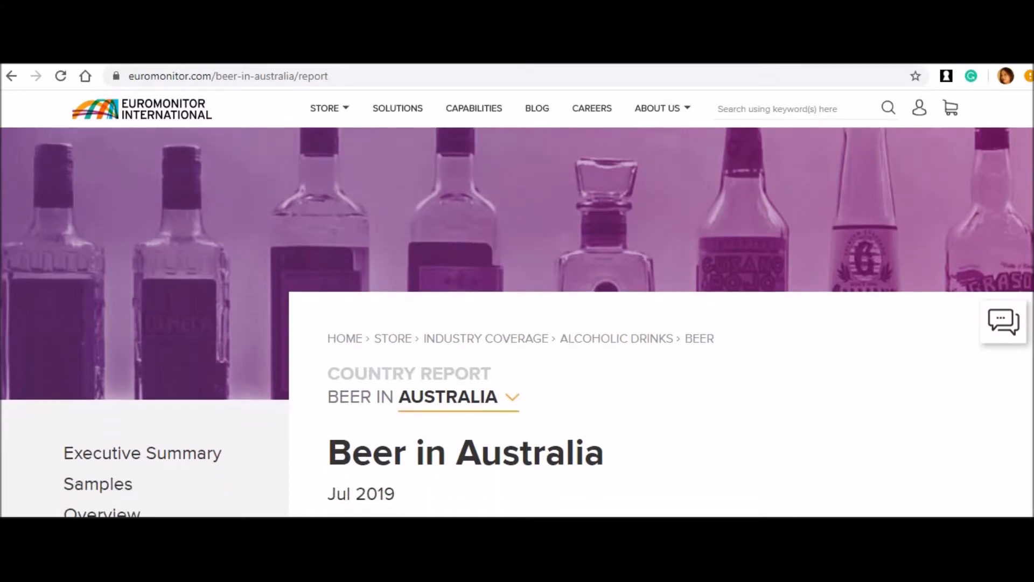
- Scroll down to the report's US$990 price and Add to Cart purchase area
scroll("down", 3)
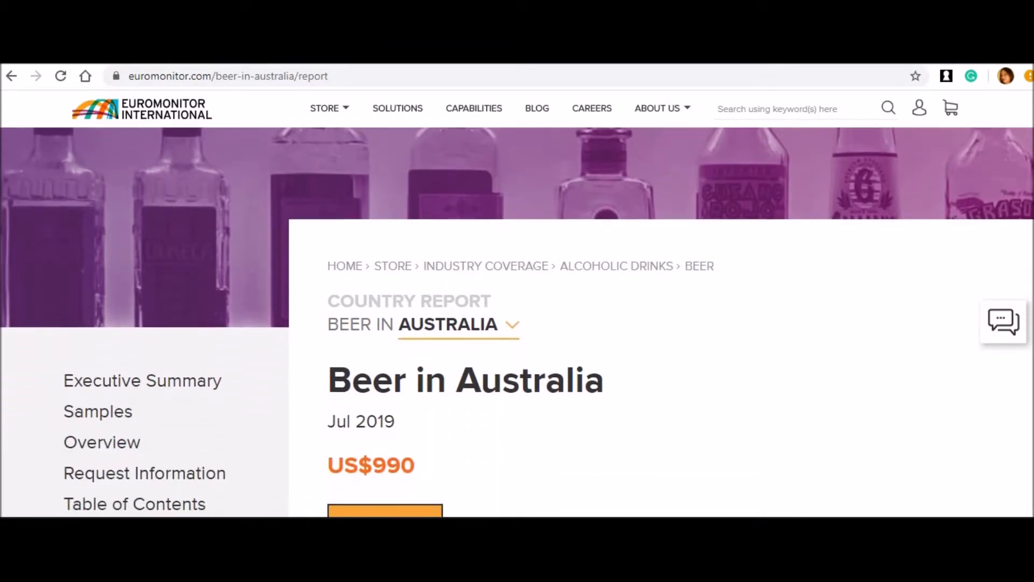
scroll("down", 3)
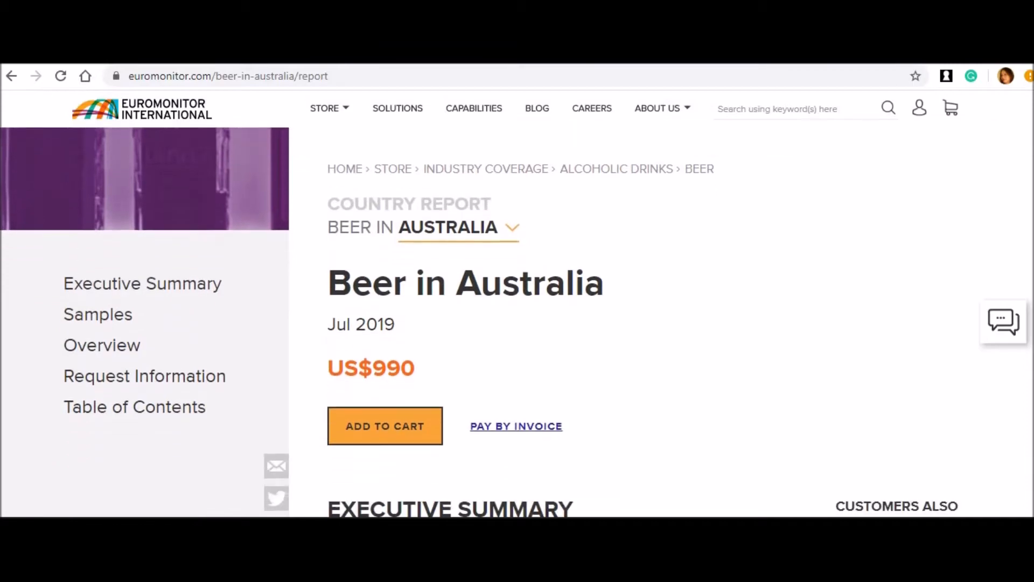
scroll("down", 3)
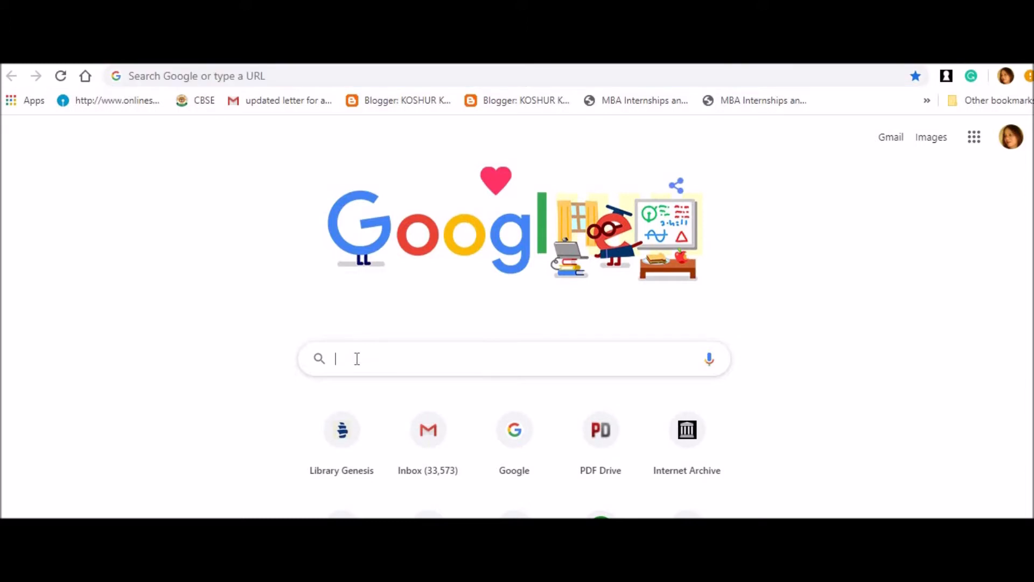
- Search Google for 'dollar to inr' and enter 990 as the US dollar amount to convert
type("dollar to inr")
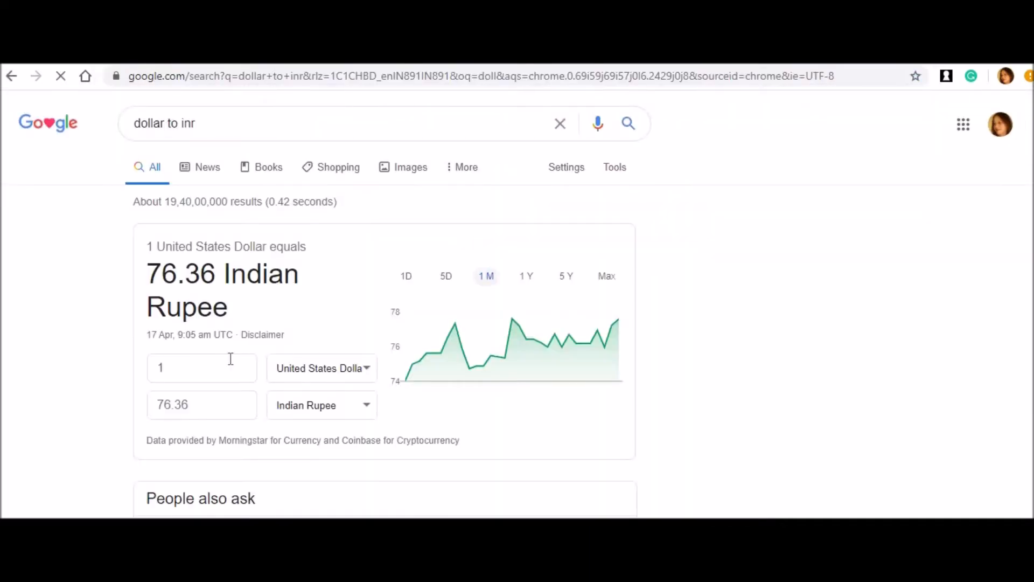
left_click(201, 368)
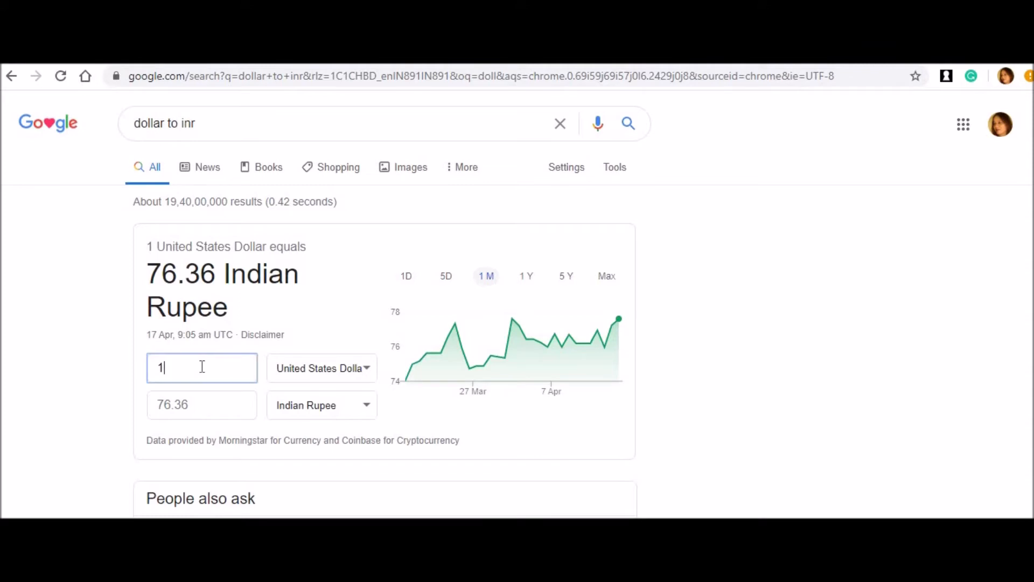
key("Backspace")
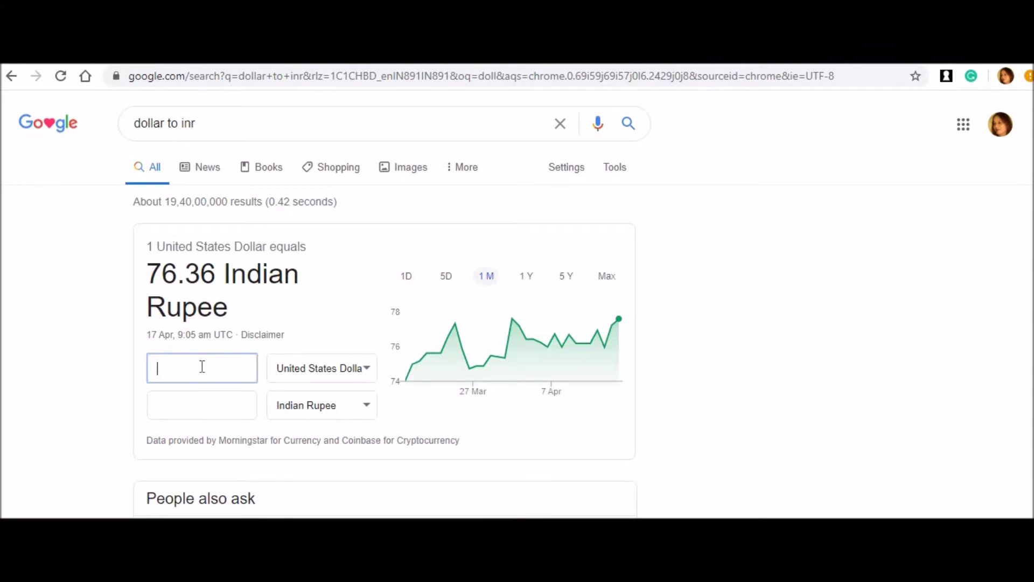
type("990")
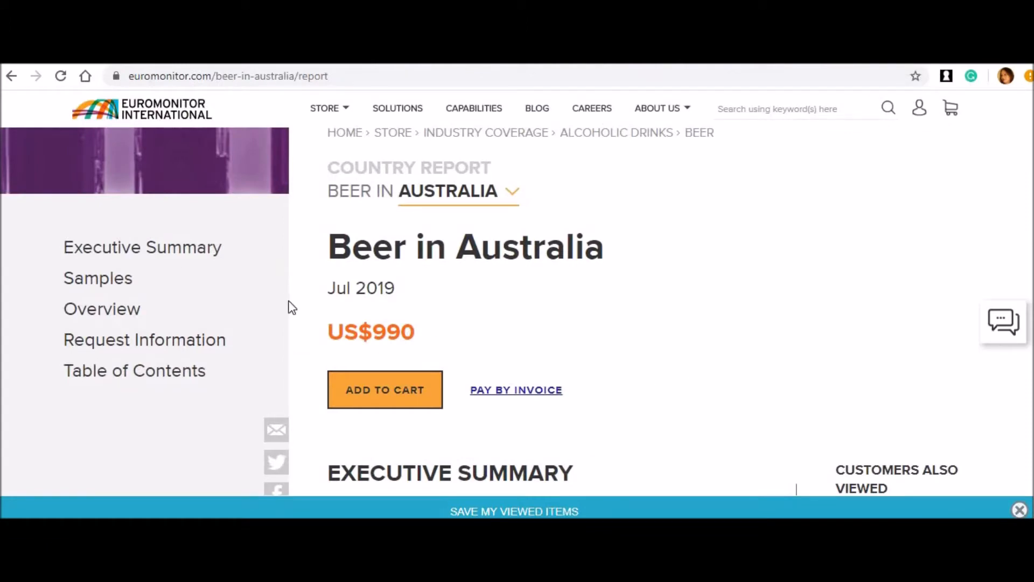
mouse_move(650, 220)
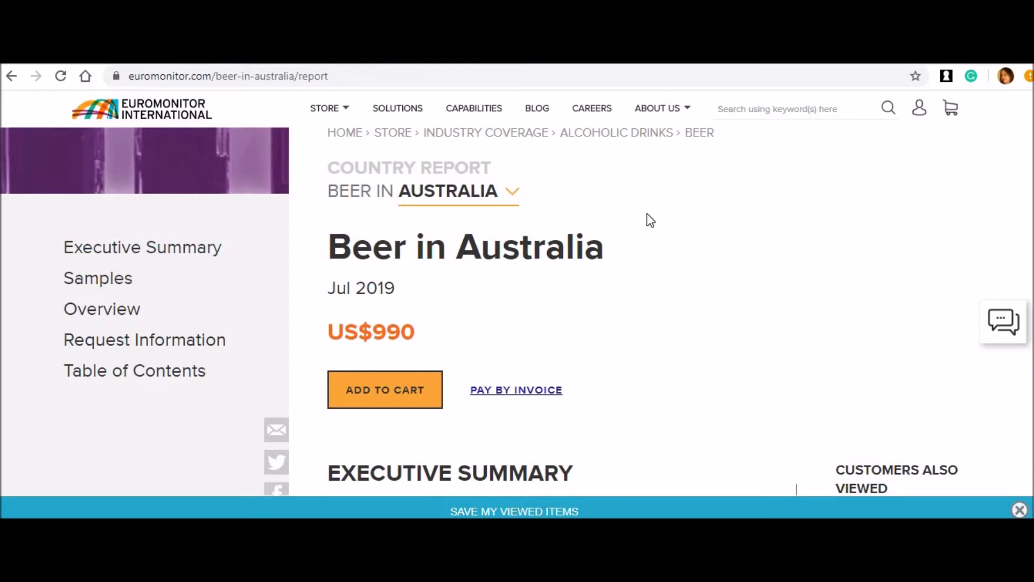
mouse_move(649, 222)
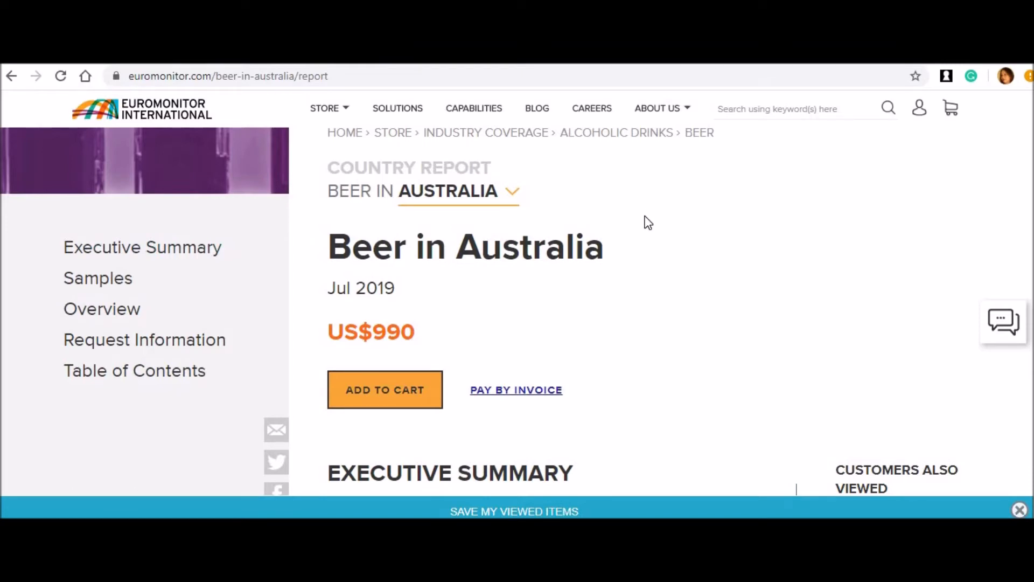
mouse_move(486, 139)
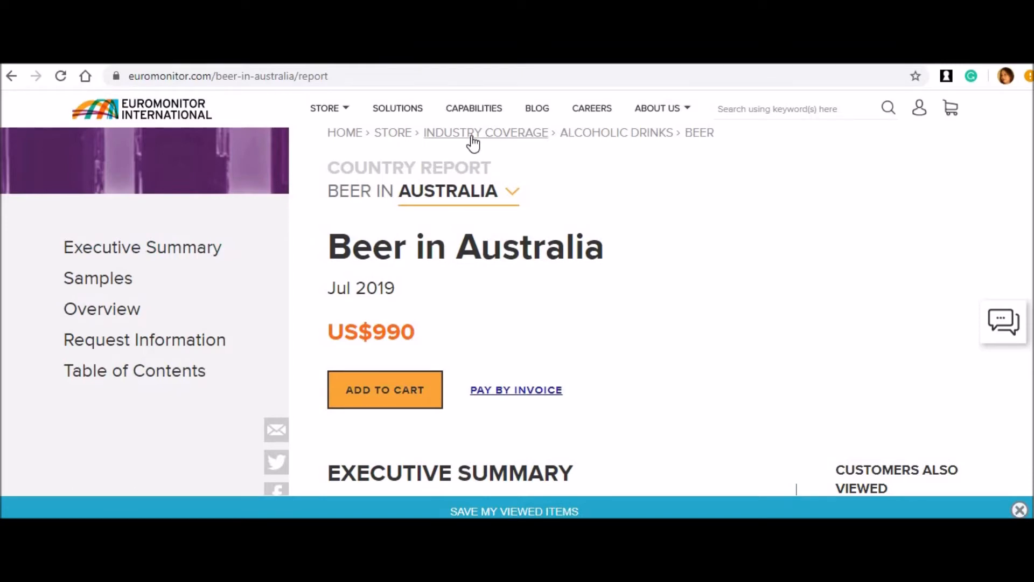
mouse_move(561, 145)
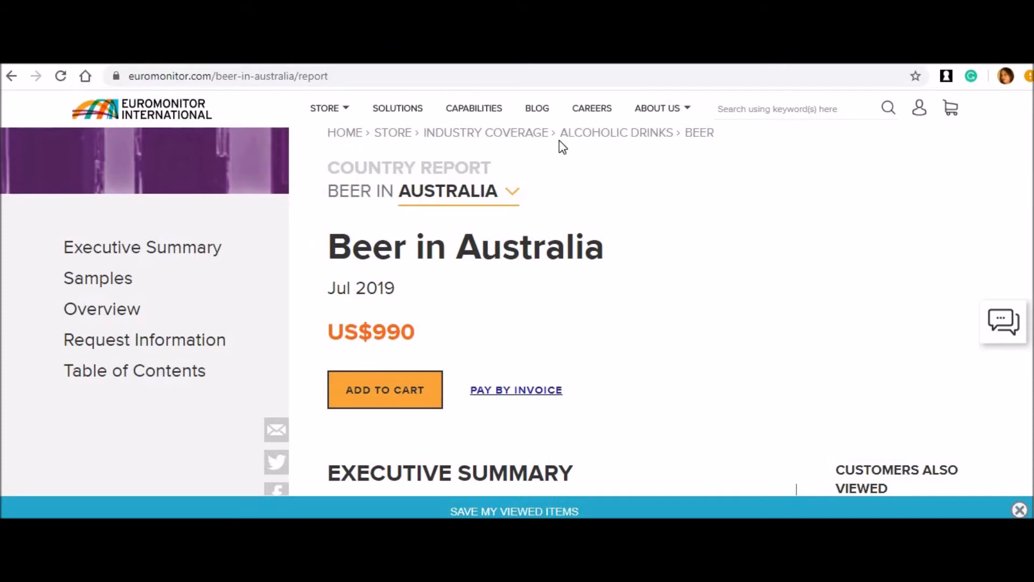
mouse_move(821, 174)
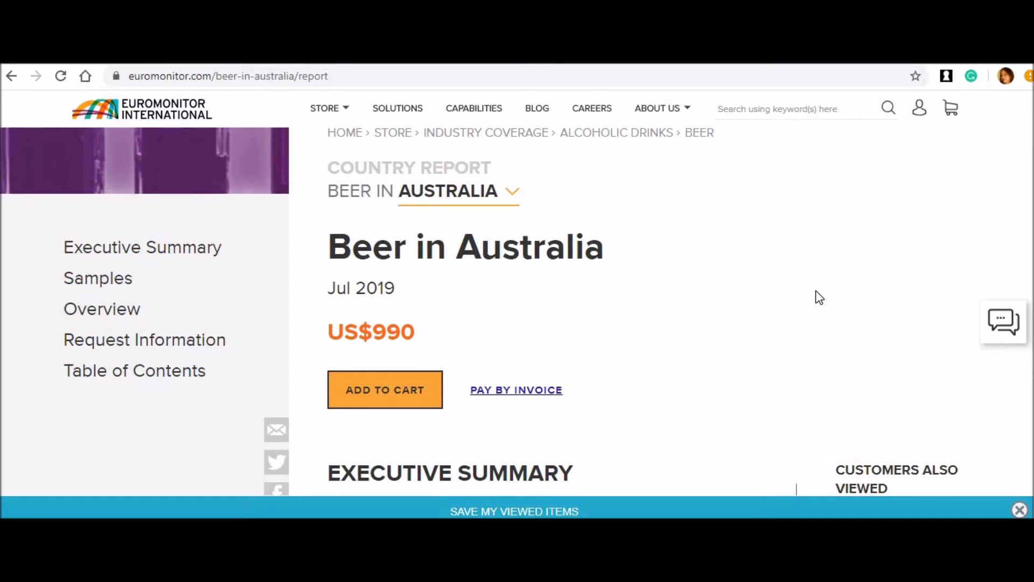
mouse_move(219, 217)
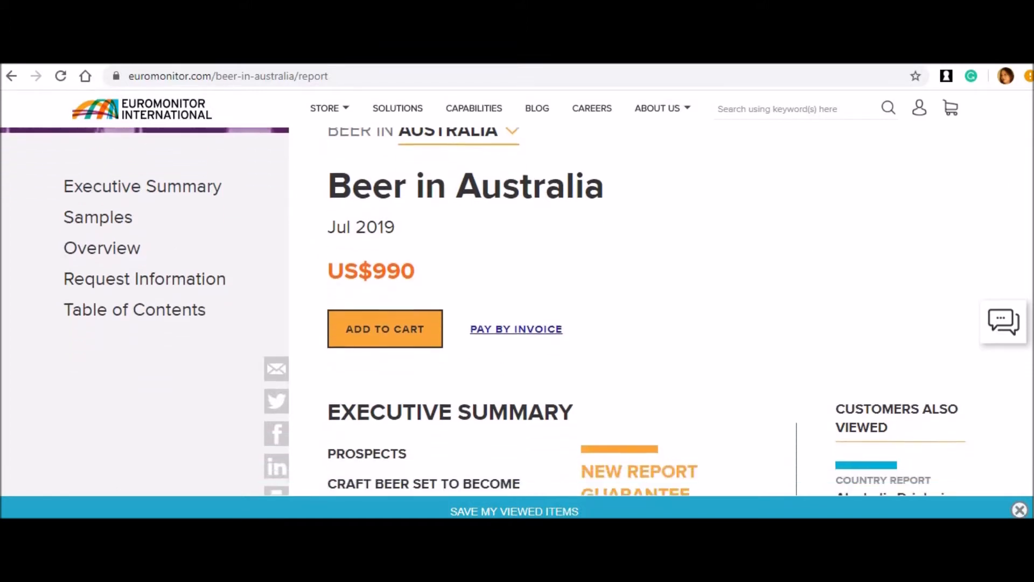
- Scroll down through the Beer in Australia Executive Summary
scroll("down", 3)
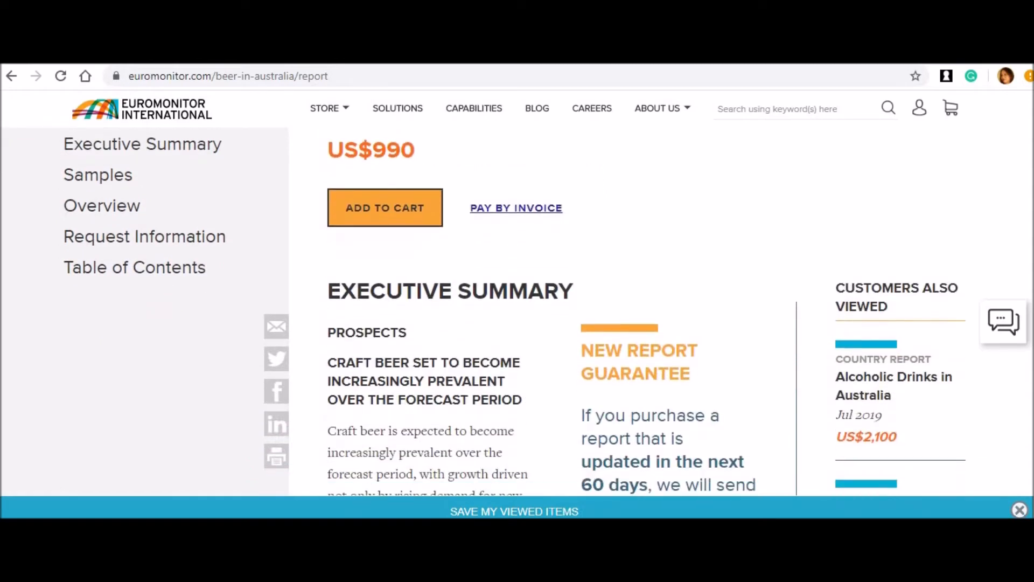
scroll("down", 3)
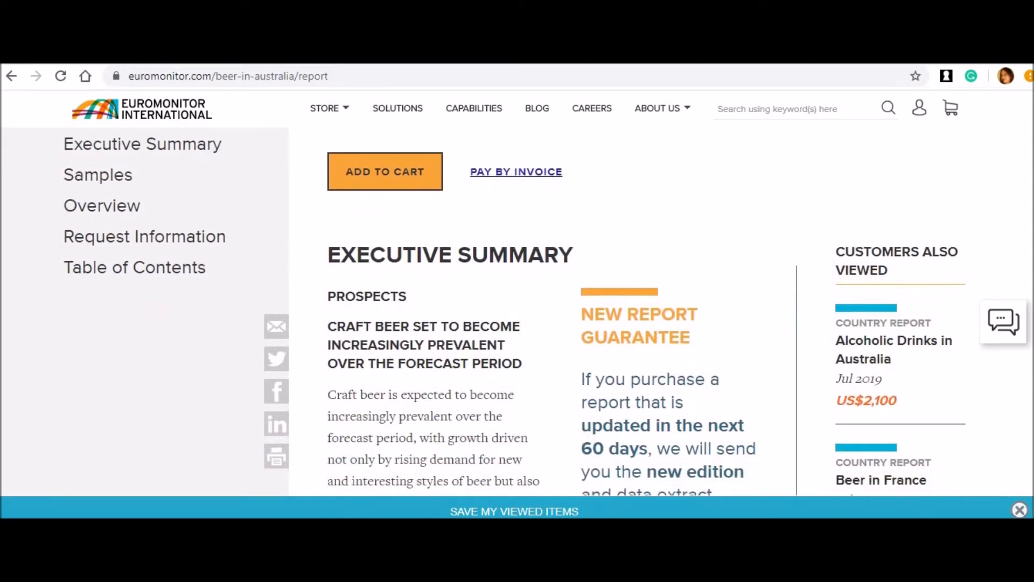
scroll("down", 3)
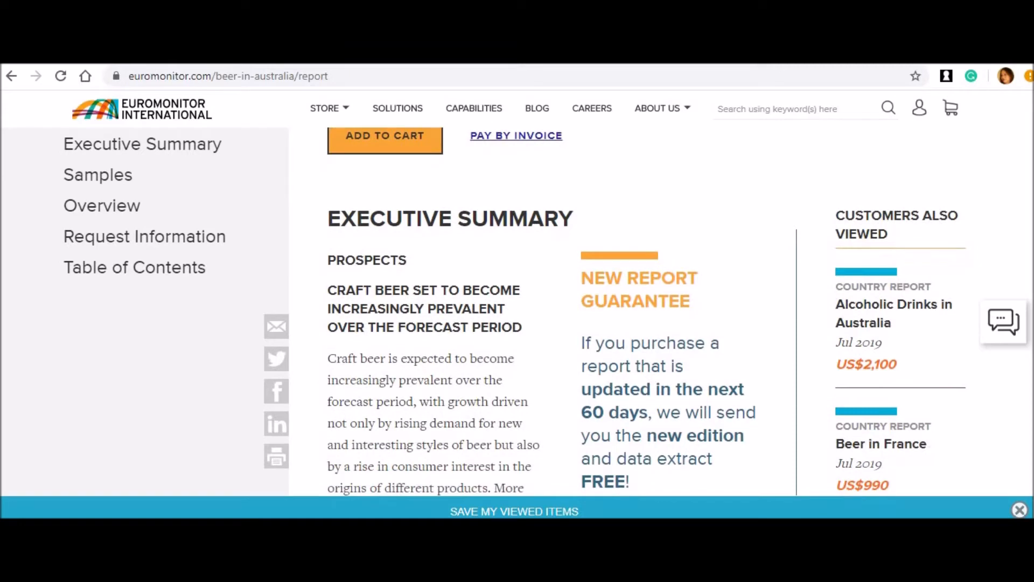
scroll("down", 3)
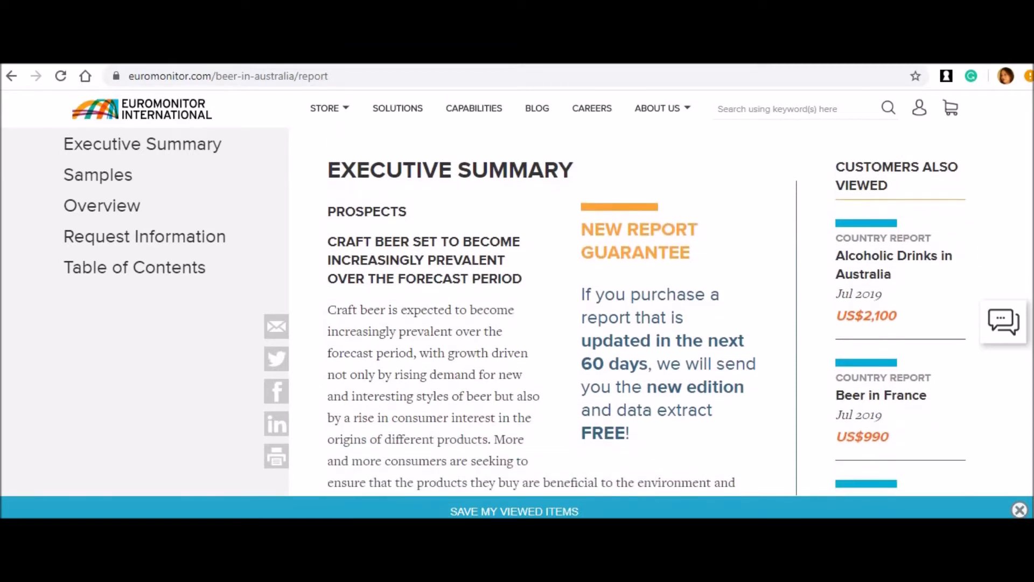
scroll("down", 3)
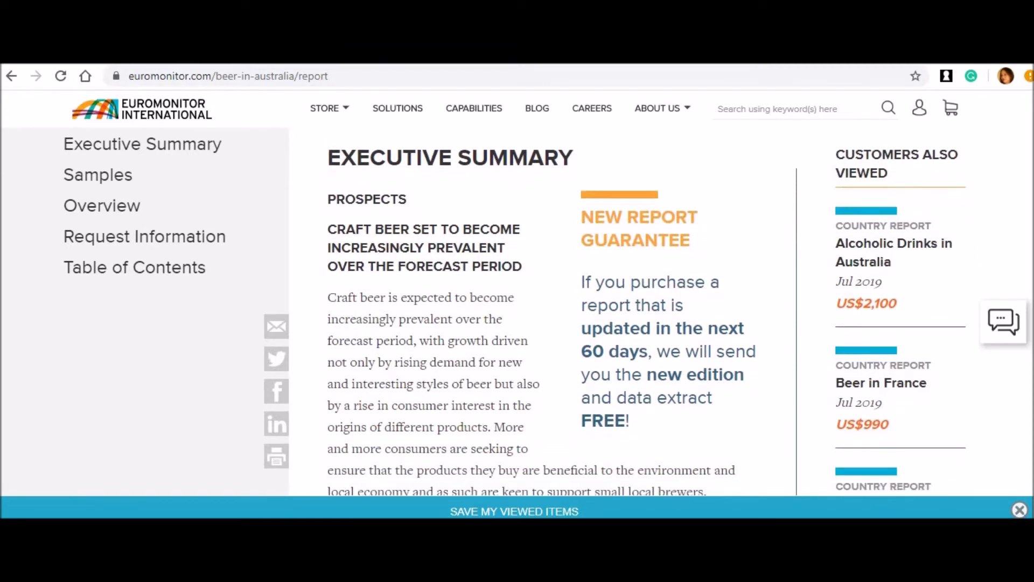
mouse_move(894, 252)
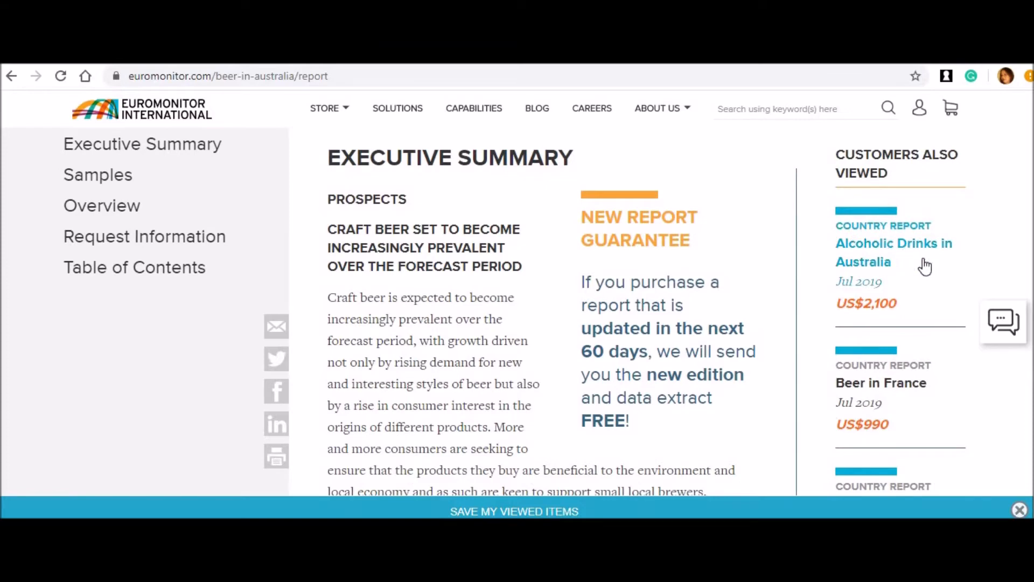
mouse_move(926, 271)
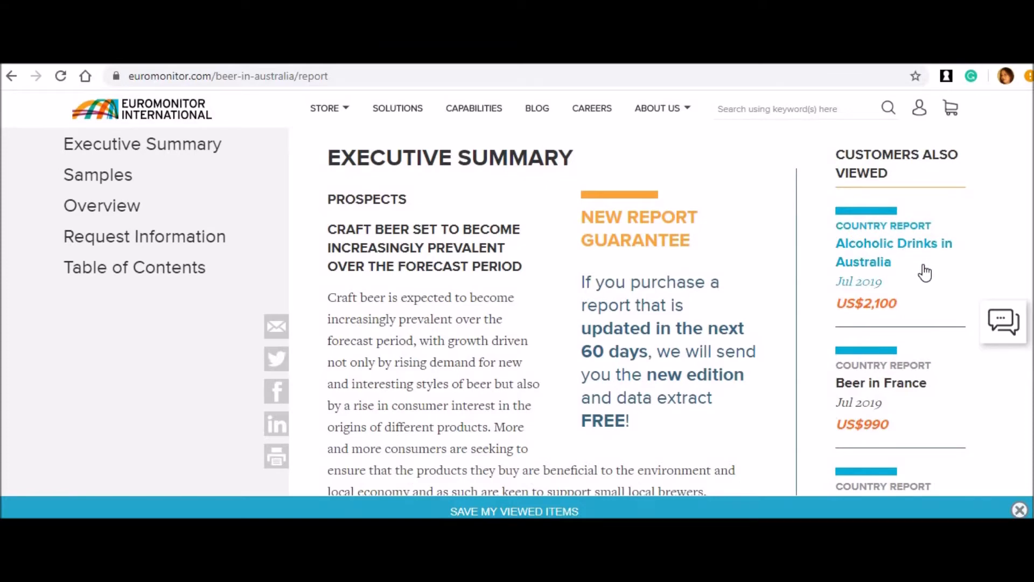
mouse_move(918, 312)
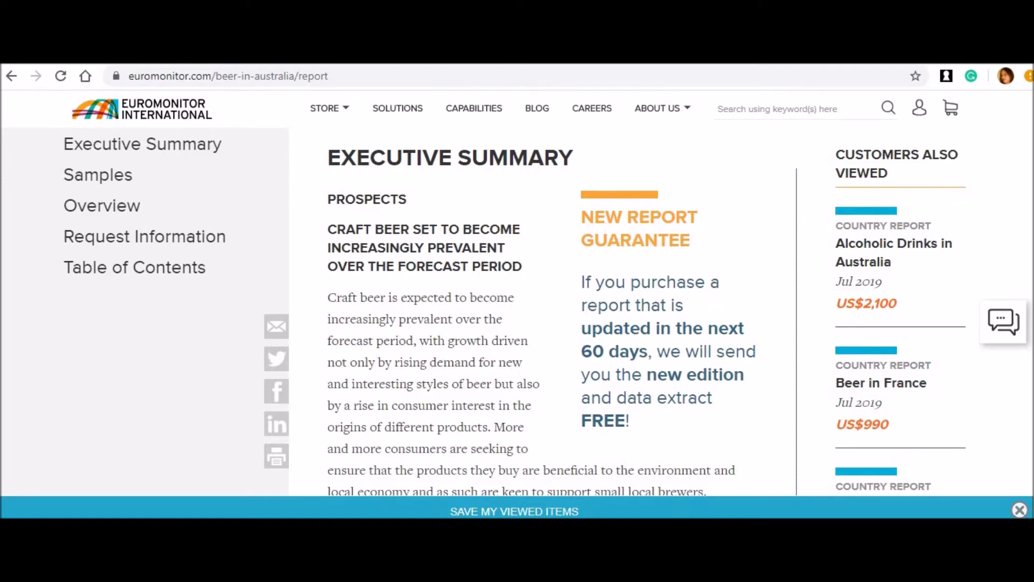
- Scroll on to the Samples section with the Beer Market Sample Report tile
scroll("down", 3)
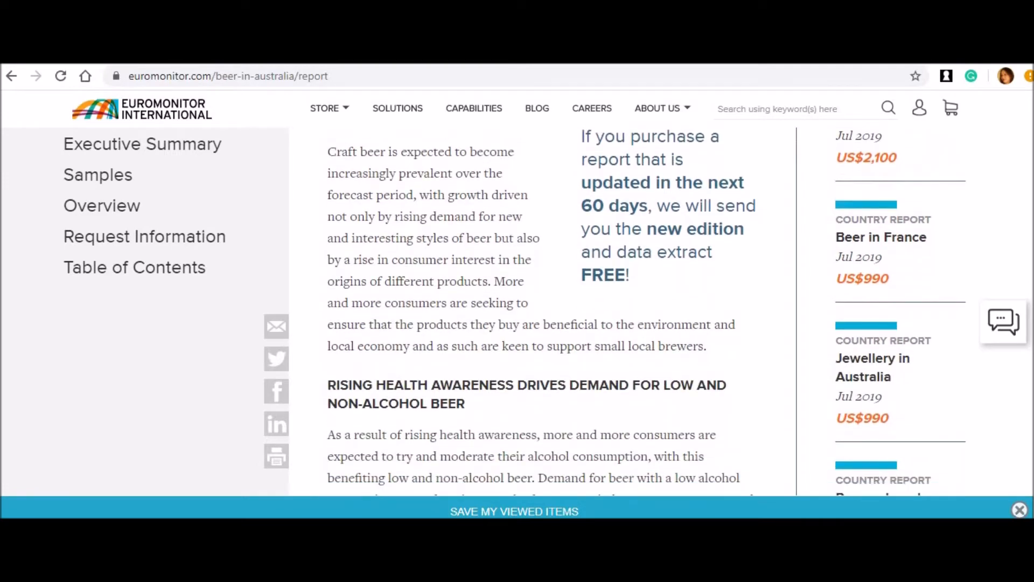
scroll("down", 3)
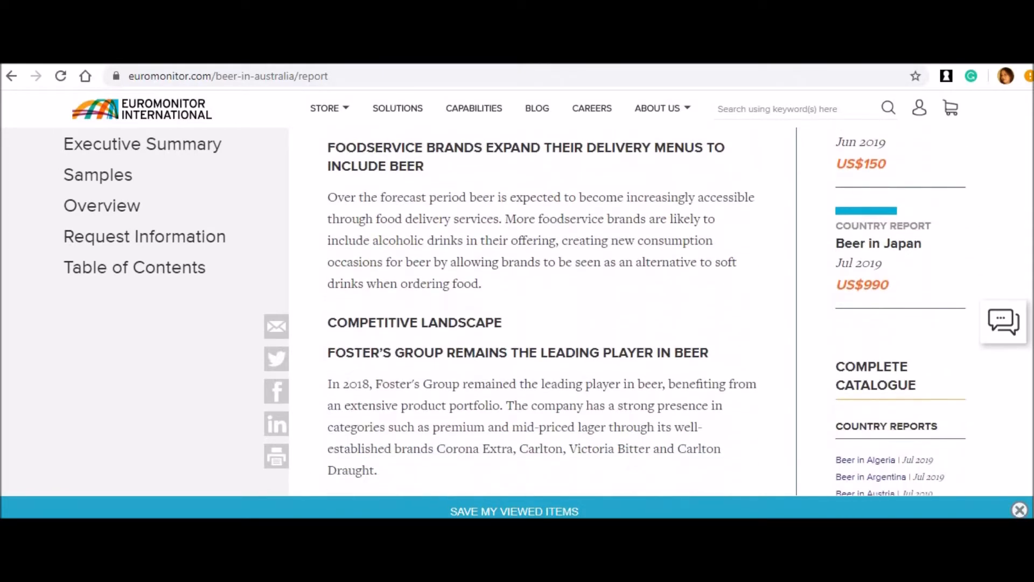
scroll("down", 3)
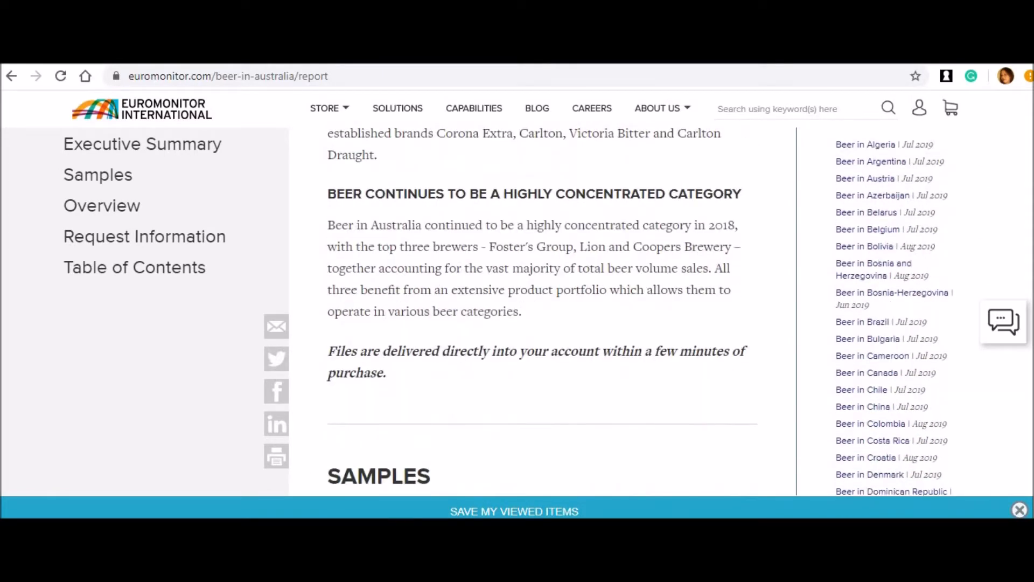
scroll("down", 3)
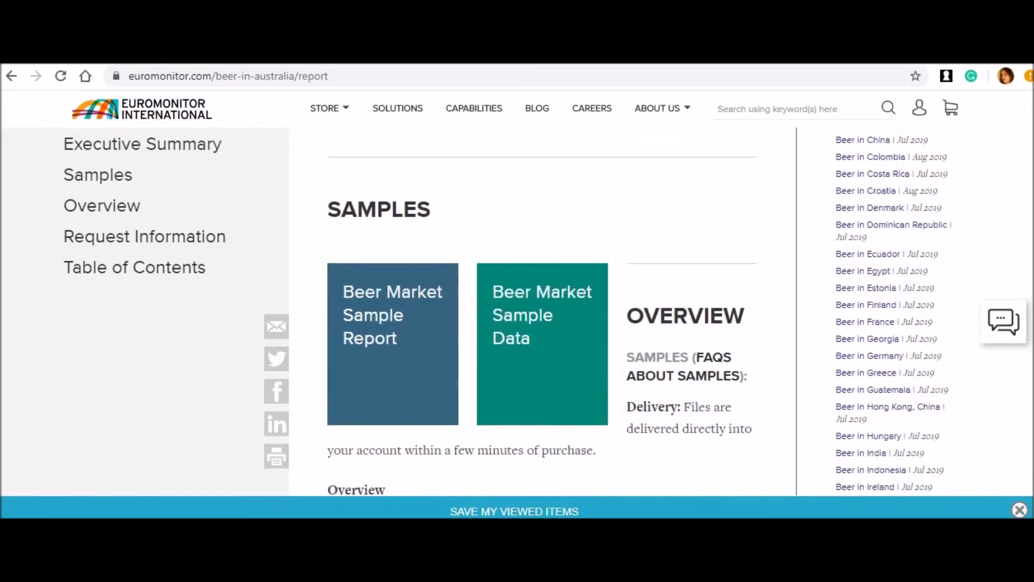
scroll("down", 3)
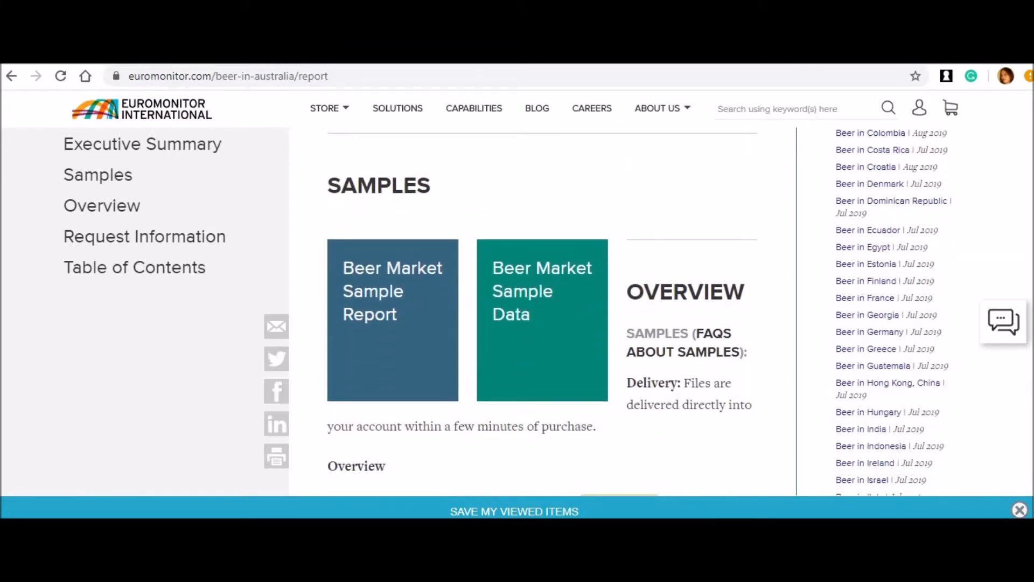
scroll("down", 3)
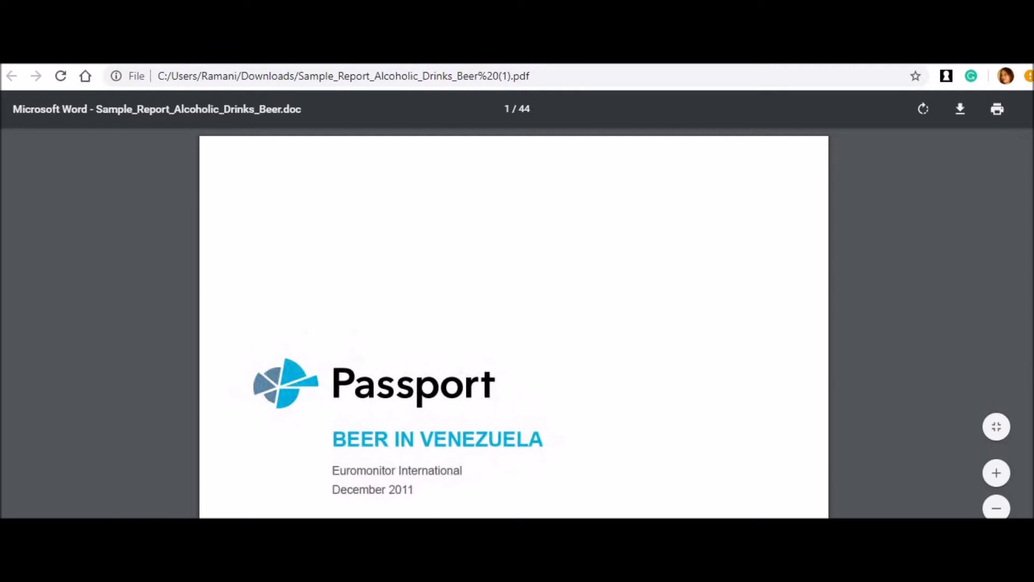
- Scroll through the sample PDF's List of Contents and Tables on pages 2–3
scroll("down", 3)
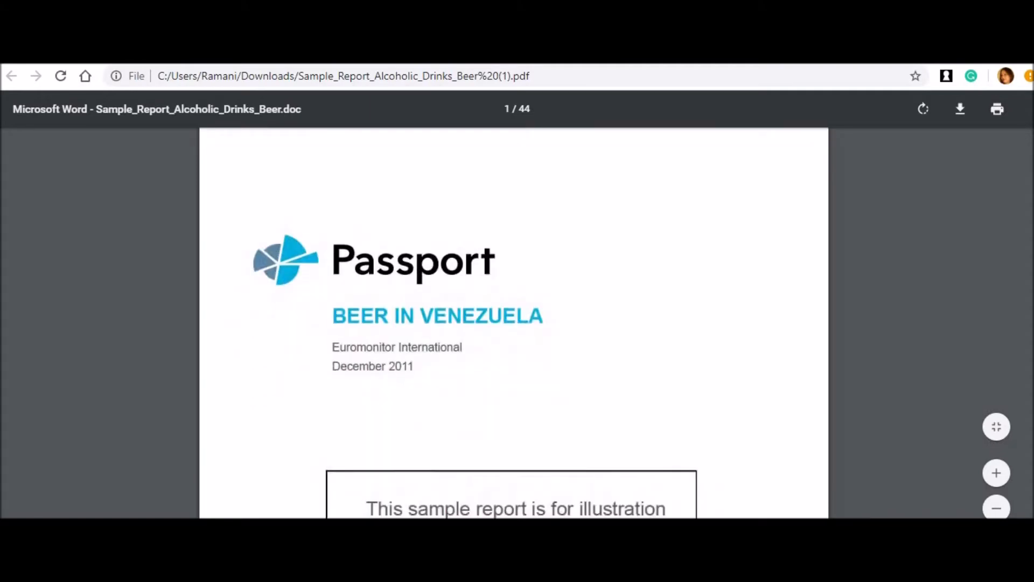
scroll("down", 3)
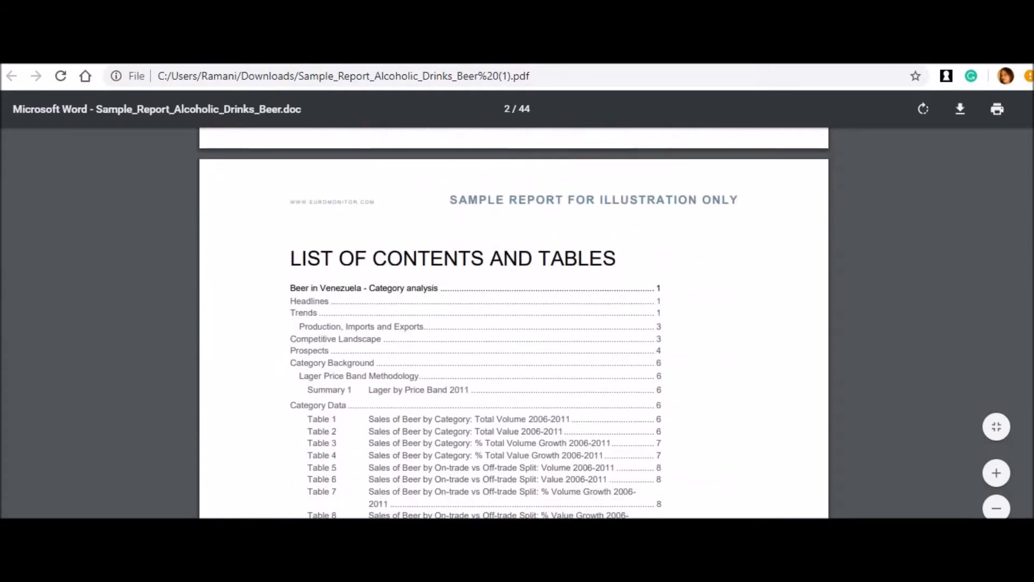
scroll("down", 3)
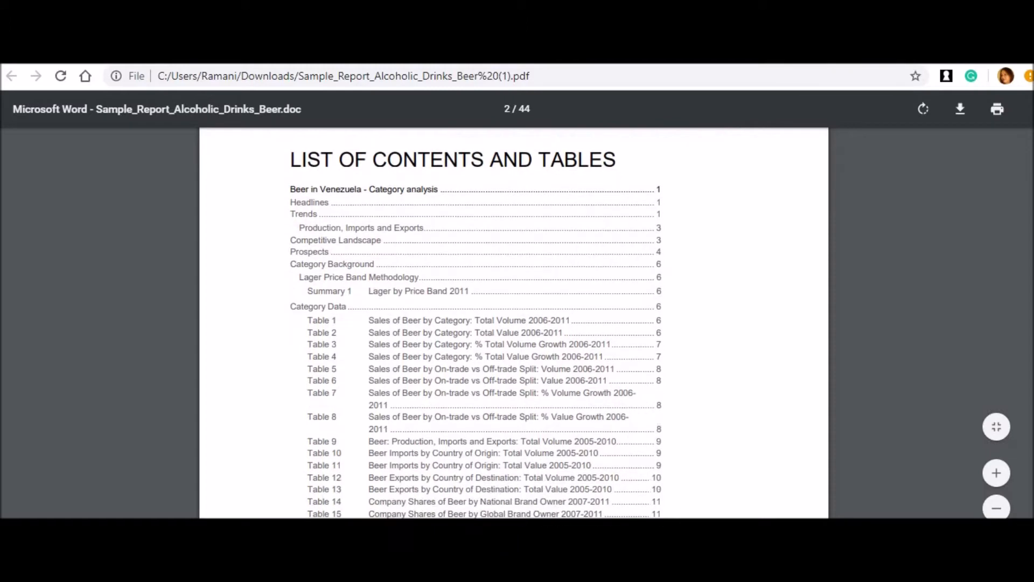
scroll("down", 3)
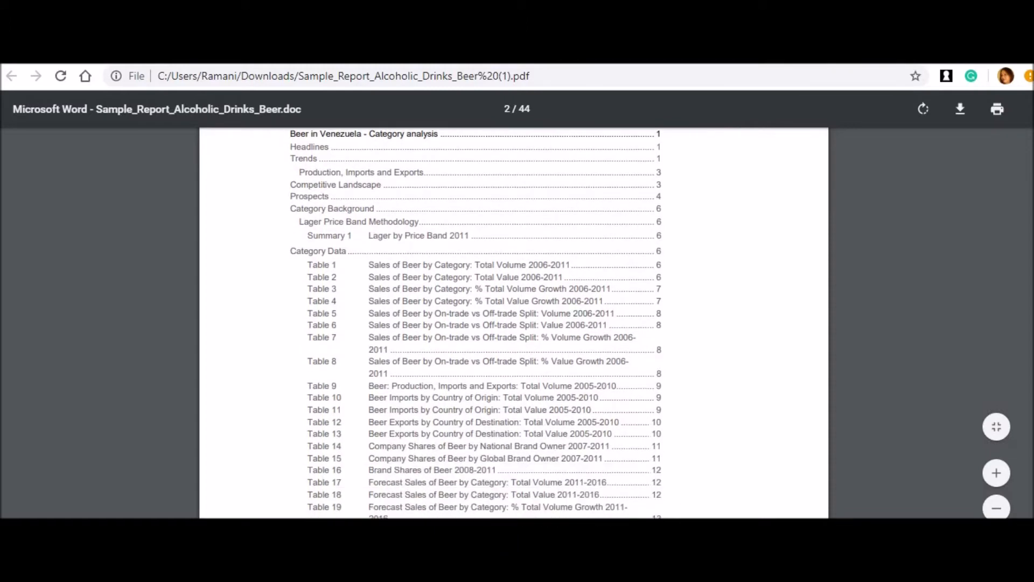
mouse_move(540, 104)
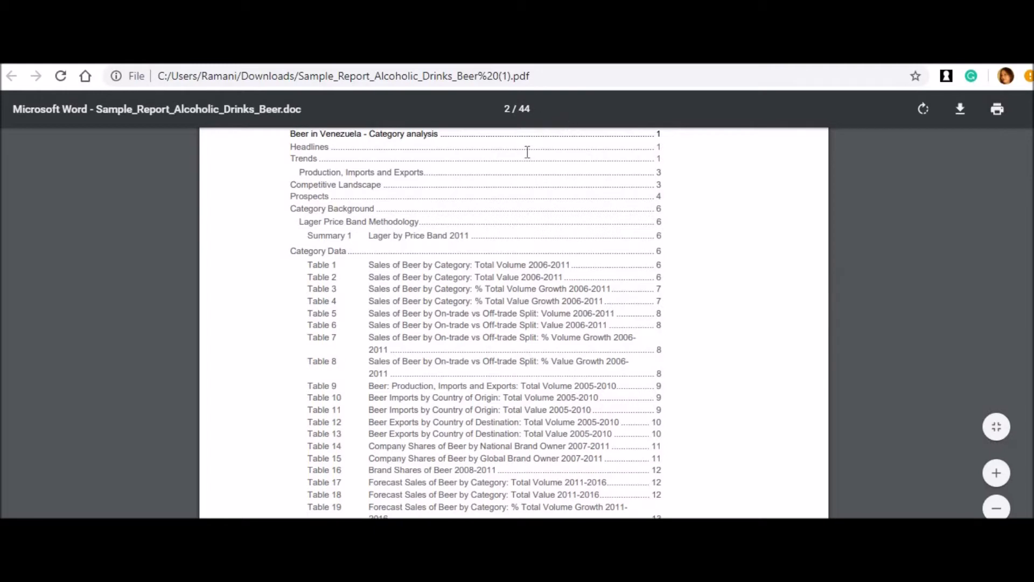
mouse_move(579, 127)
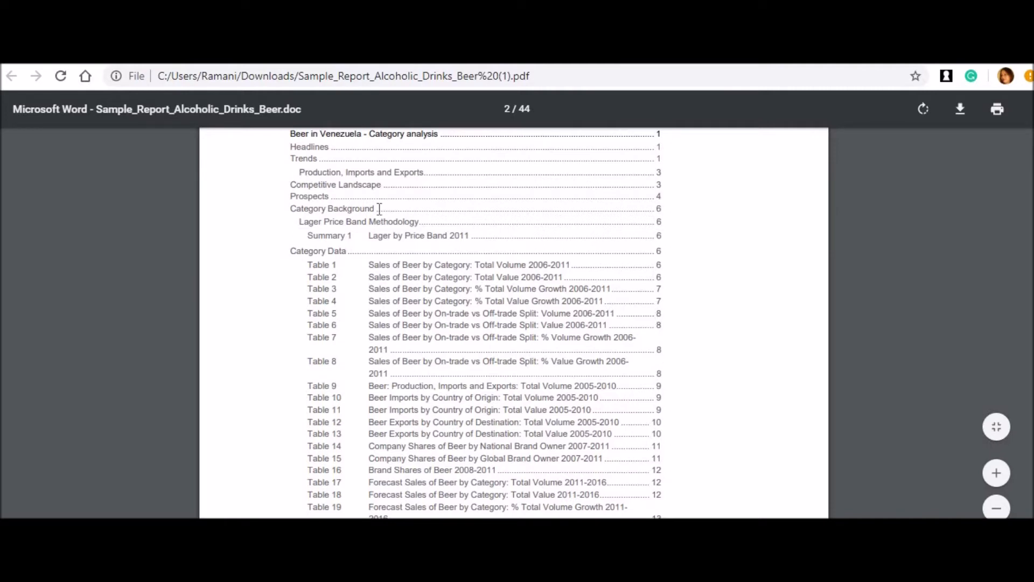
mouse_move(386, 265)
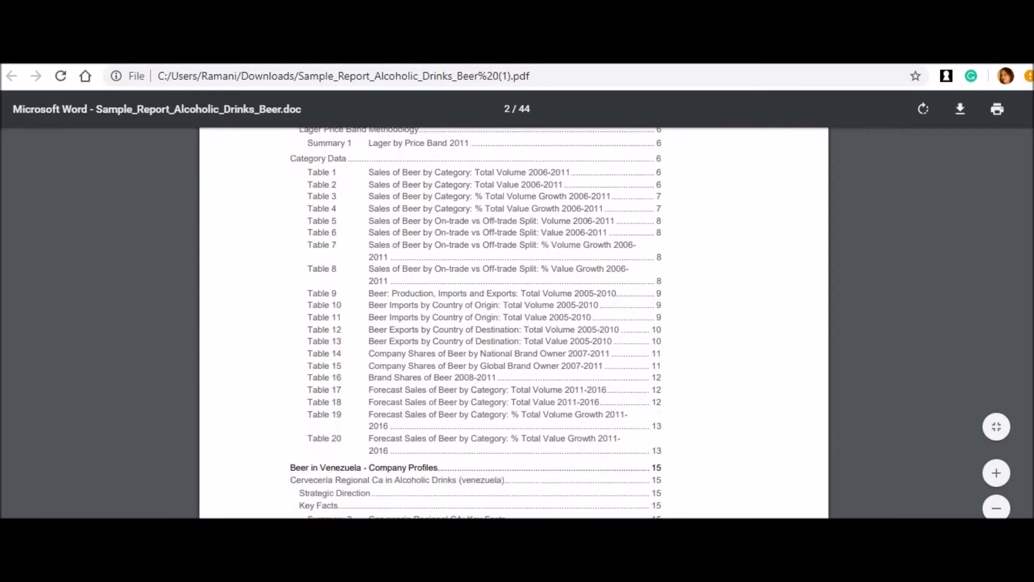
- Continue scrolling the contents listing down to page 4 of 44
scroll("down", 3)
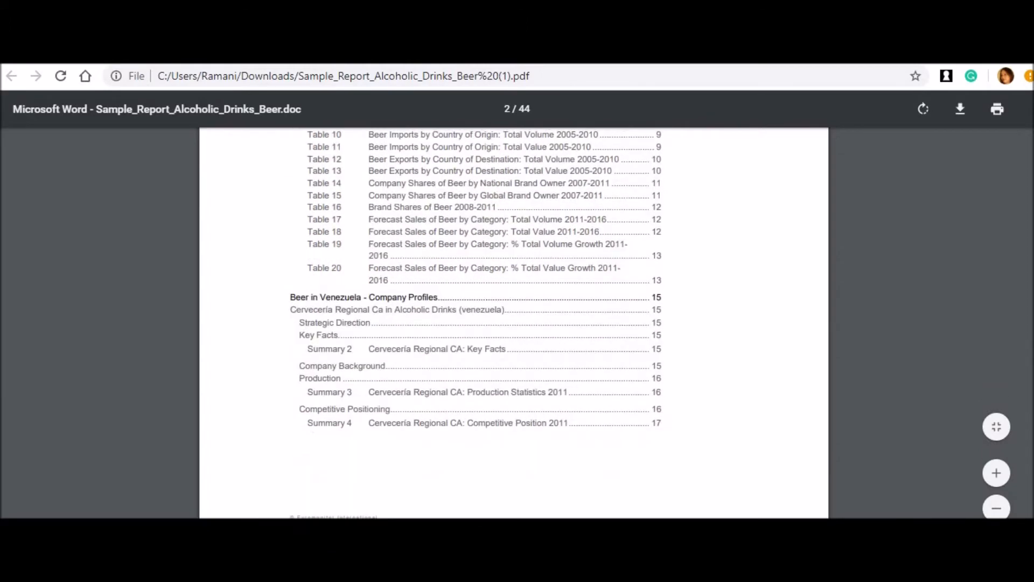
scroll("down", 3)
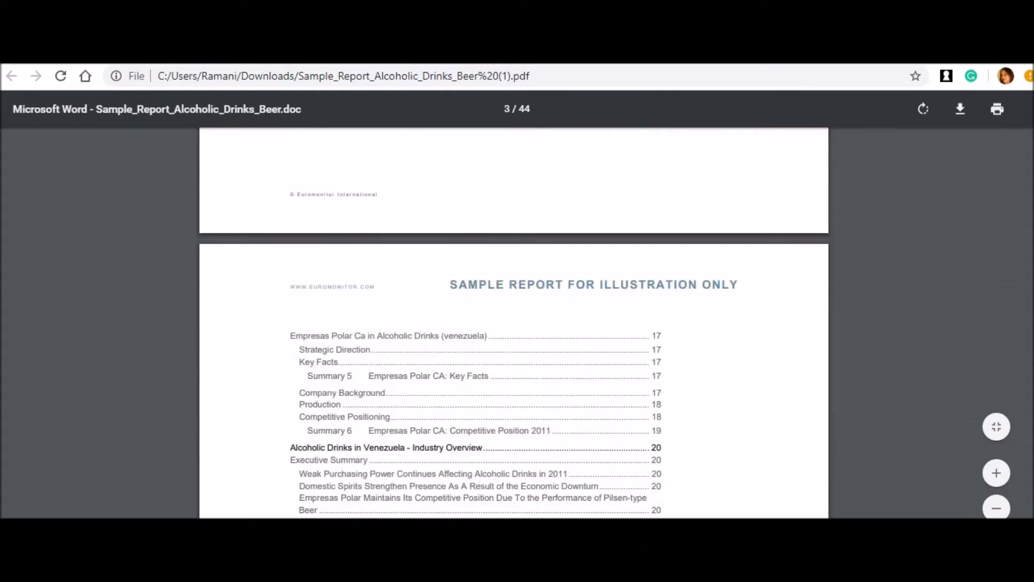
scroll("down", 3)
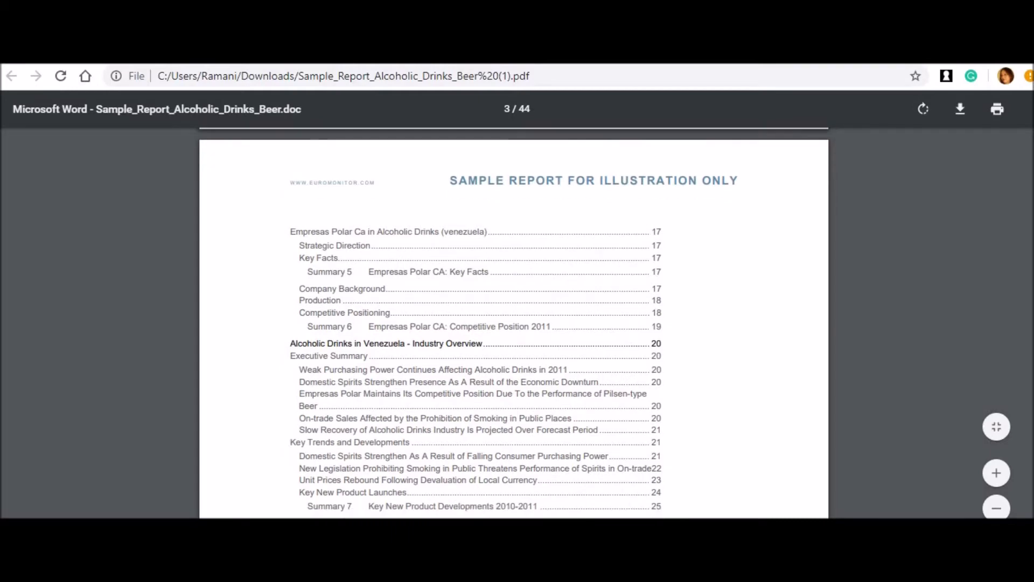
scroll("down", 3)
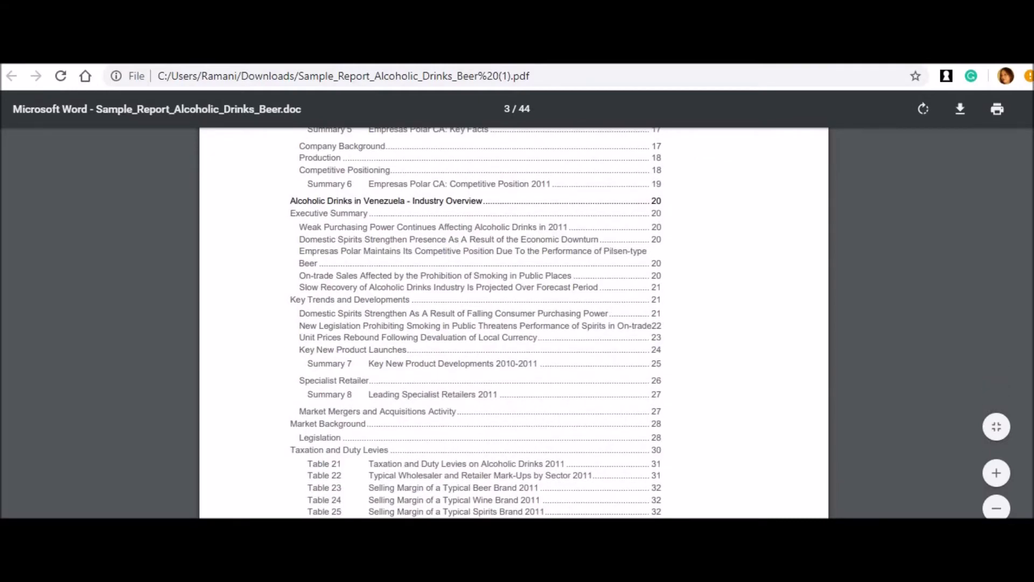
scroll("down", 3)
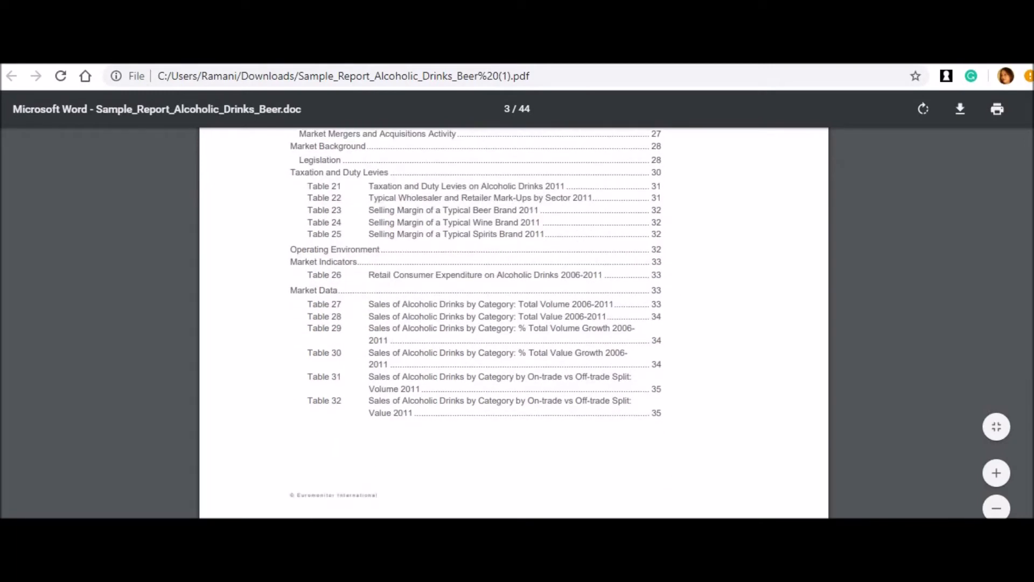
scroll("down", 3)
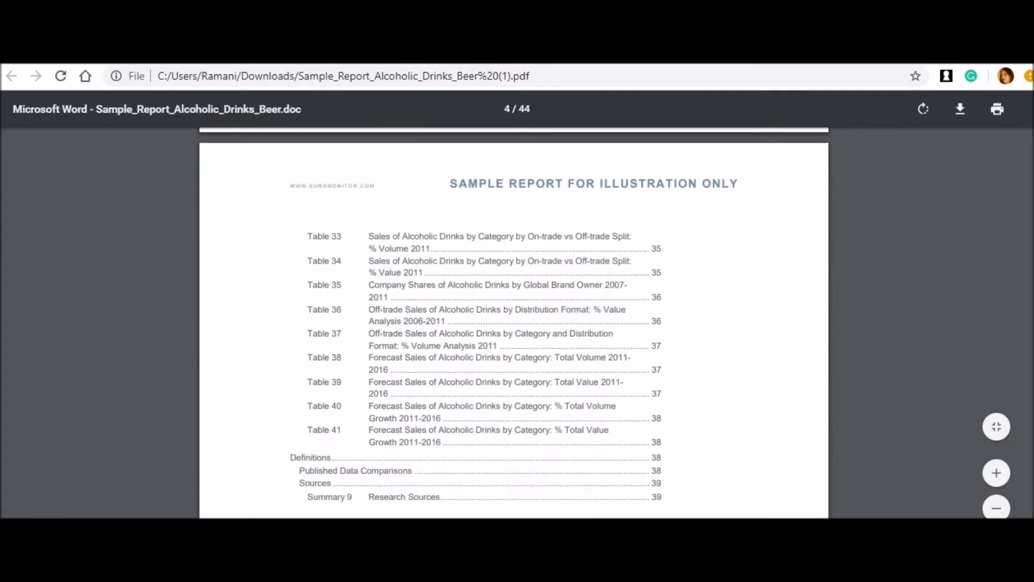
scroll("down", 3)
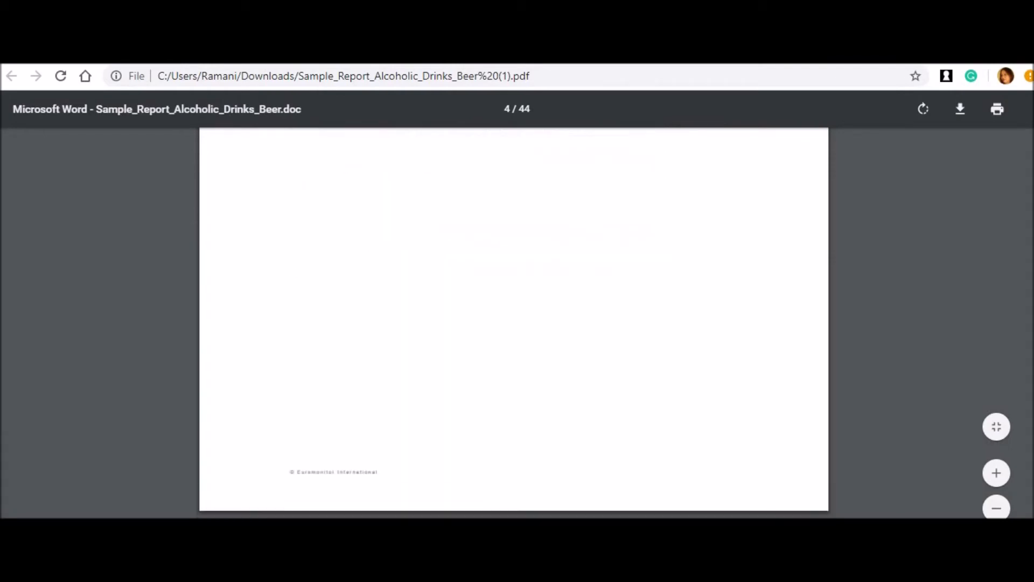
- Scroll from page 5 past Trends and Prospects to page 10's Category Background section
scroll("down", 3)
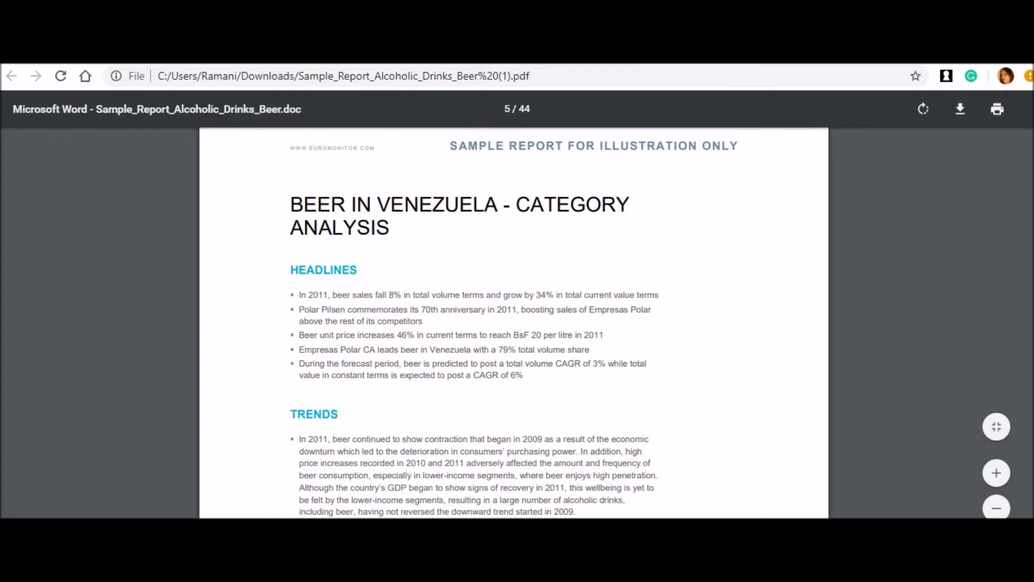
mouse_move(702, 249)
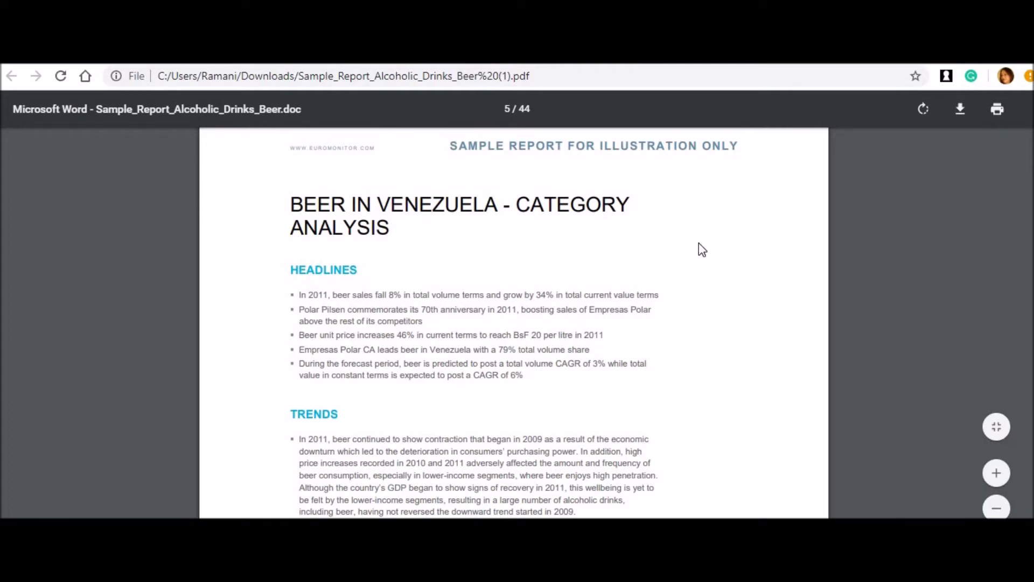
mouse_move(426, 259)
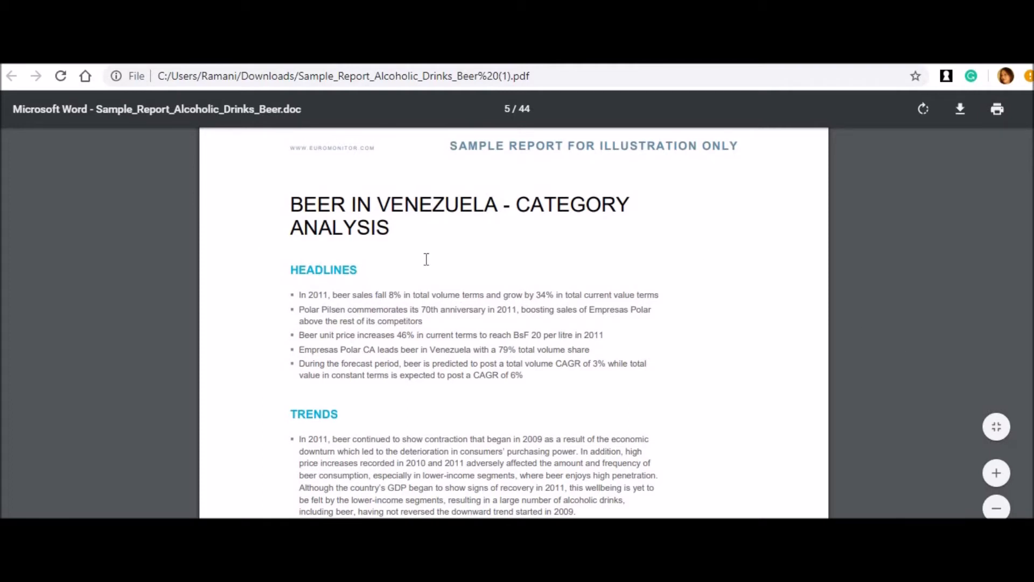
mouse_move(349, 257)
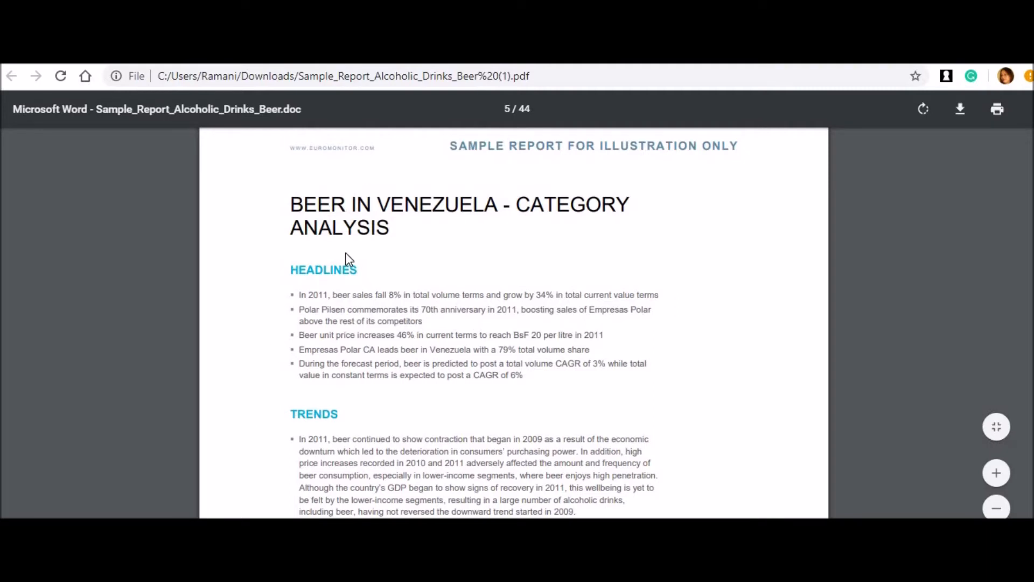
mouse_move(383, 300)
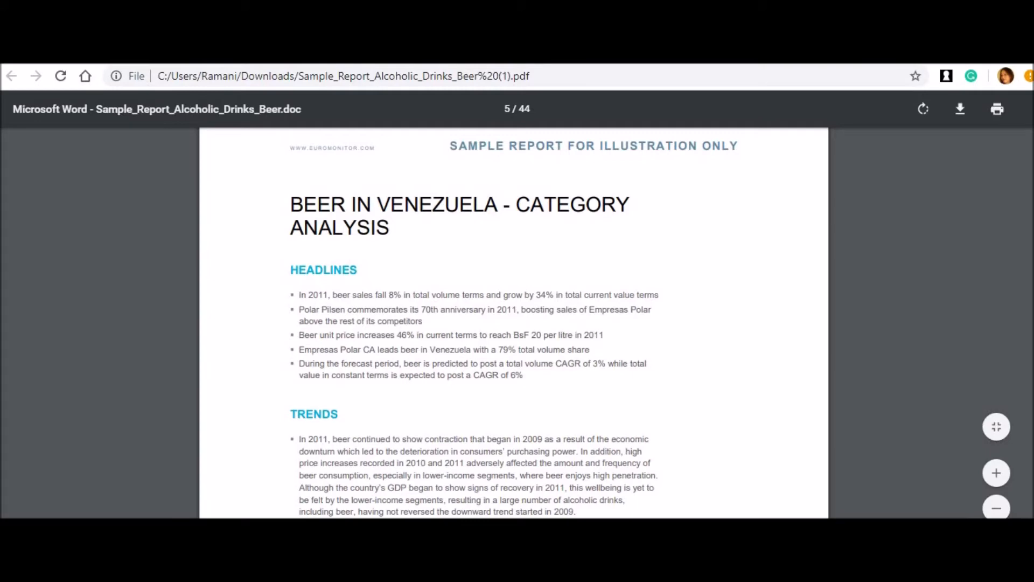
scroll("down", 3)
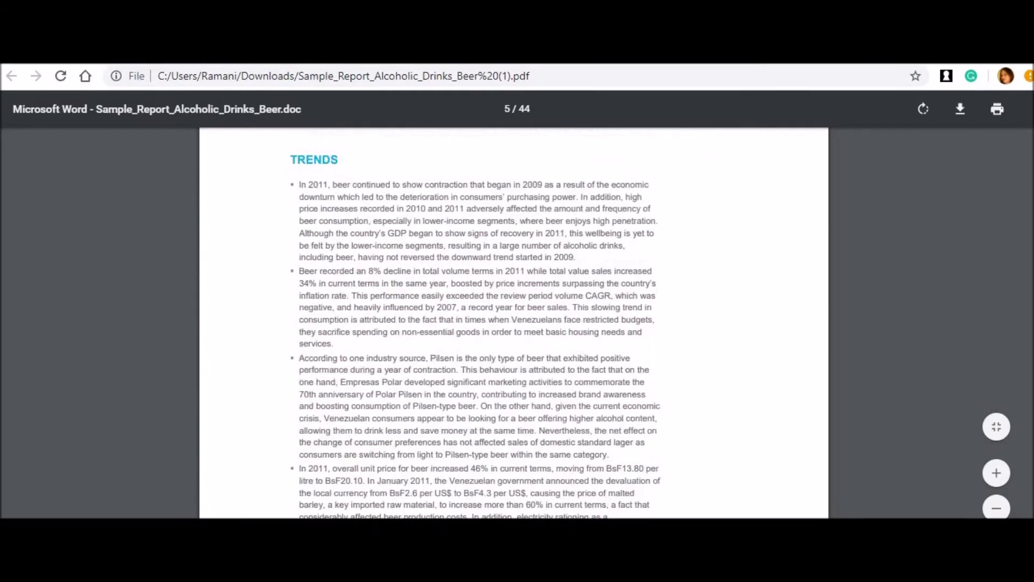
scroll("down", 3)
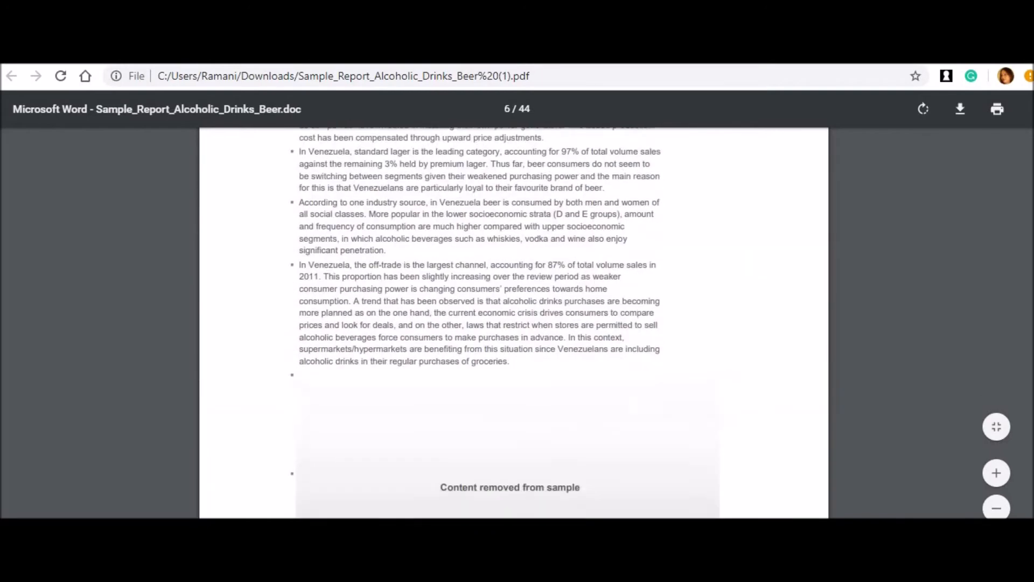
scroll("down", 3)
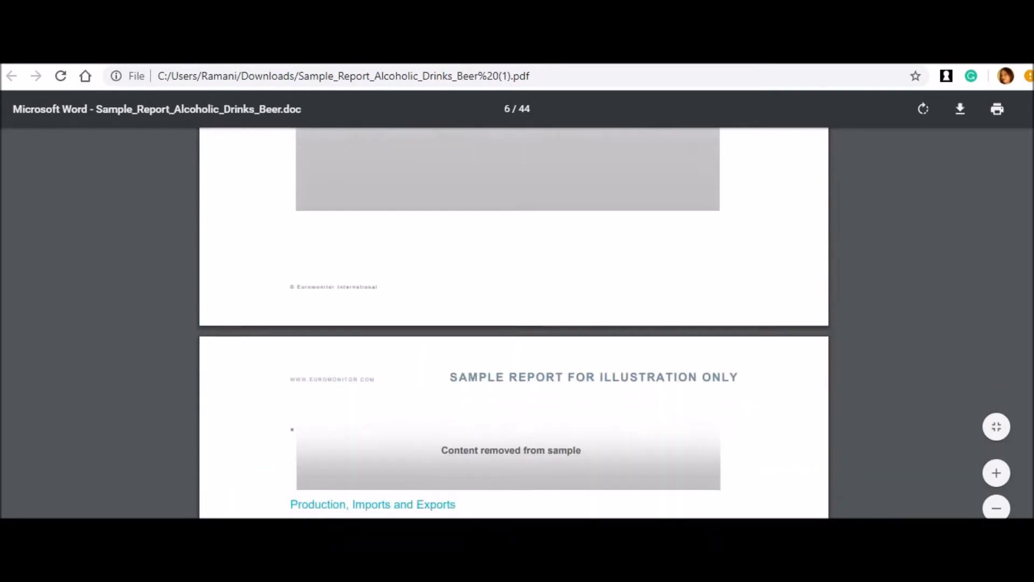
scroll("down", 3)
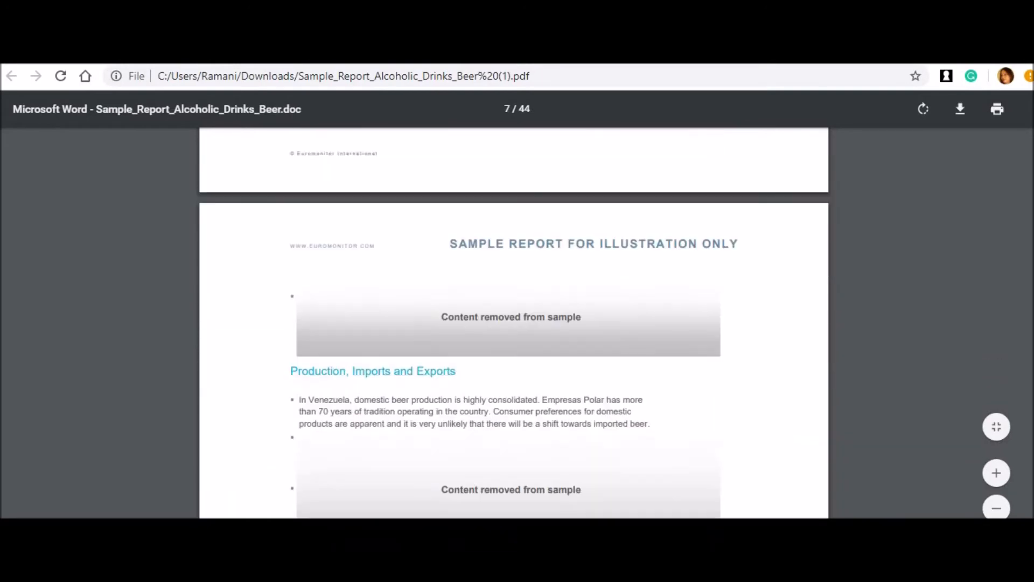
scroll("down", 3)
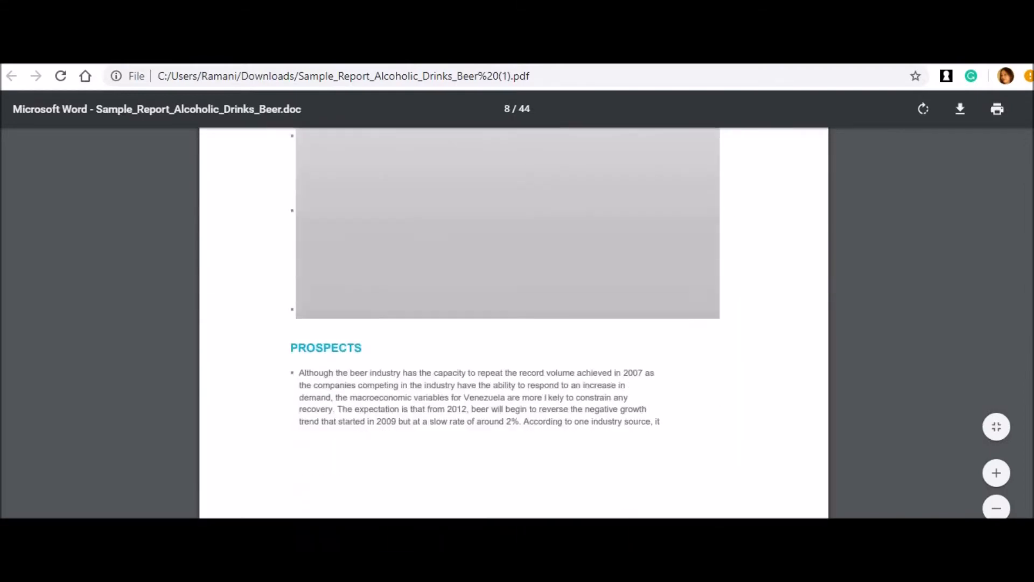
scroll("down", 3)
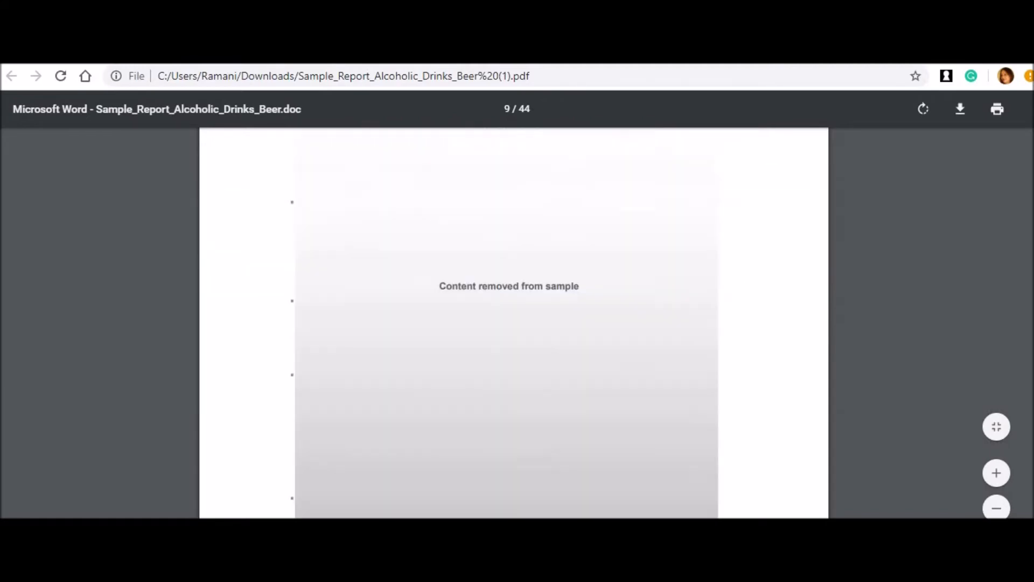
scroll("down", 3)
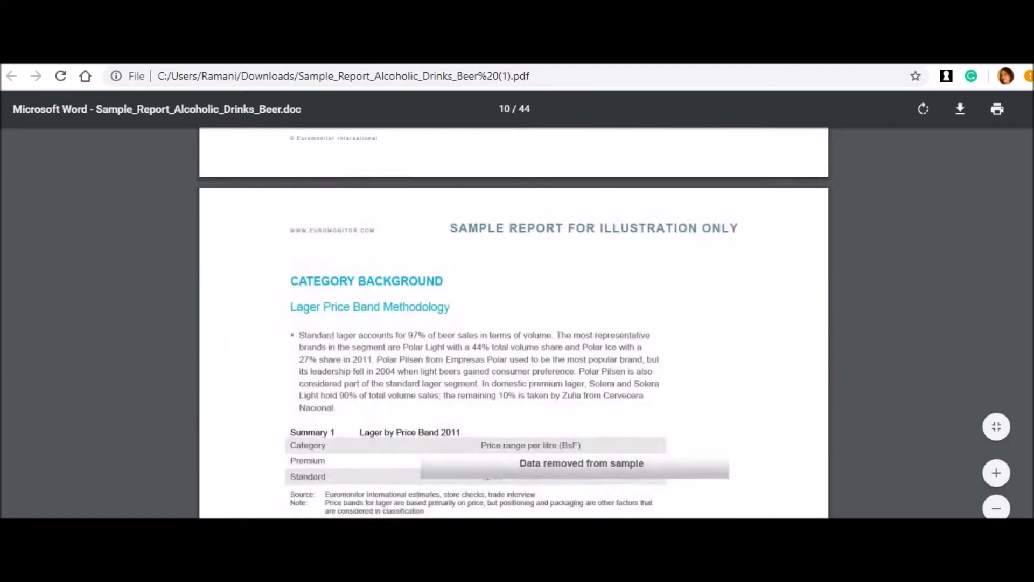
- Scroll through the report's category data and taxation tables
scroll("down", 3)
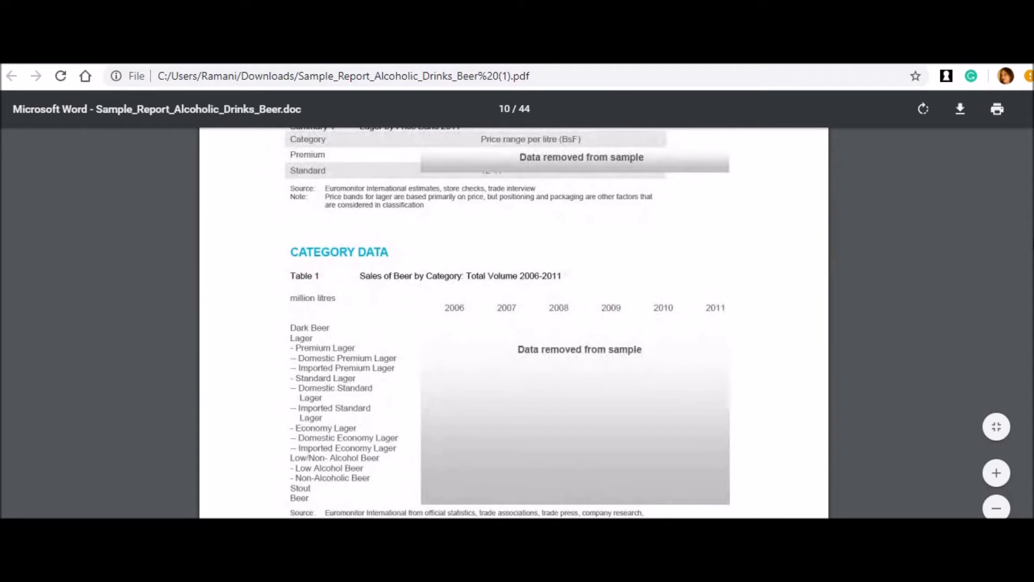
mouse_move(1006, 202)
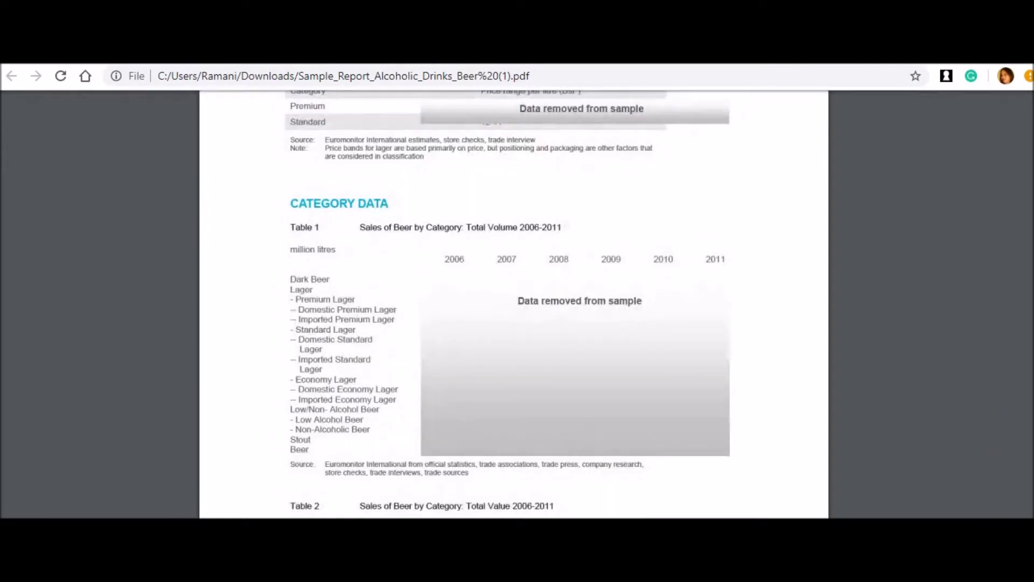
scroll("down", 3)
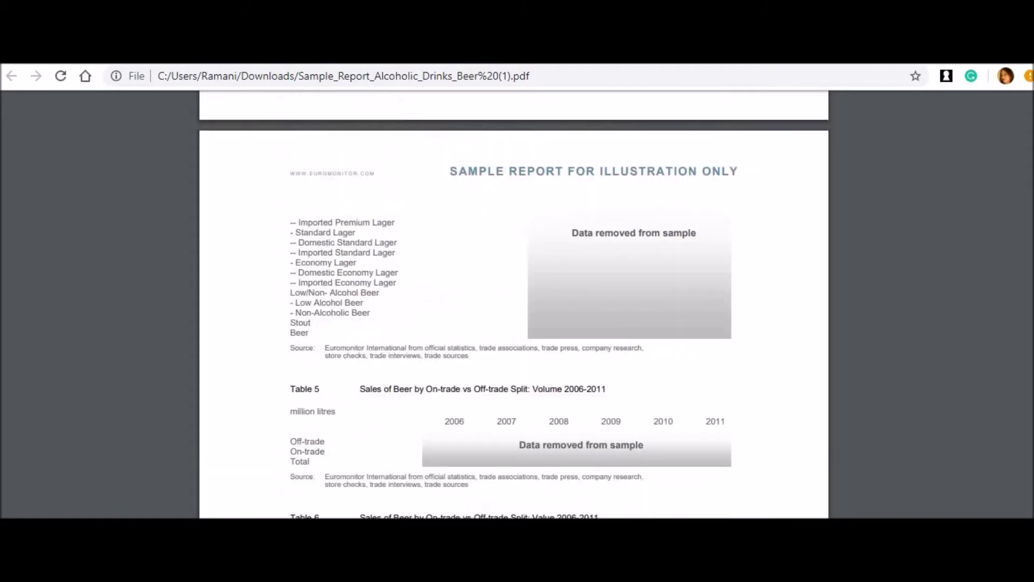
scroll("down", 3)
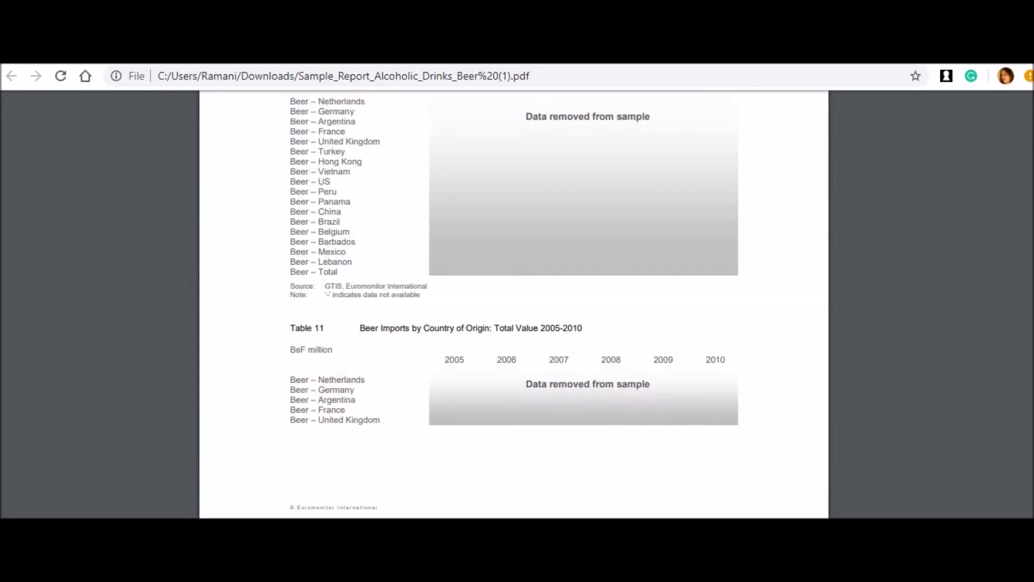
scroll("down", 3)
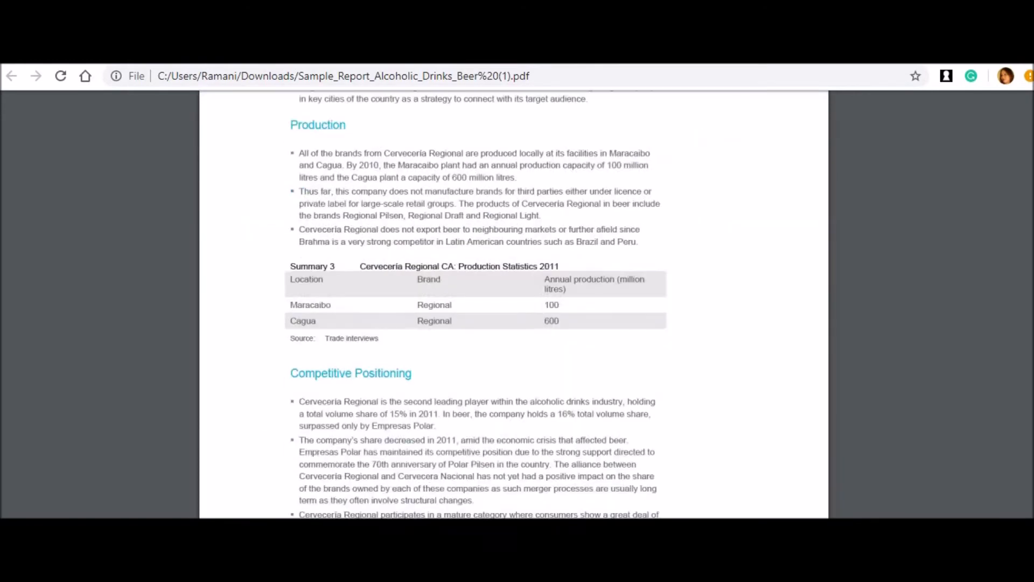
scroll("down", 3)
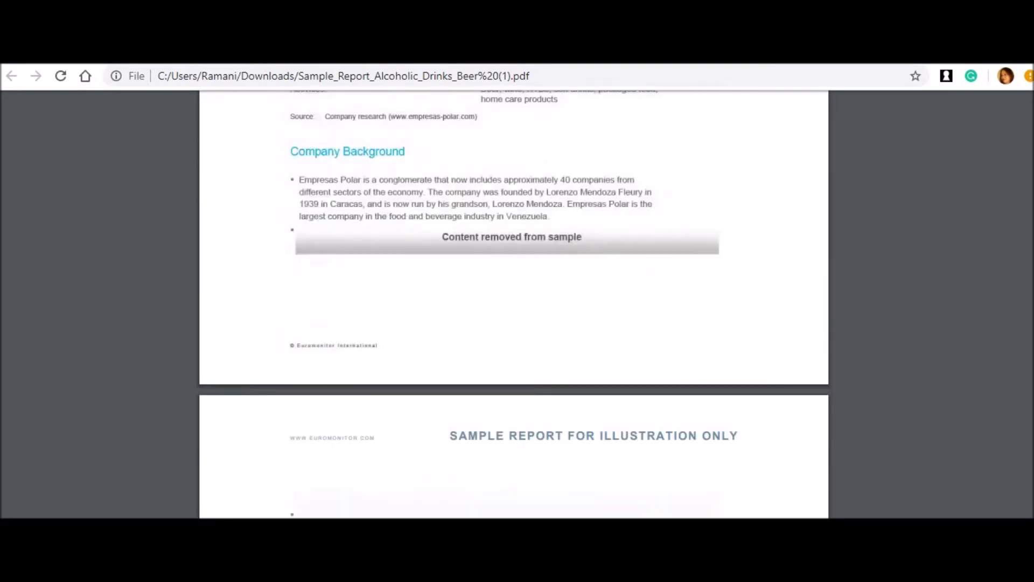
scroll("down", 3)
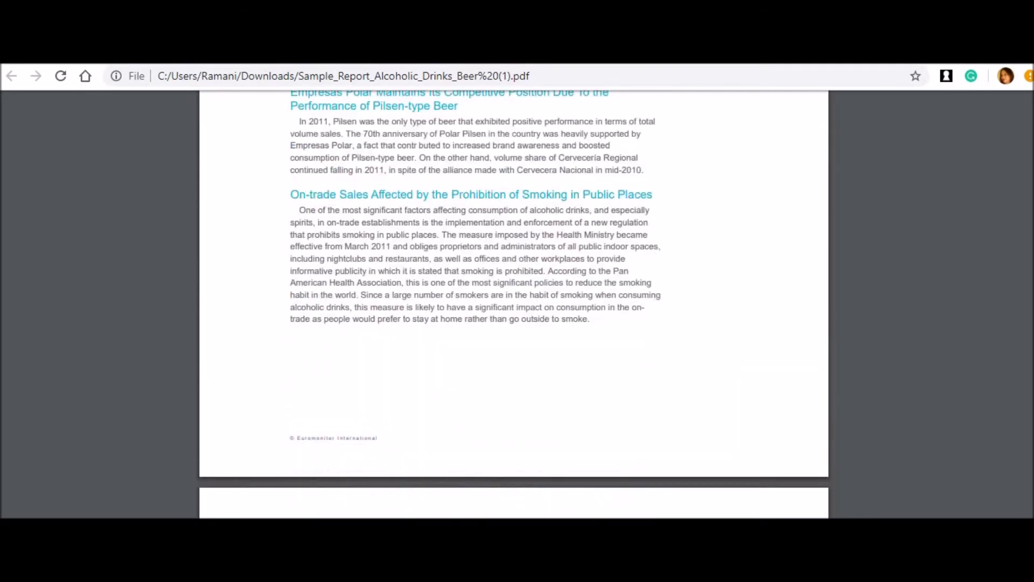
scroll("up", 3)
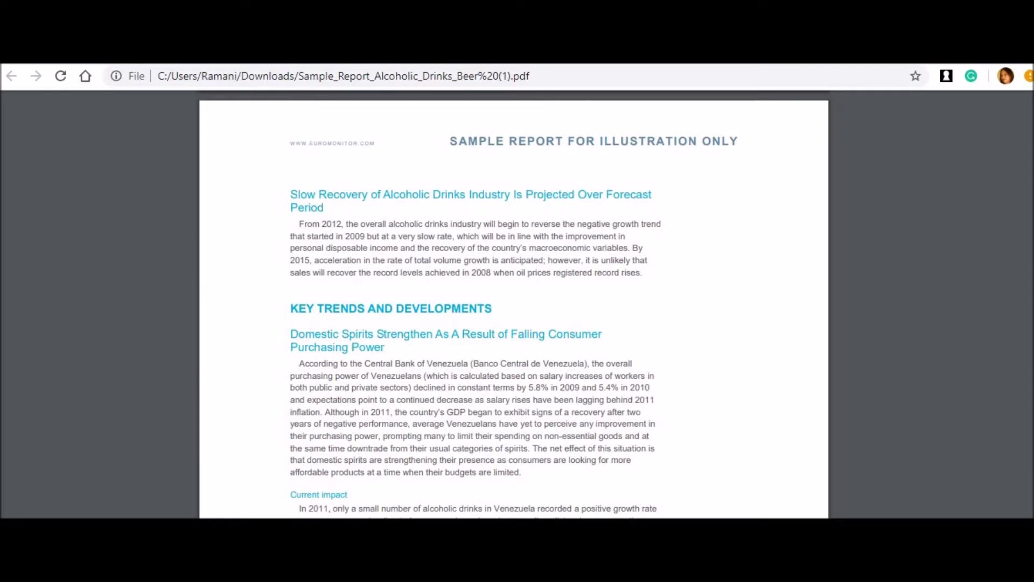
- Scroll past the sales data tables to the Sources section listing Research Sources
scroll("down", 3)
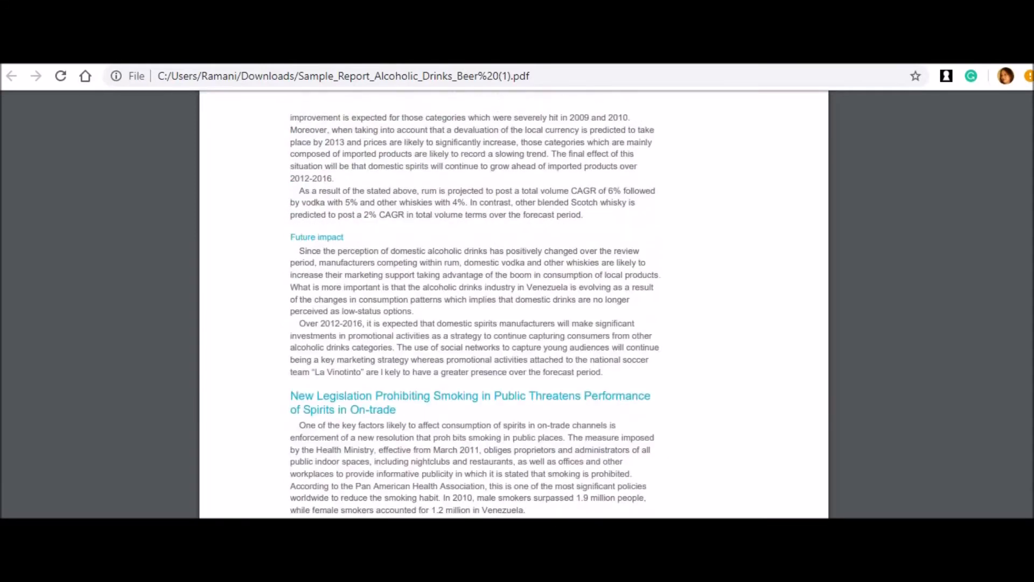
scroll("down", 3)
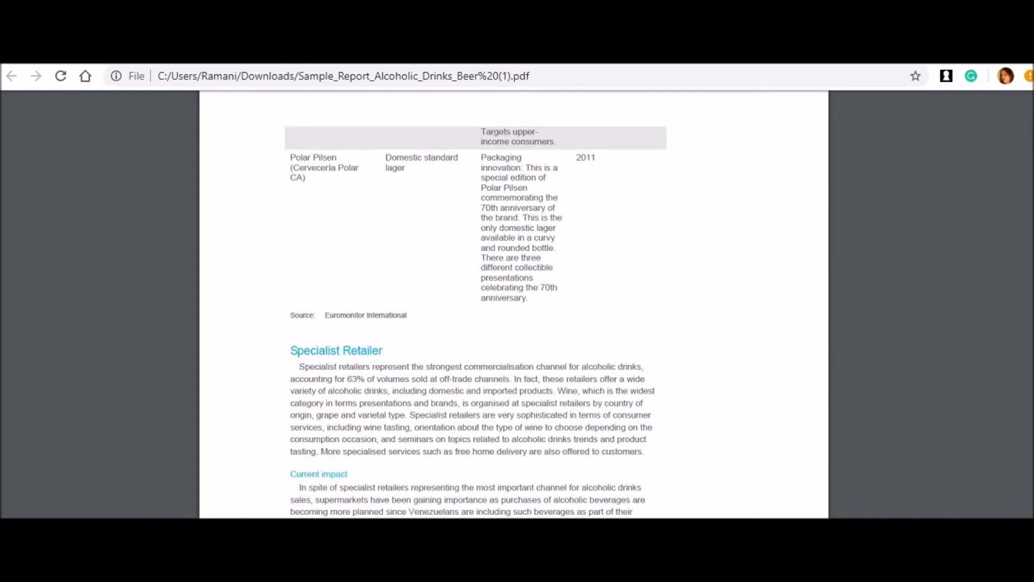
scroll("down", 3)
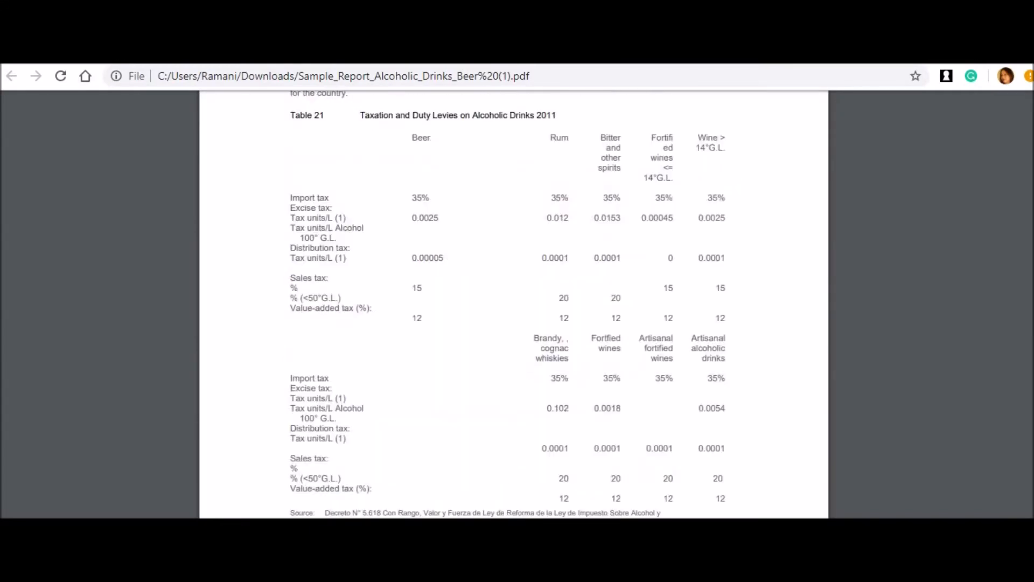
scroll("down", 3)
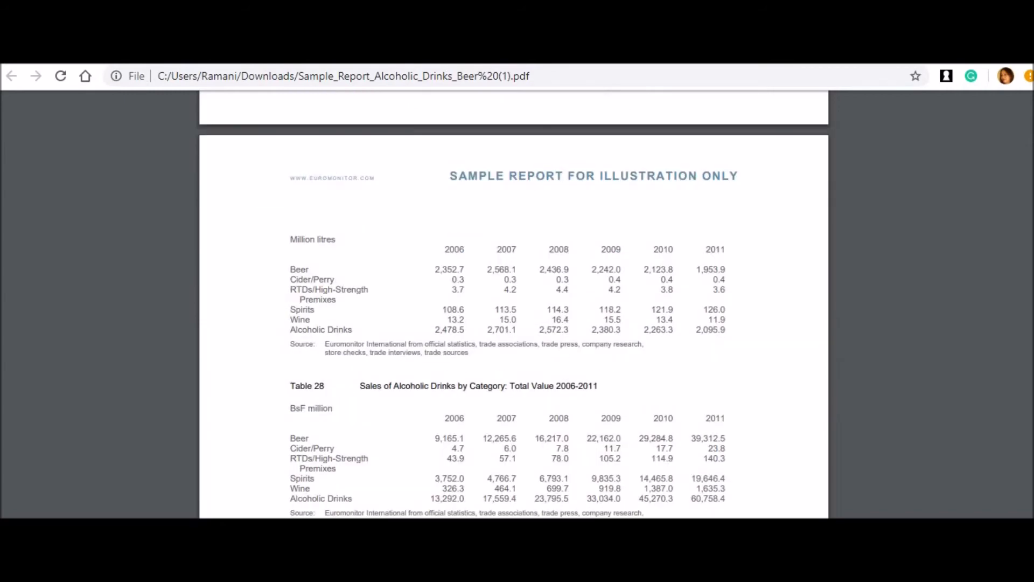
scroll("down", 3)
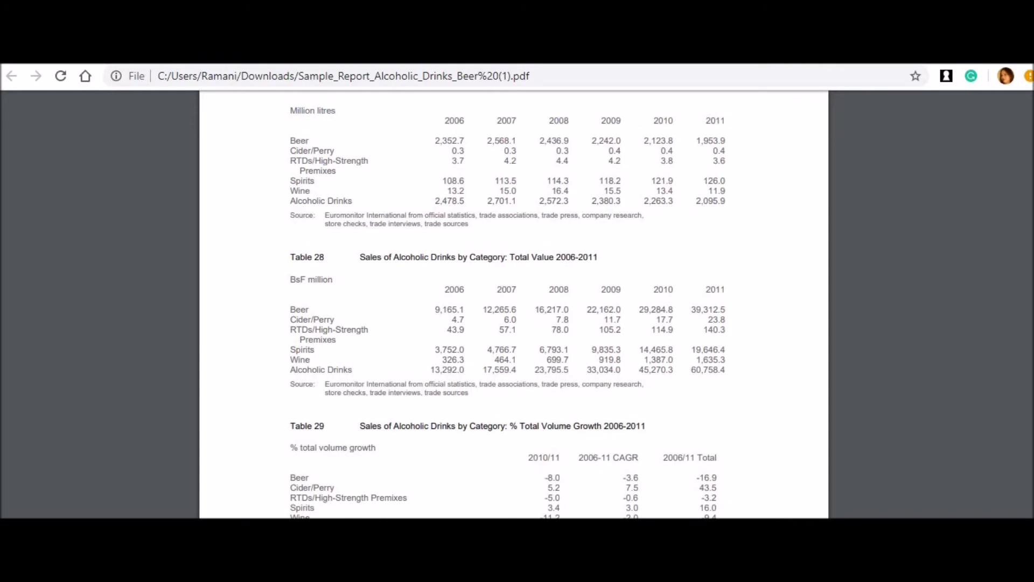
scroll("down", 3)
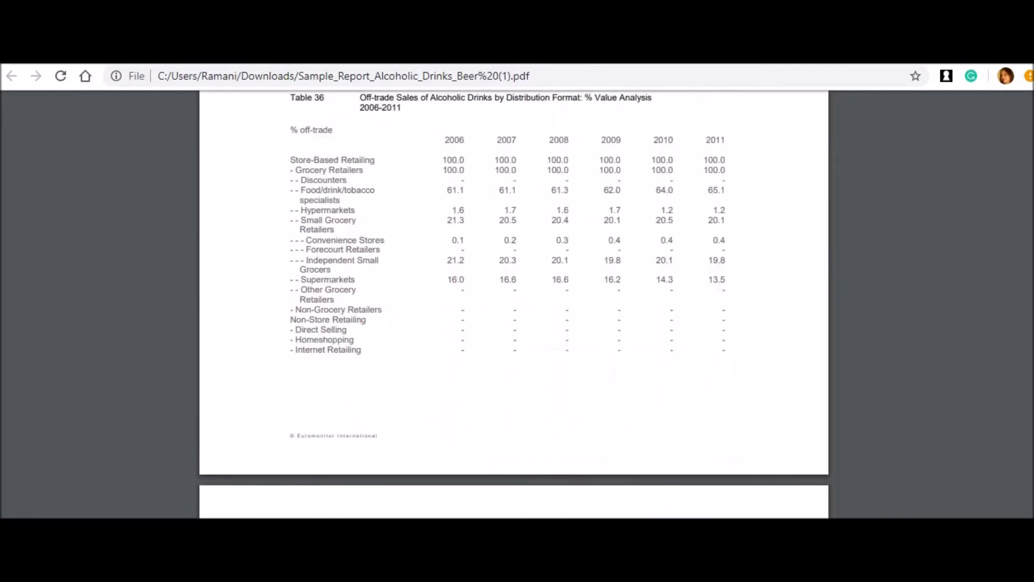
scroll("down", 3)
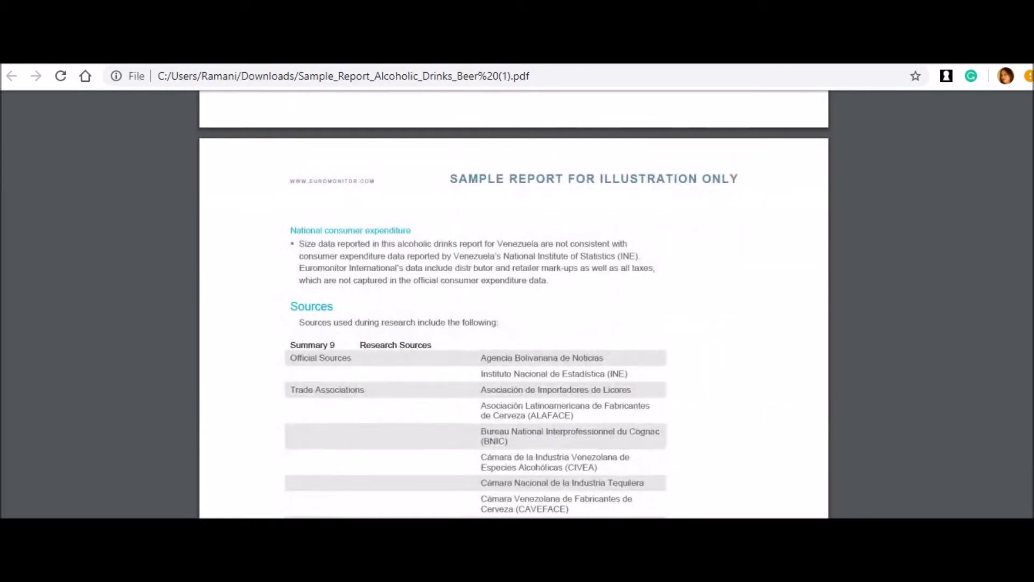
- Scroll past the Research Sources table to the final page, 44 of 44
scroll("down", 3)
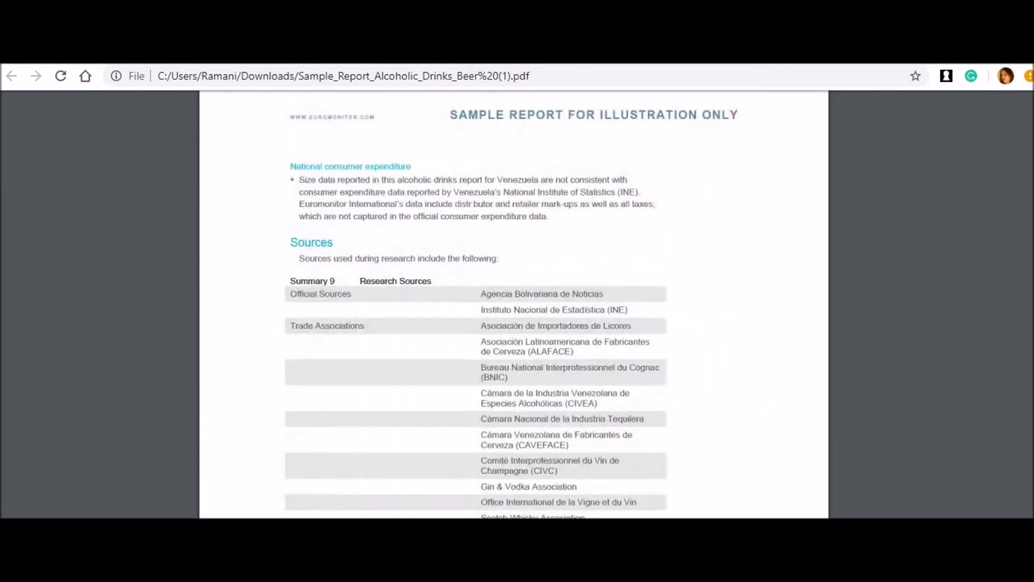
scroll("down", 3)
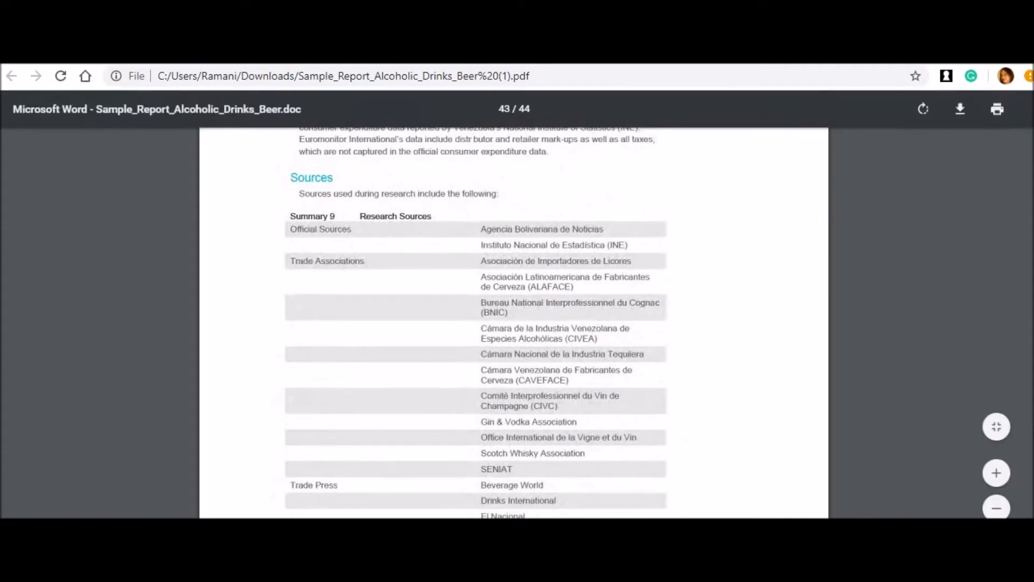
mouse_move(955, 449)
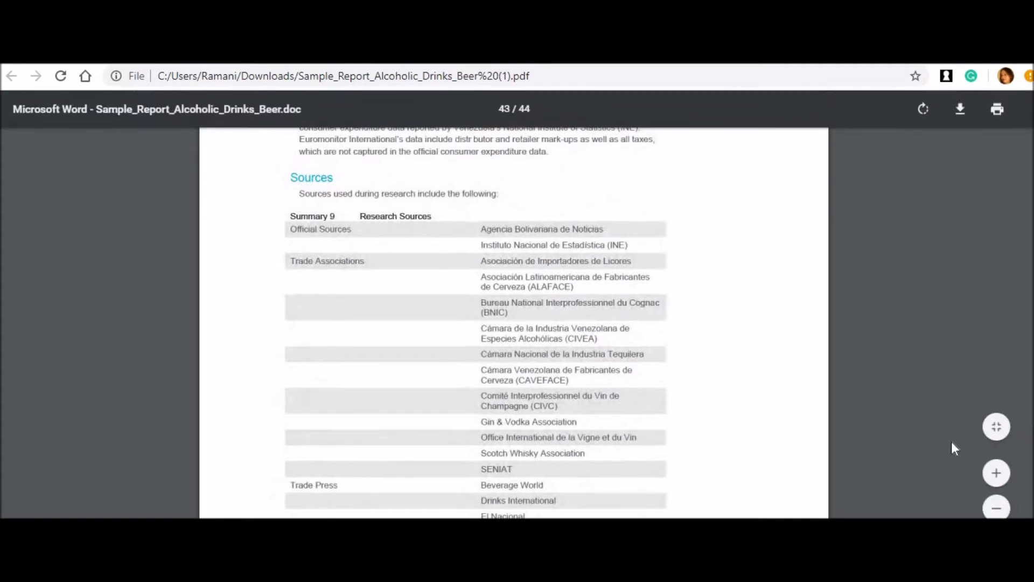
mouse_move(717, 312)
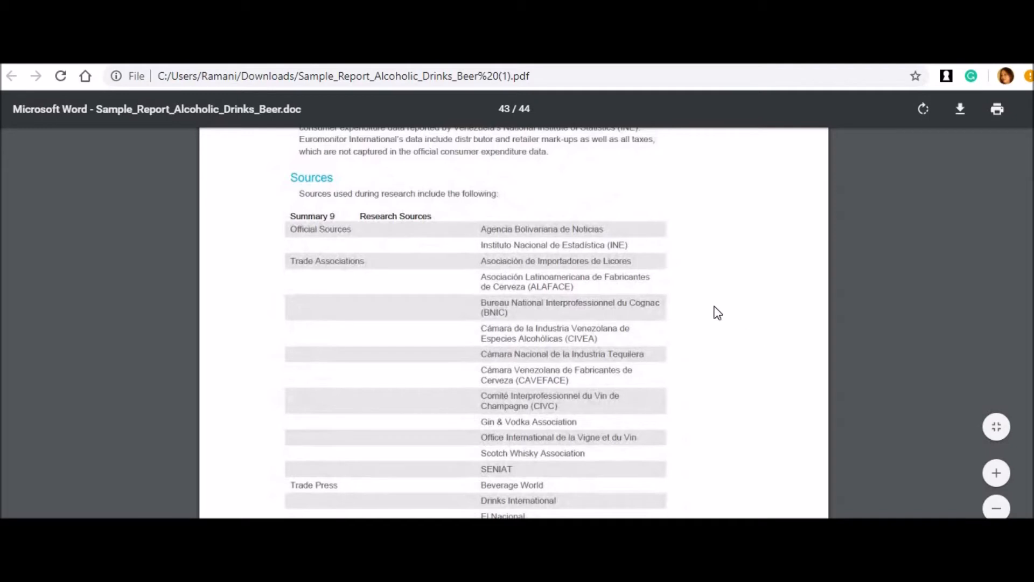
mouse_move(674, 377)
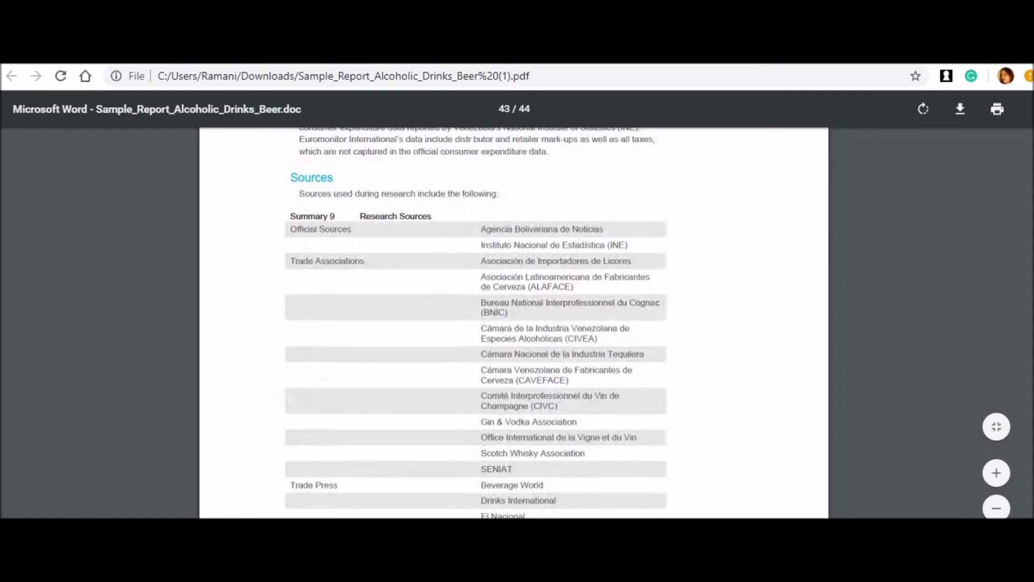
scroll("down", 3)
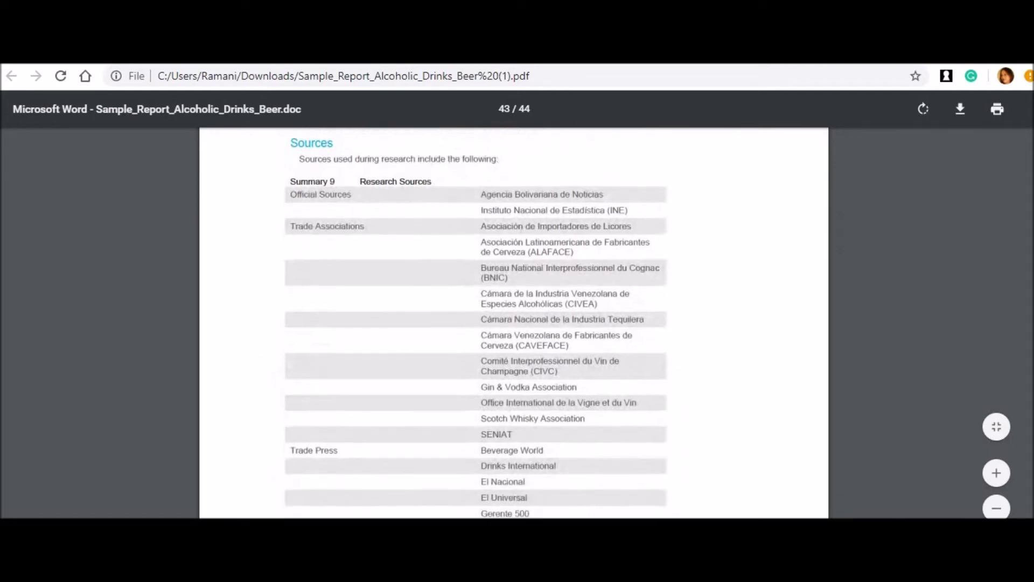
scroll("down", 3)
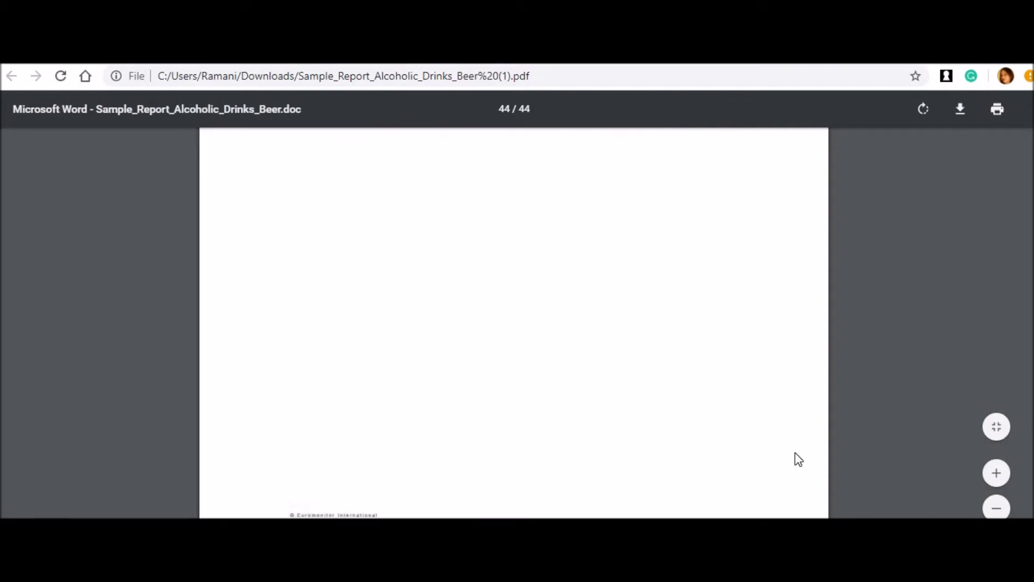
mouse_move(792, 158)
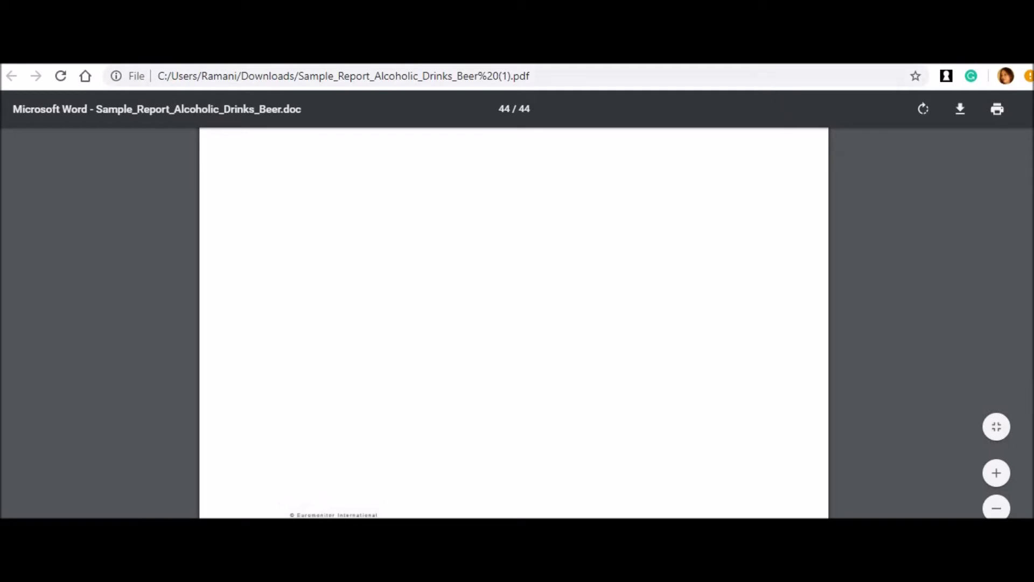
- Return from the PDF to the Beer in Australia report page's Samples section
left_click(12, 76)
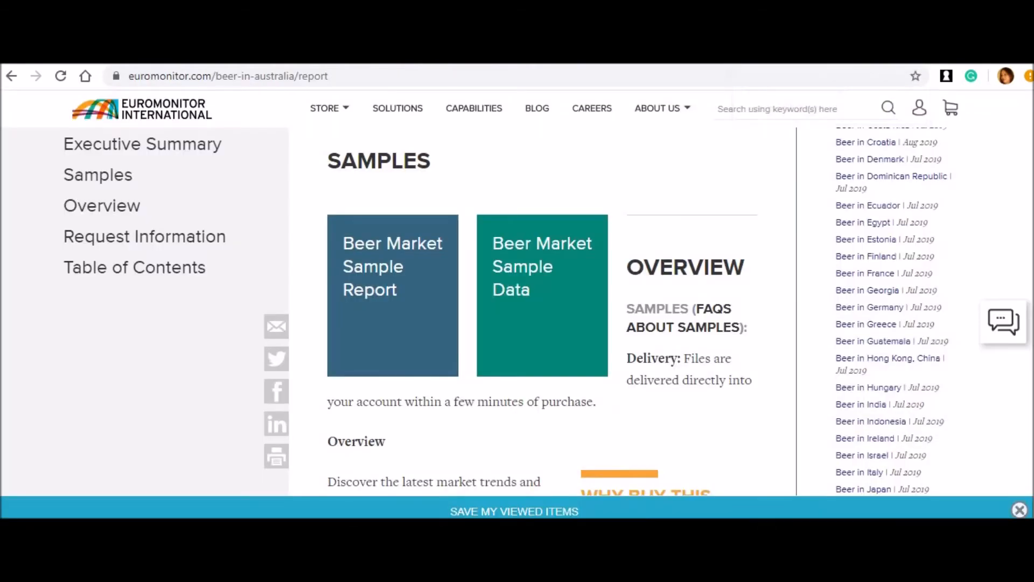
mouse_move(539, 287)
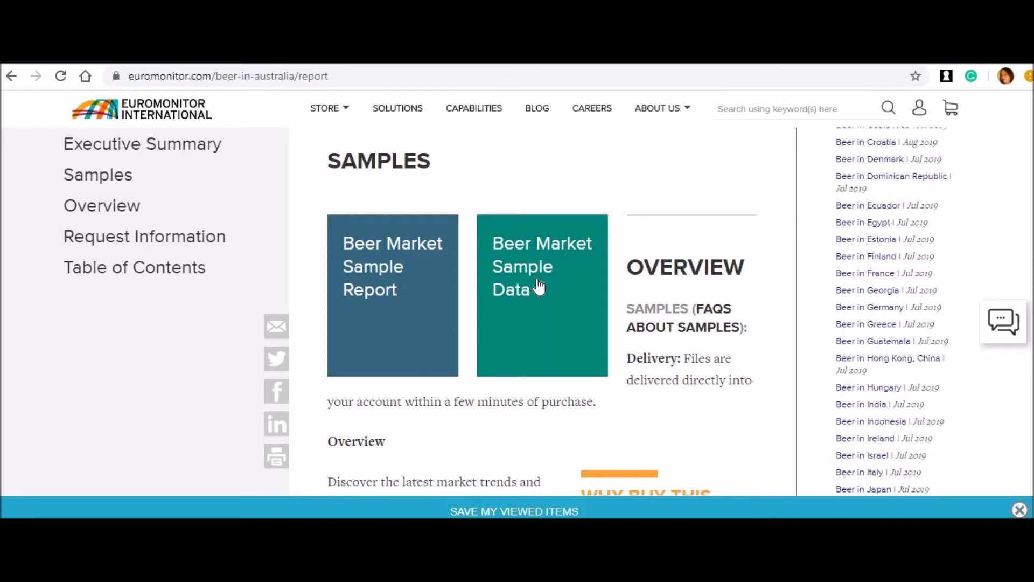
mouse_move(136, 497)
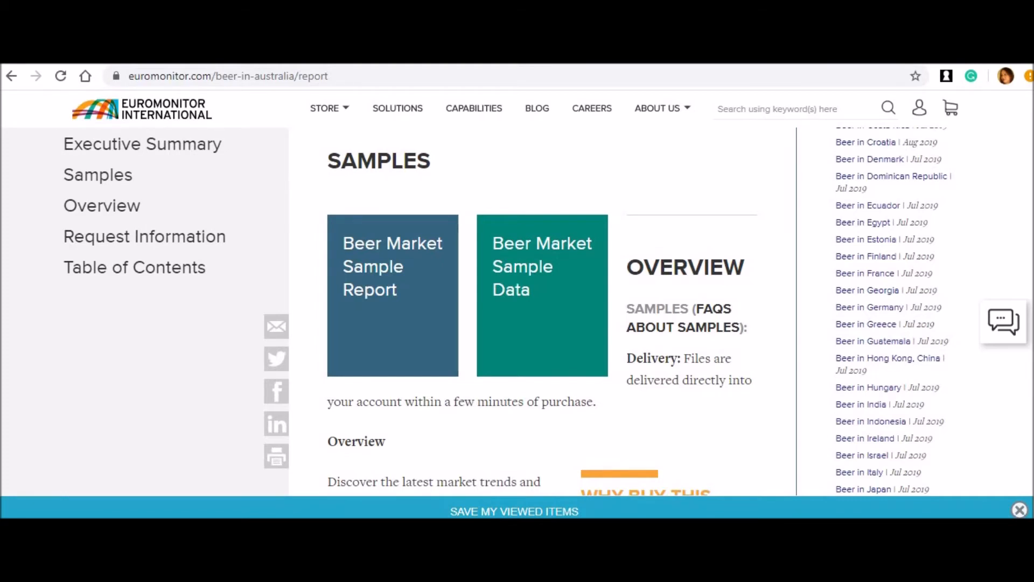
mouse_move(296, 446)
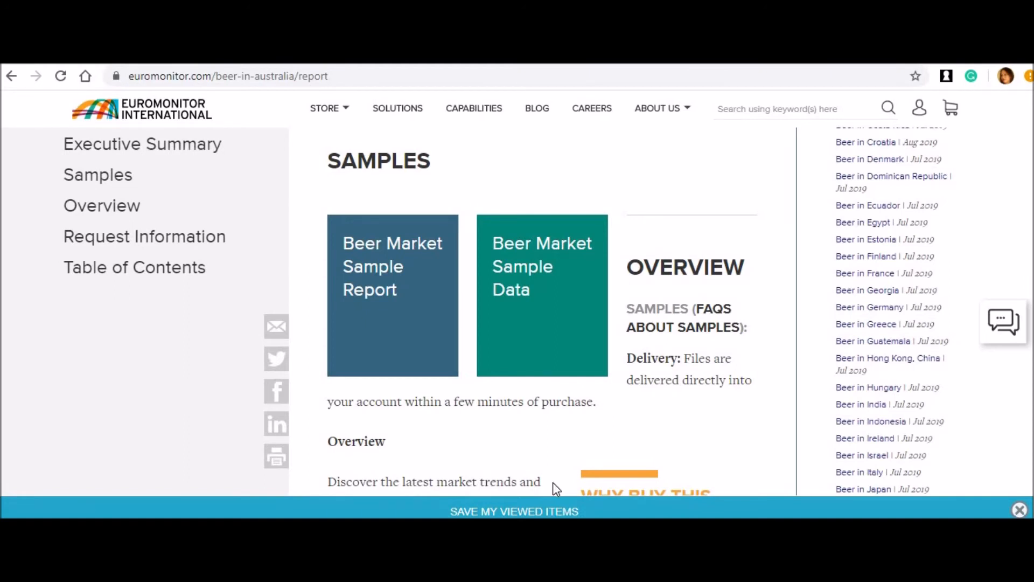
mouse_move(862, 222)
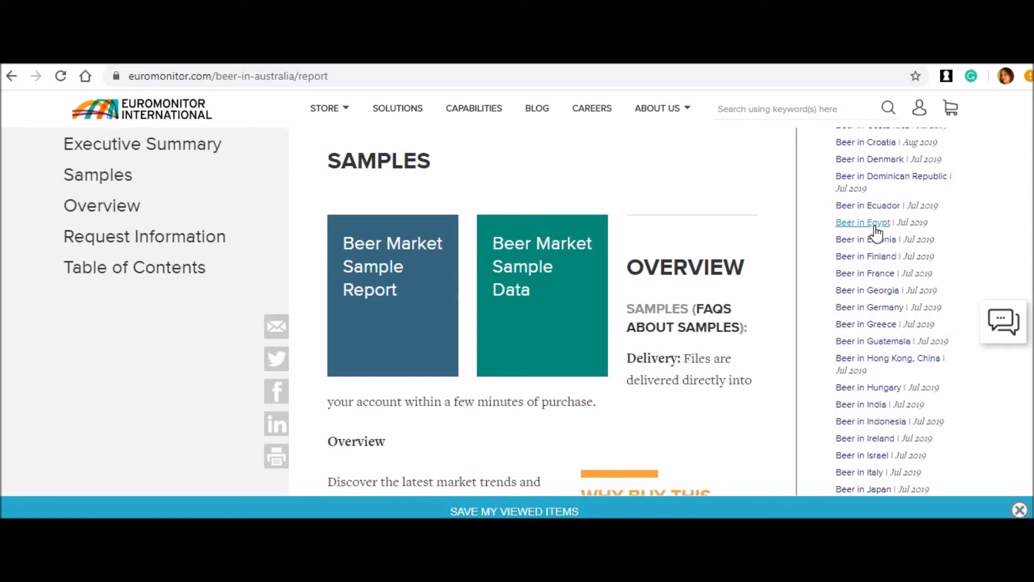
mouse_move(871, 196)
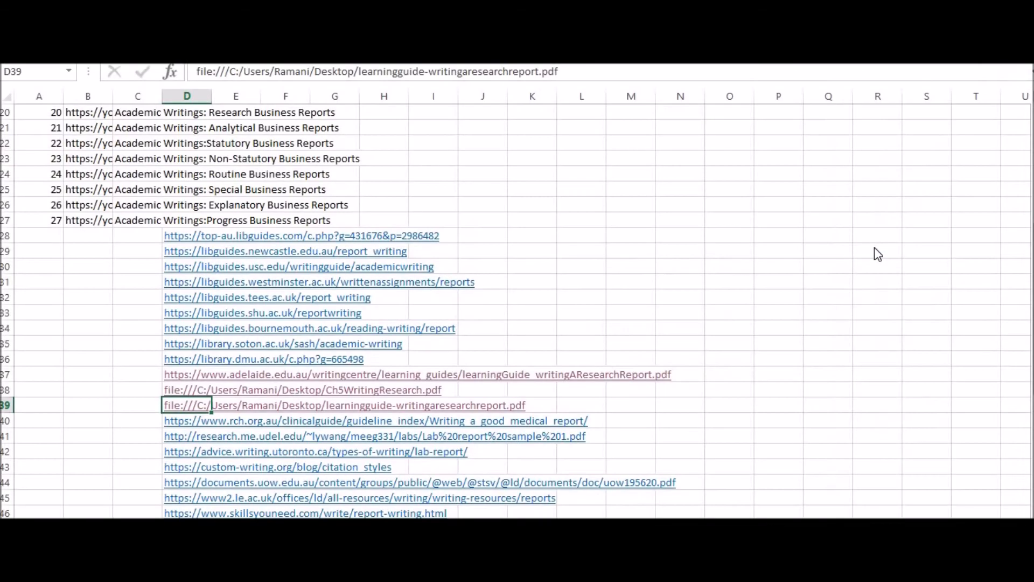
- Scroll down the Excel workbook of report-writing links and PDF file paths
scroll("down", 3)
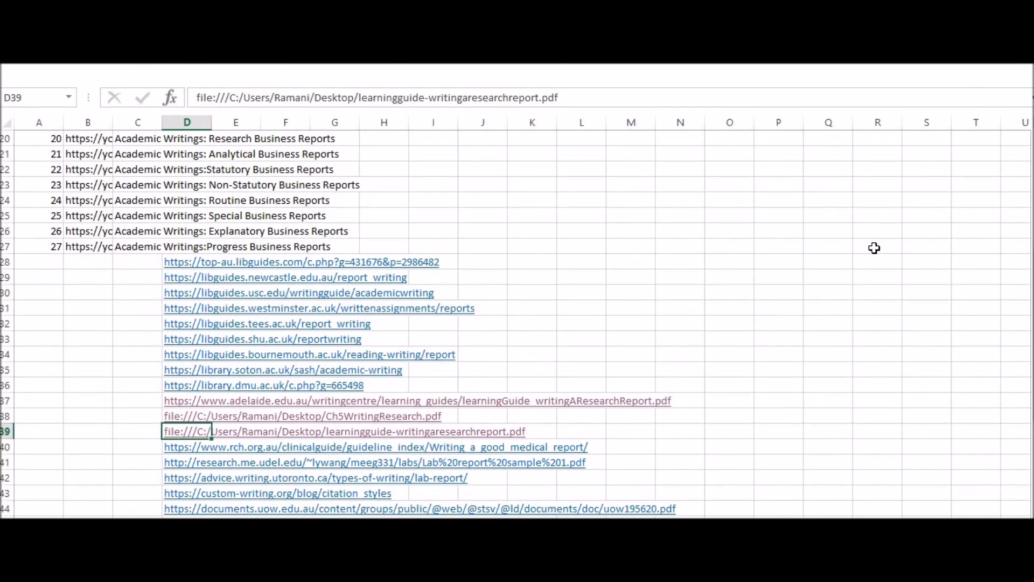
mouse_move(821, 272)
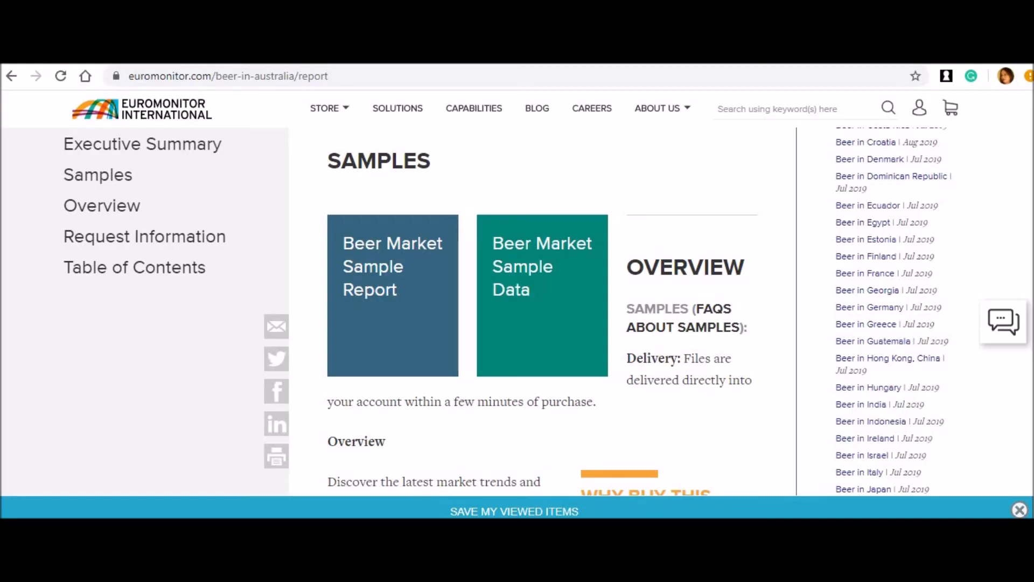
mouse_move(1004, 442)
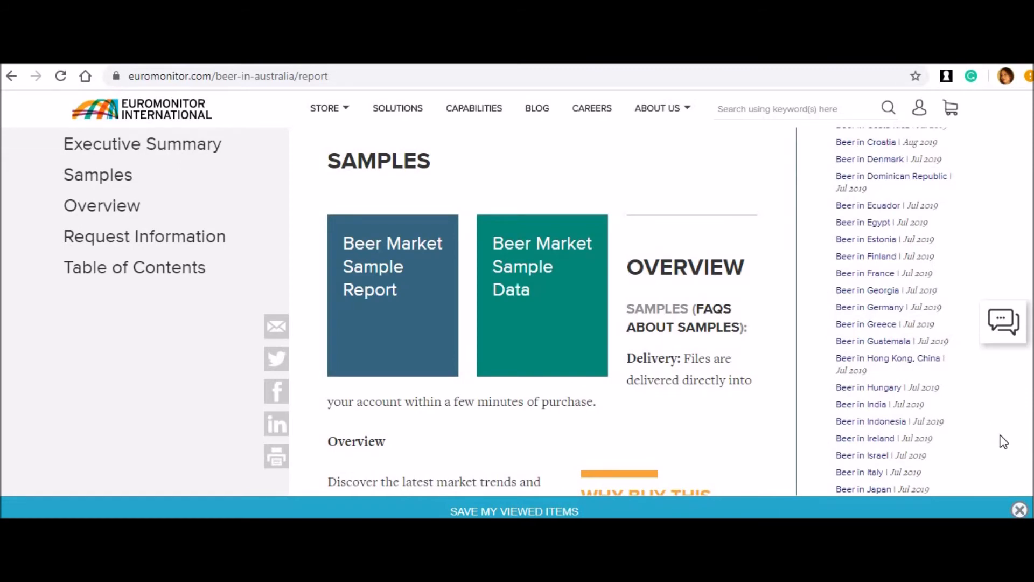
mouse_move(915, 474)
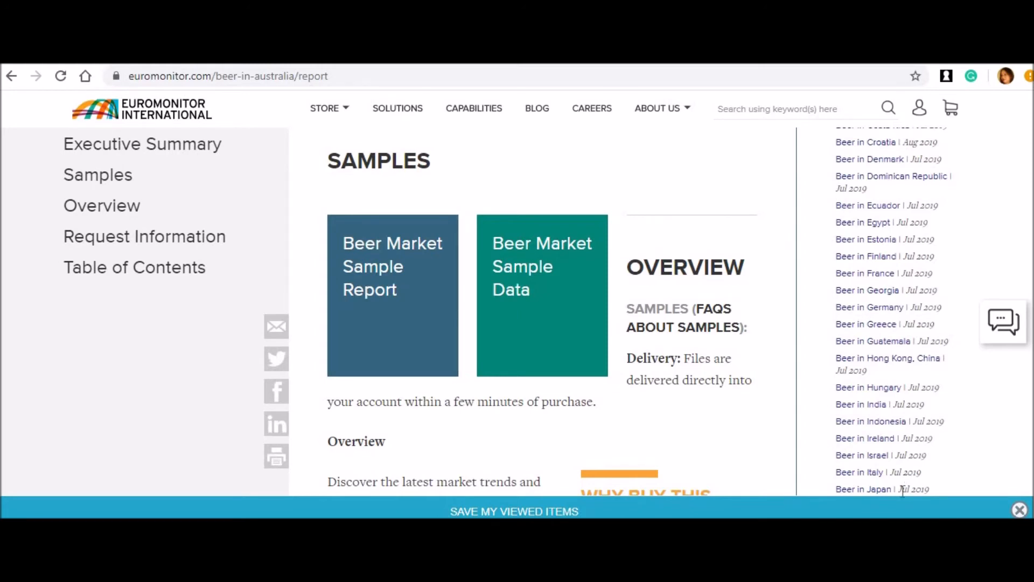
mouse_move(889, 312)
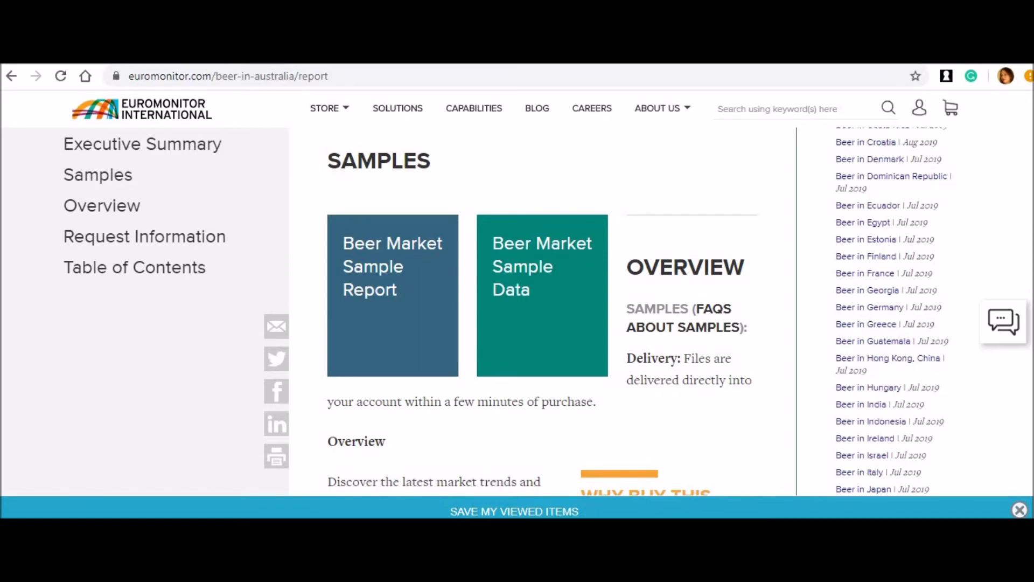
mouse_move(540, 377)
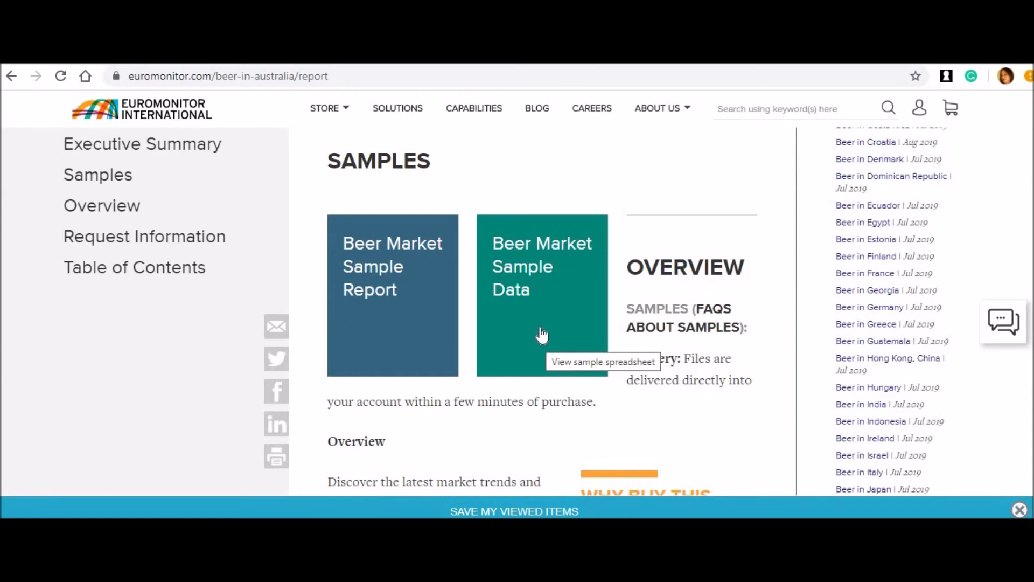
mouse_move(314, 488)
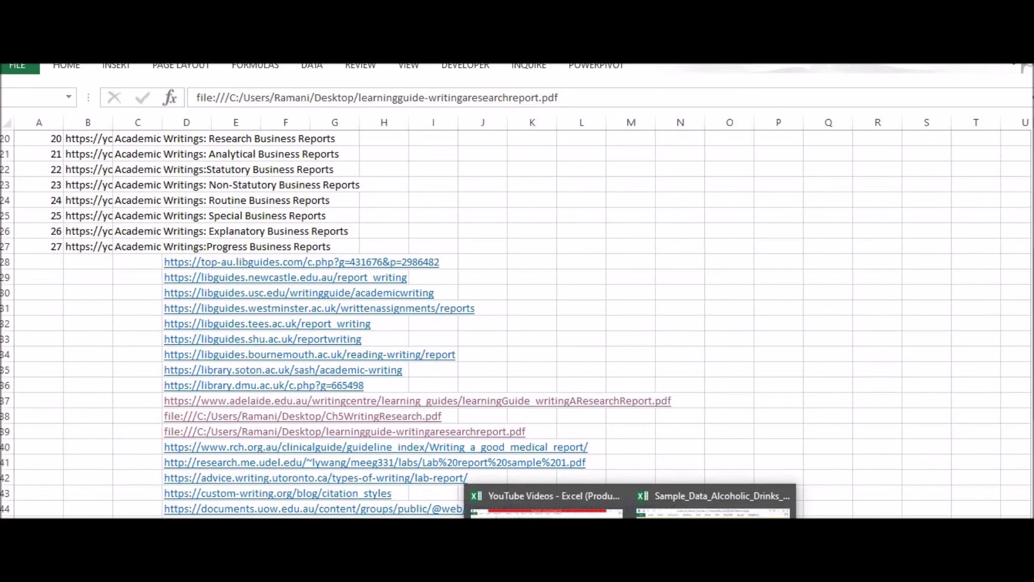
- Enable editing in the Alcoholic Drinks 2012 sample workbook and scroll its cover sheet to the beer category list
left_click(713, 495)
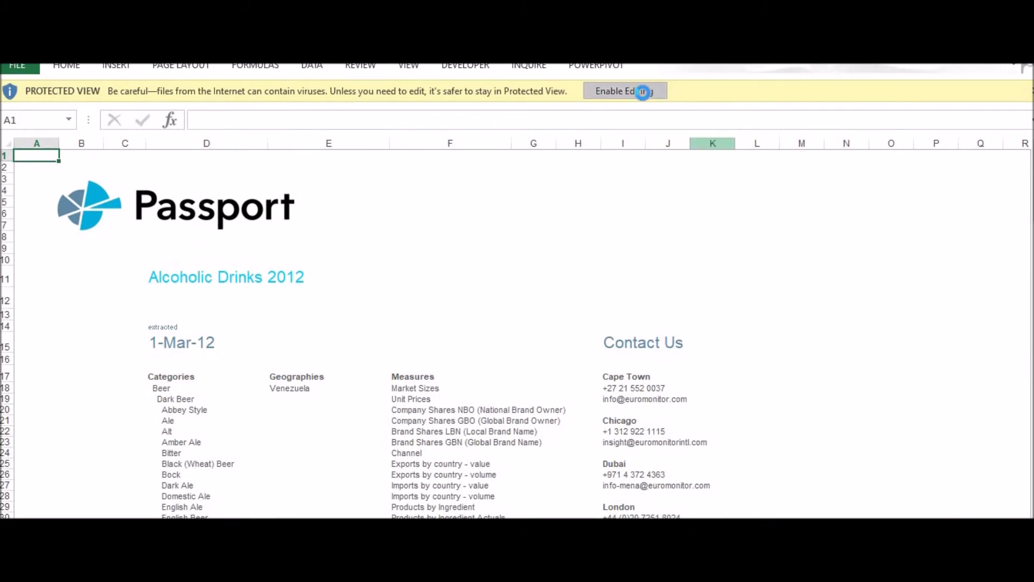
left_click(621, 91)
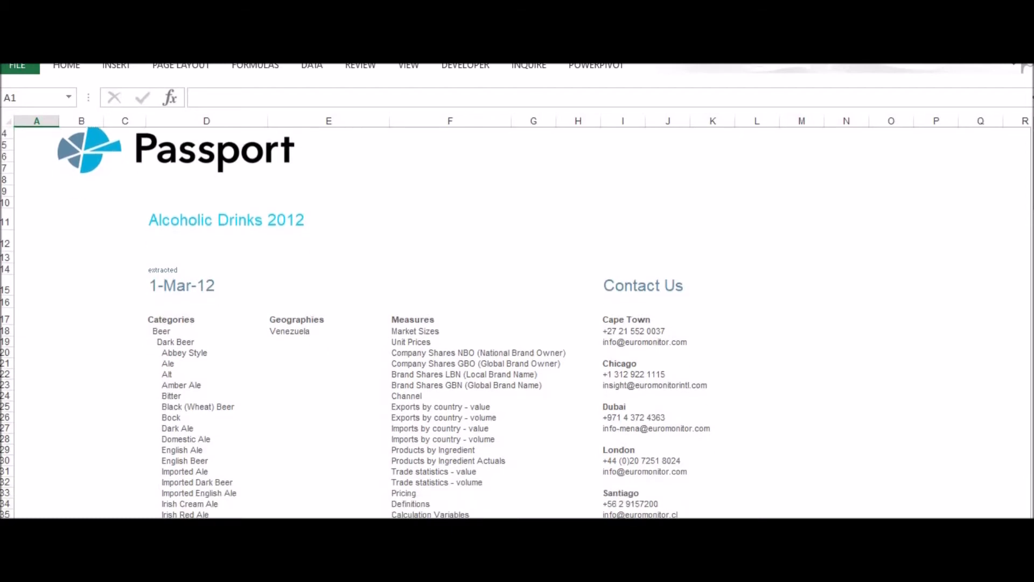
scroll("down", 3)
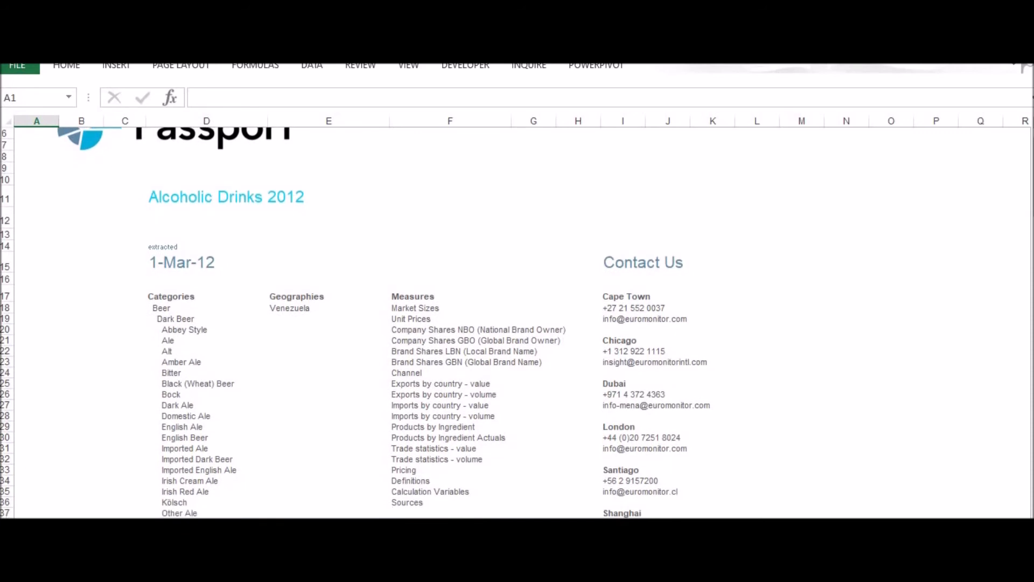
scroll("down", 3)
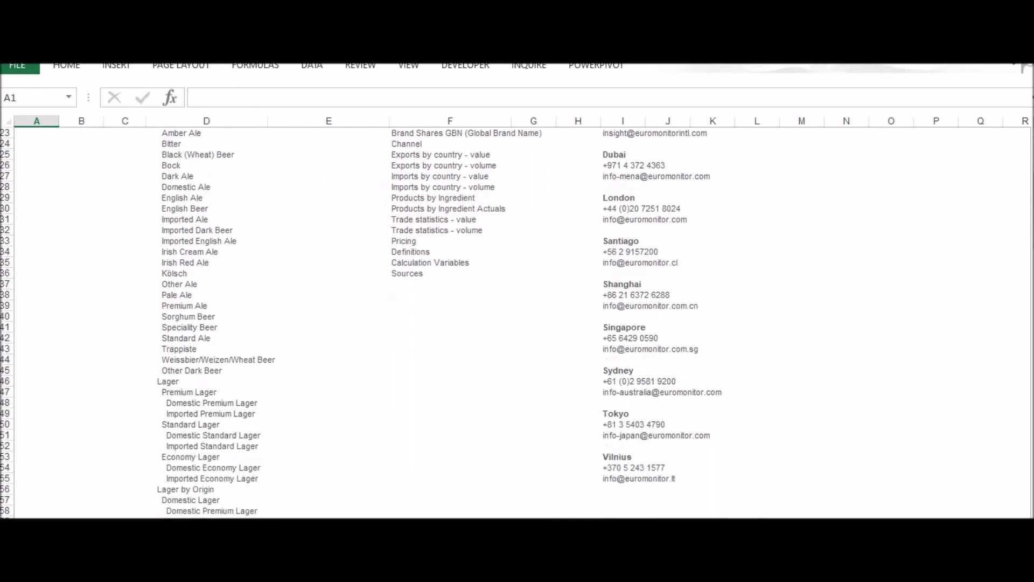
scroll("down", 3)
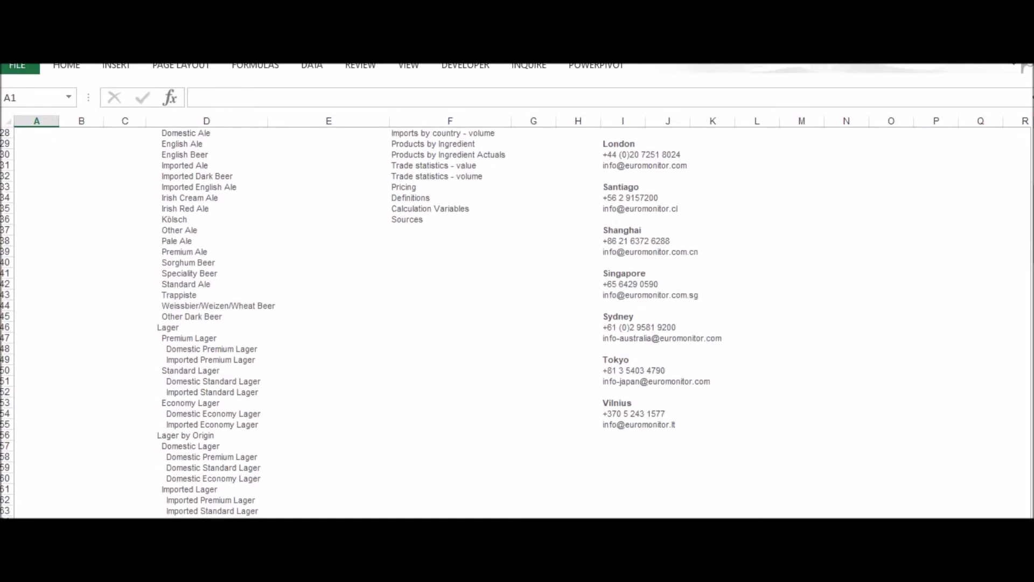
mouse_move(586, 215)
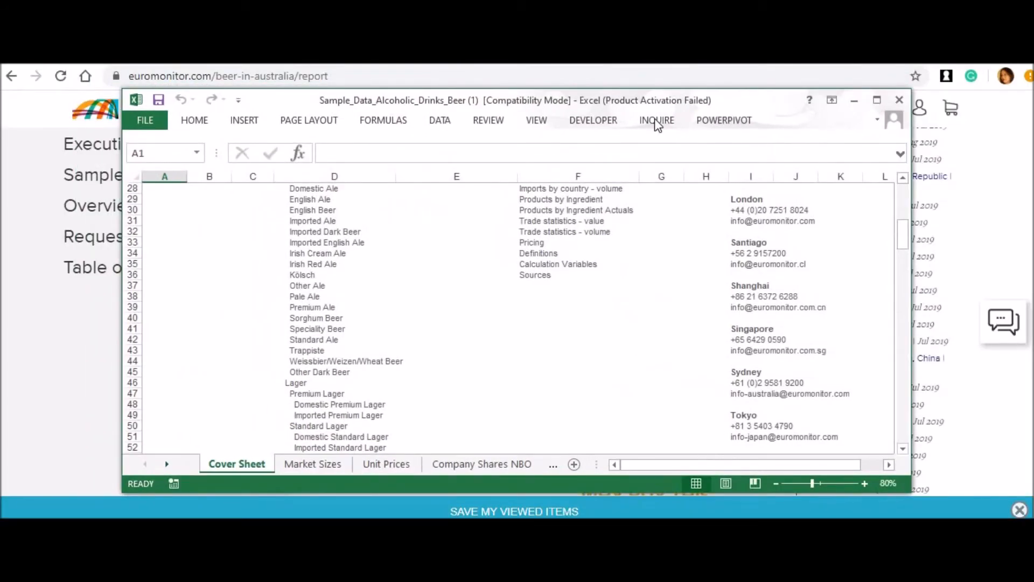
mouse_move(626, 86)
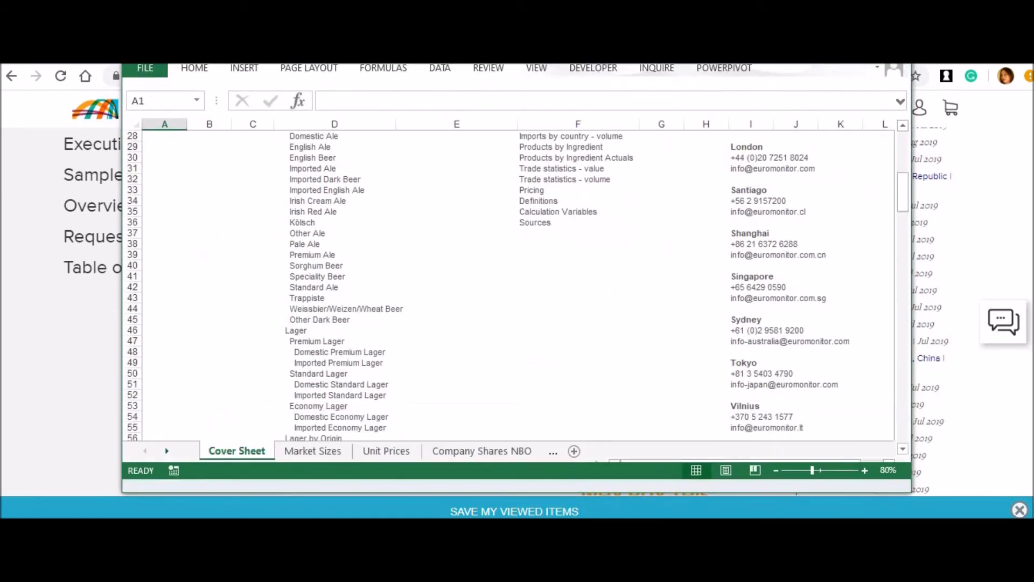
scroll("down", 3)
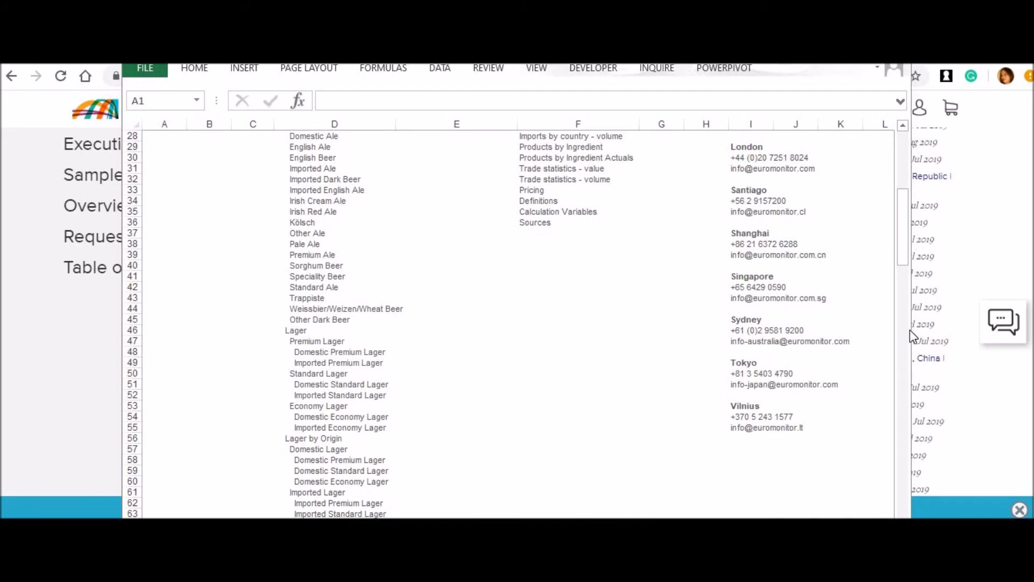
mouse_move(915, 336)
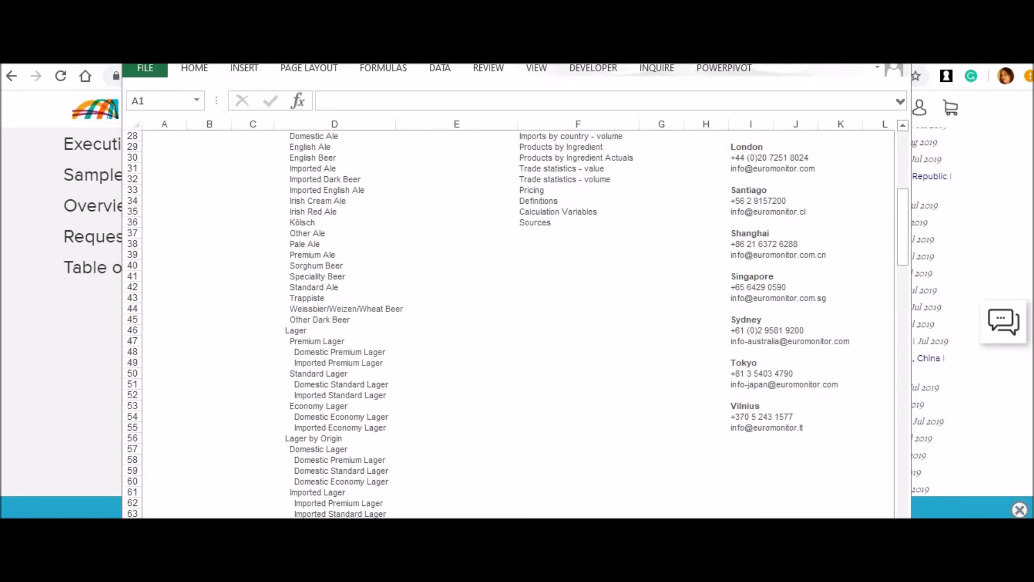
- View a Passport data sheet listing Venezuela beer rows by global brand name and owner
left_click(164, 124)
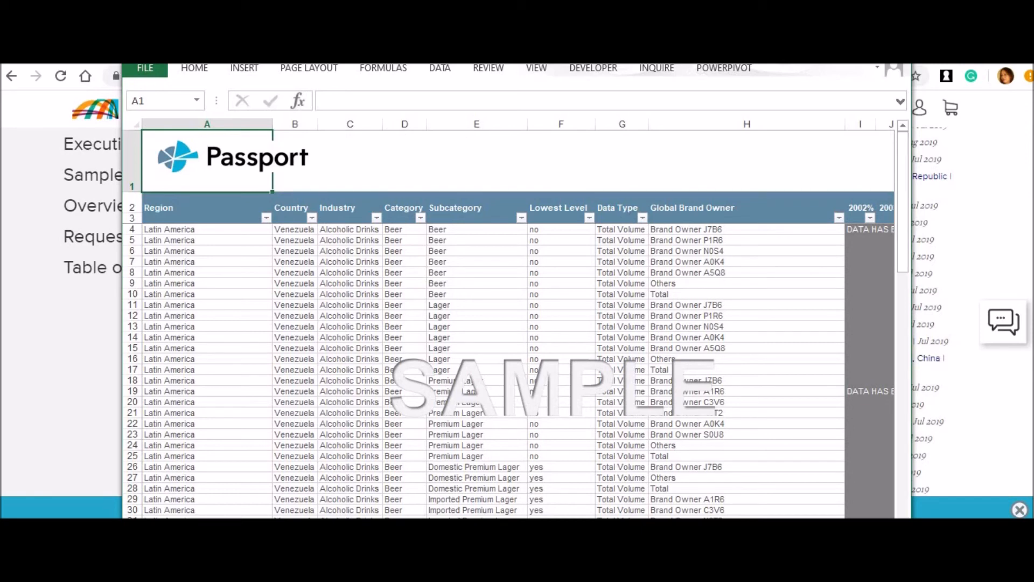
scroll("right", 3)
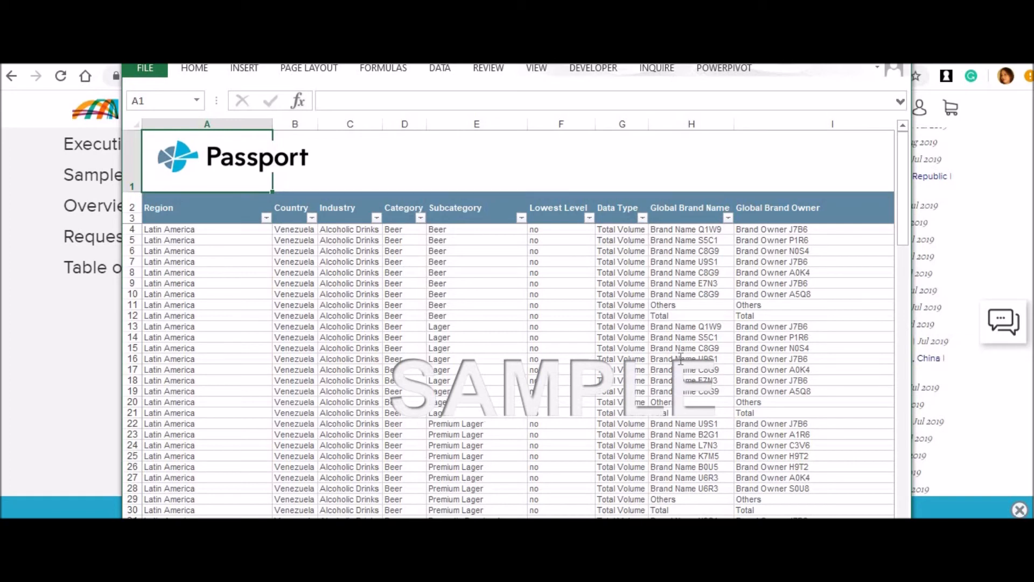
mouse_move(852, 102)
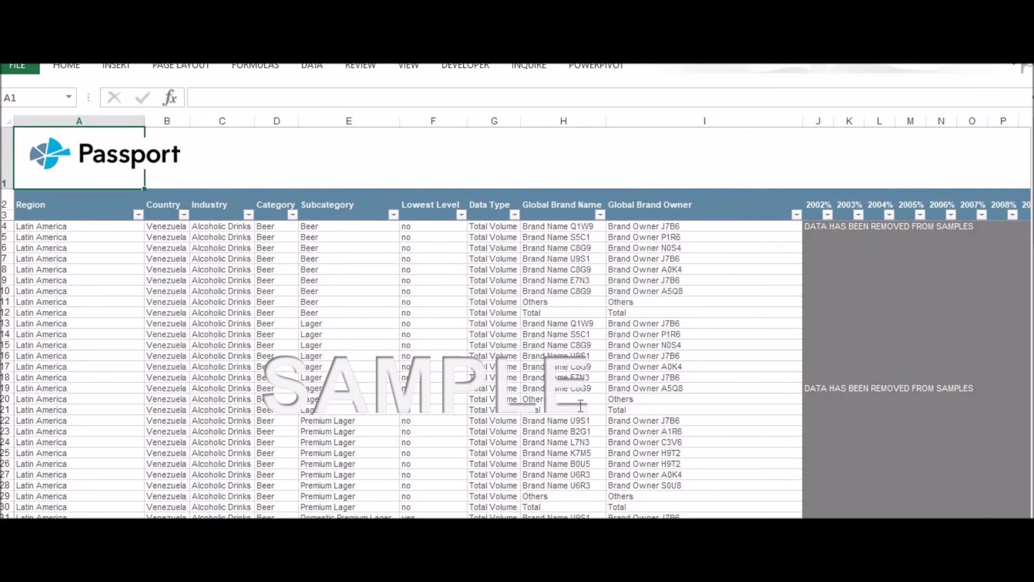
mouse_move(558, 293)
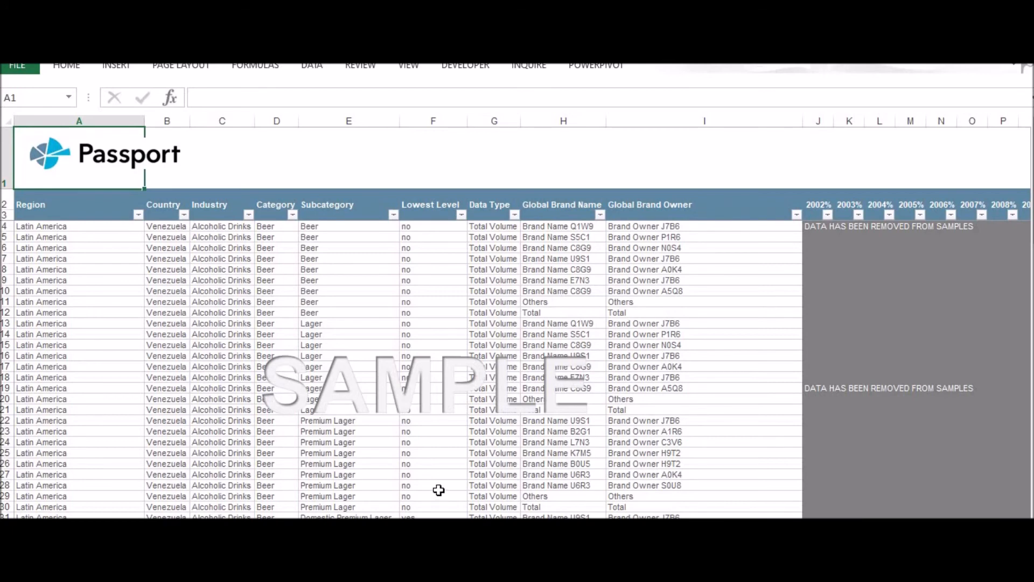
mouse_move(416, 404)
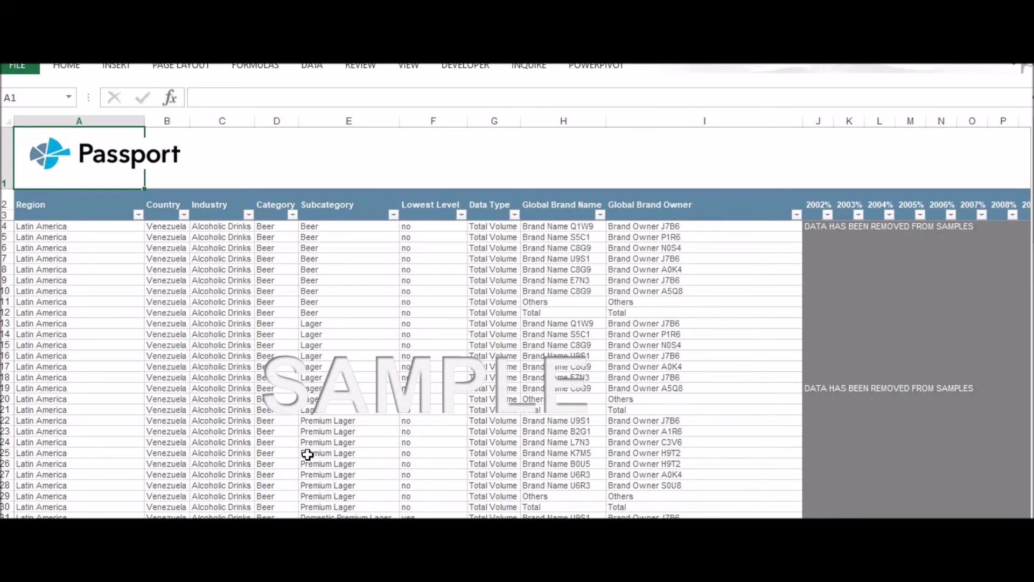
mouse_move(143, 223)
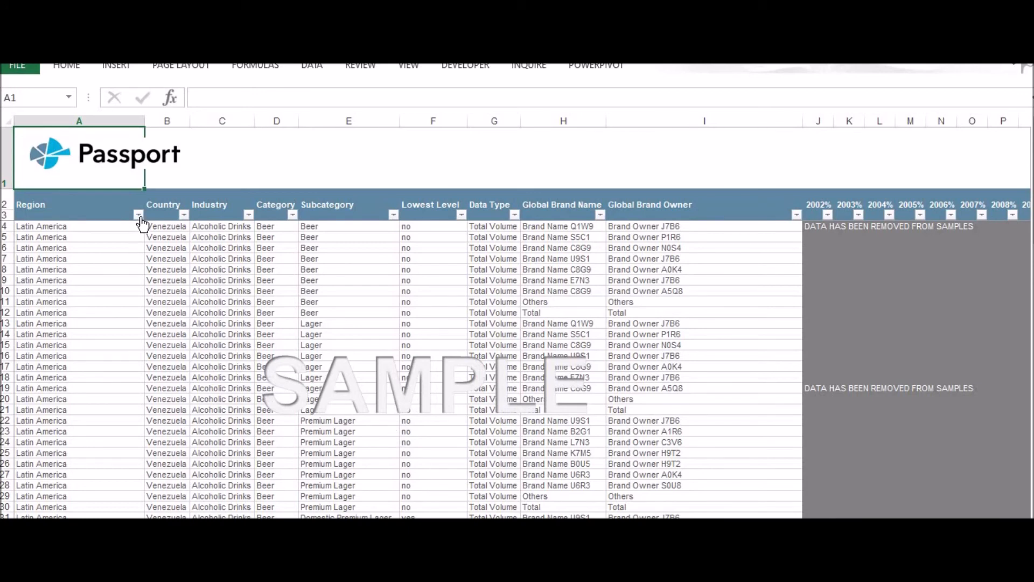
left_click(139, 215)
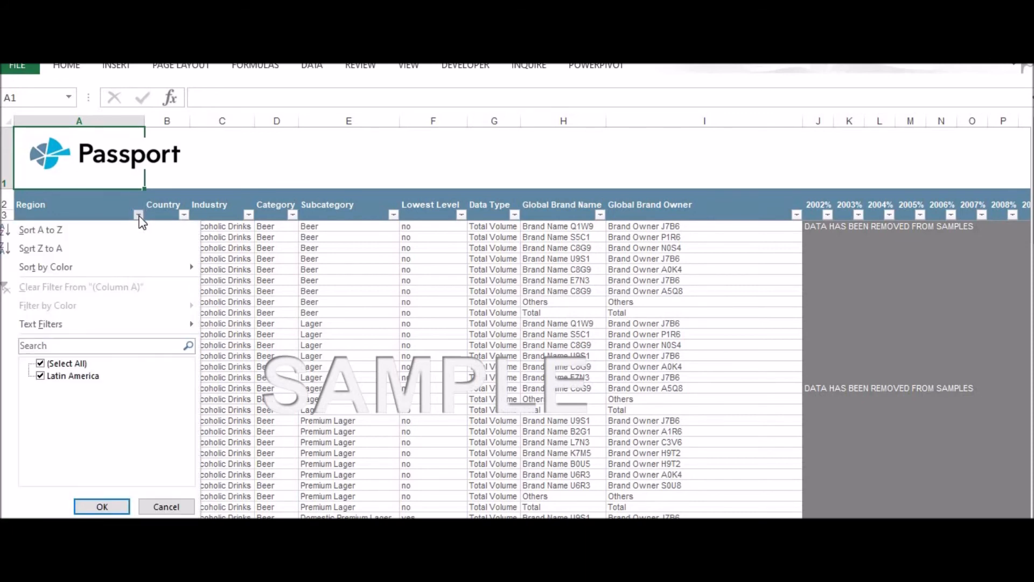
left_click(102, 507)
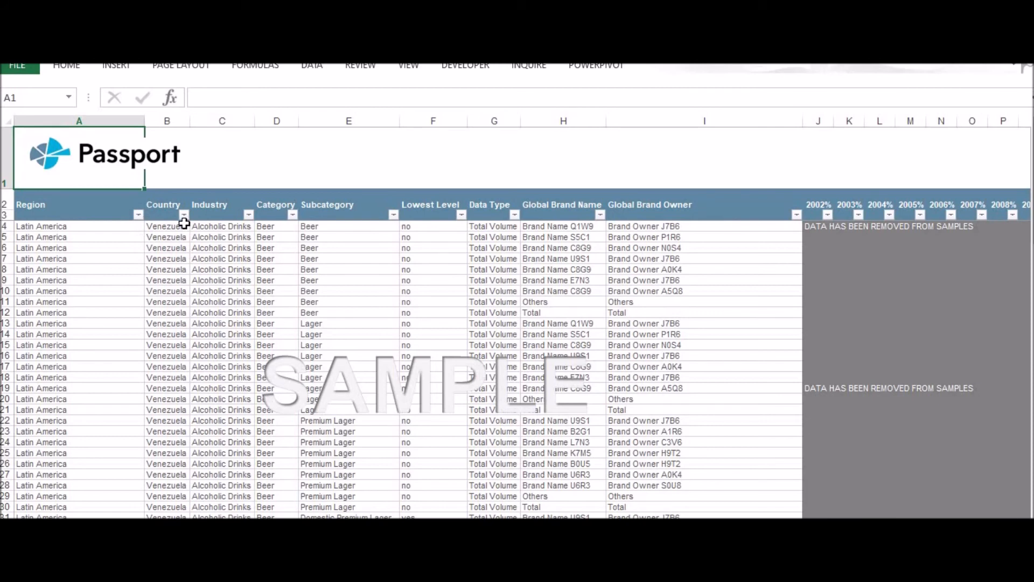
left_click(167, 226)
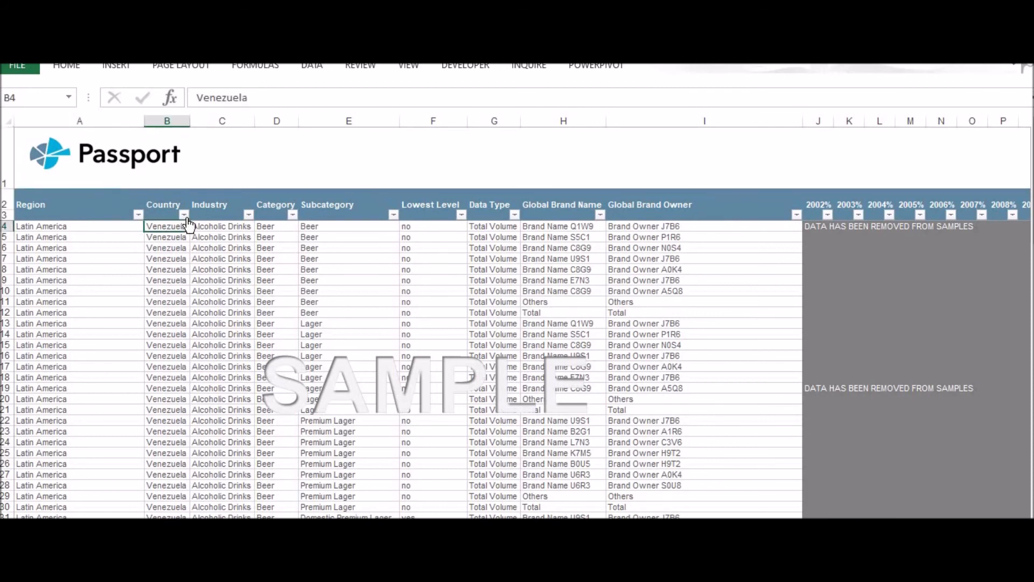
left_click(185, 215)
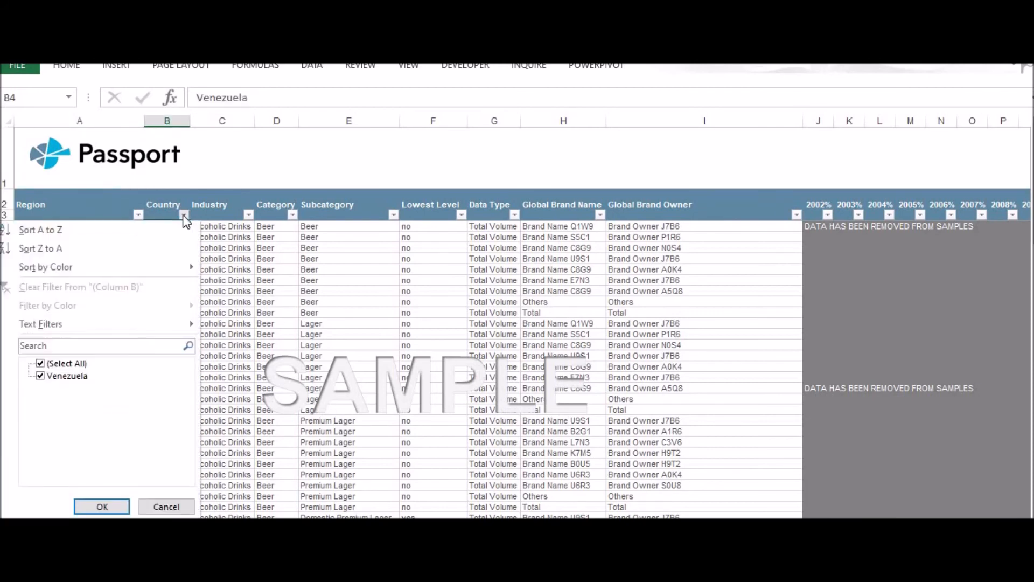
left_click(101, 506)
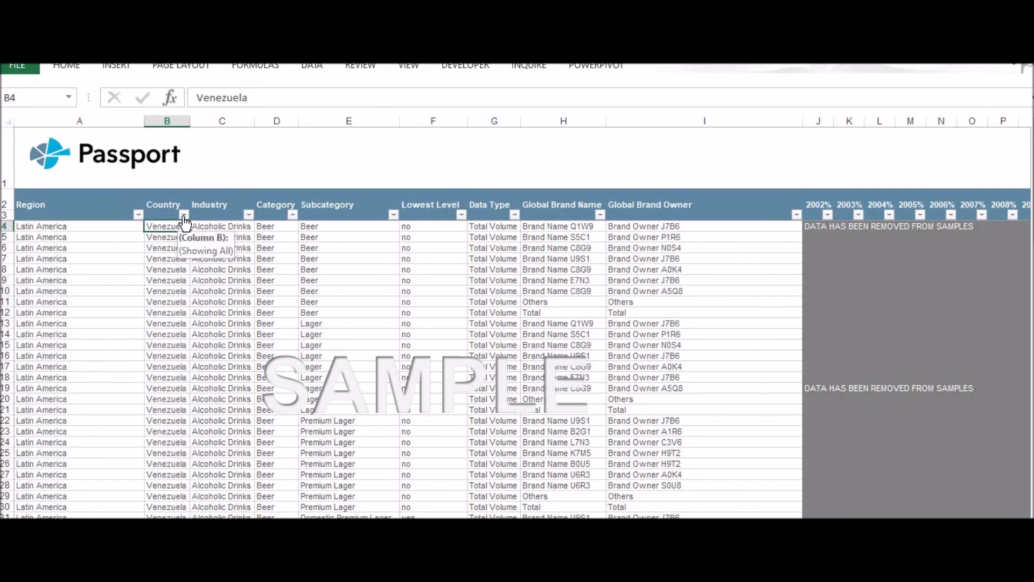
mouse_move(289, 221)
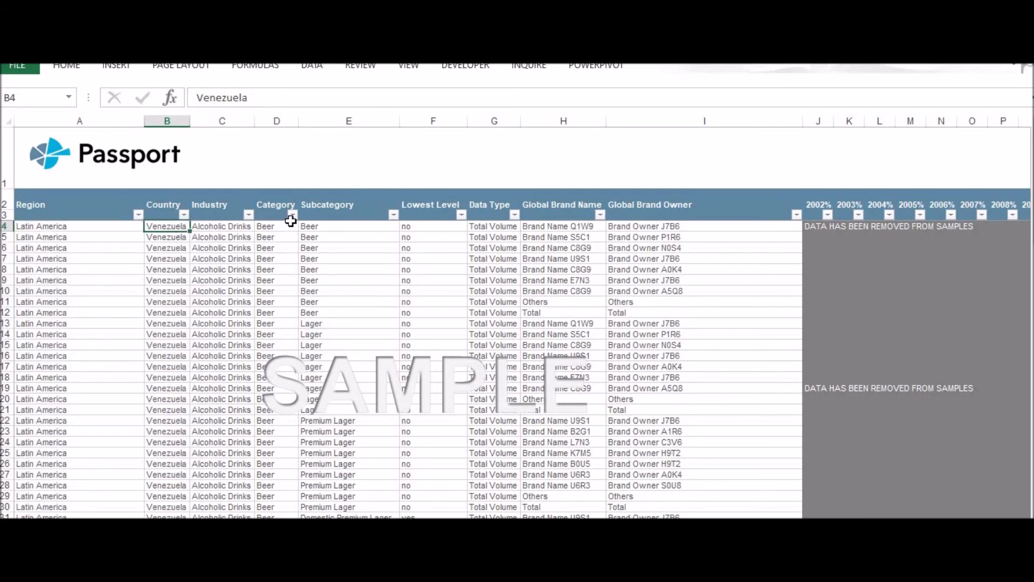
left_click(276, 225)
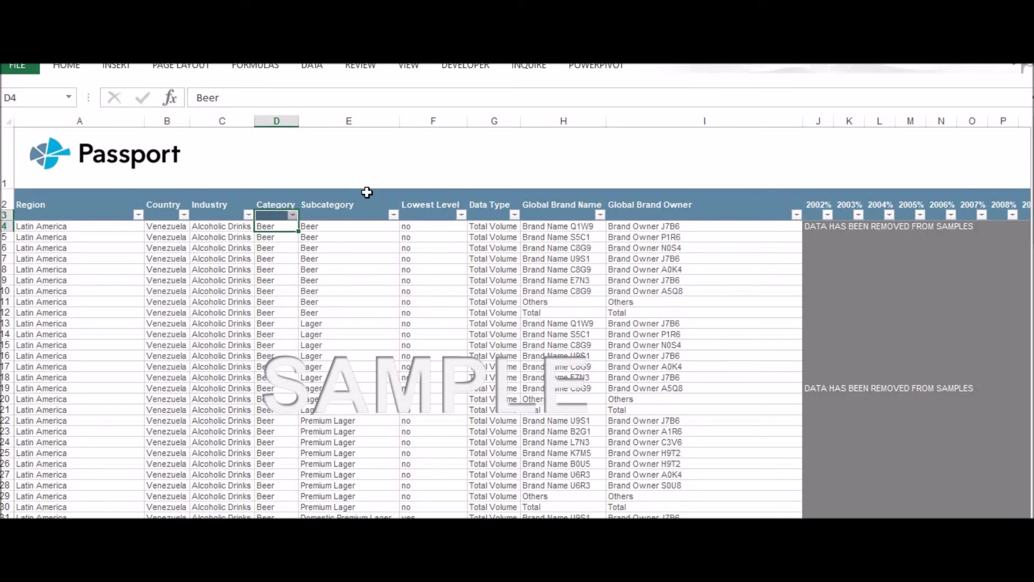
mouse_move(986, 75)
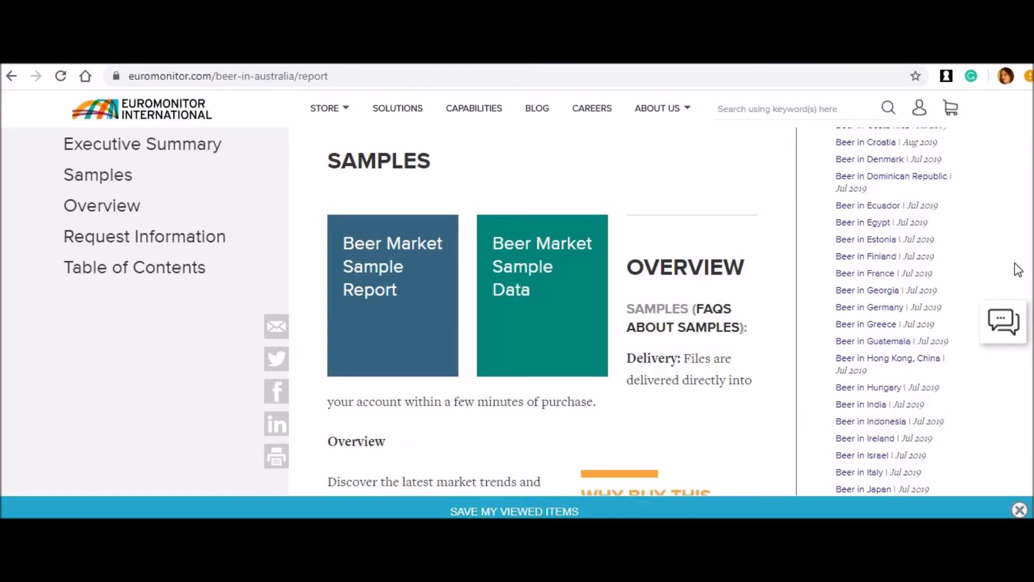
mouse_move(1029, 192)
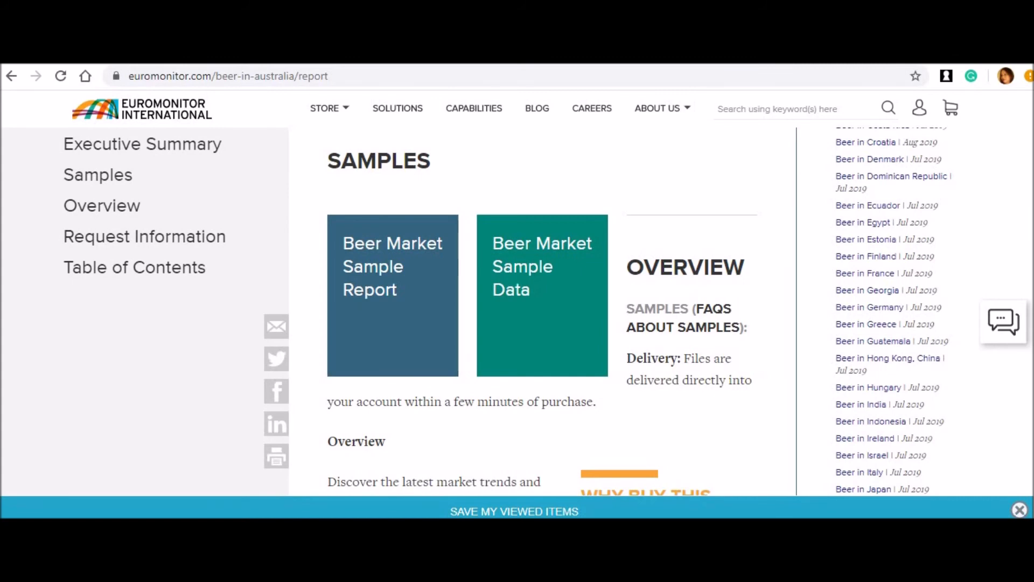
- Step through the Beer in Australia page from Executive Summary down to the Request Information section
scroll("down", 3)
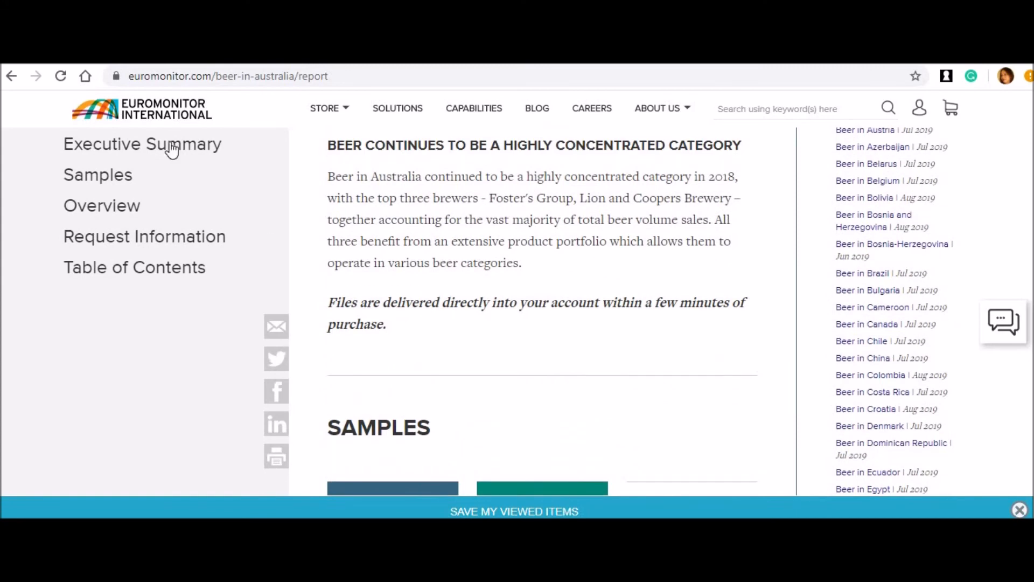
left_click(142, 143)
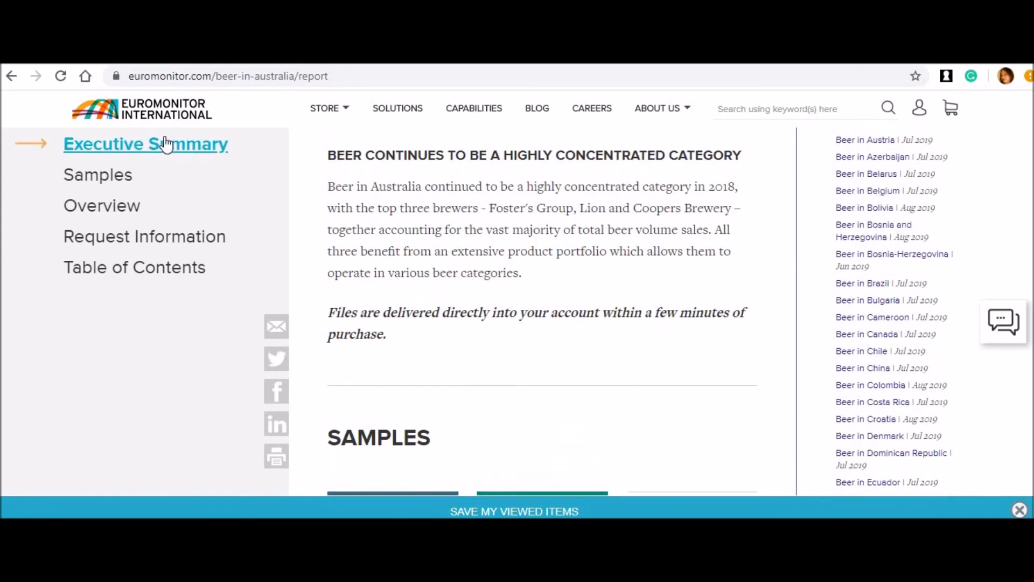
scroll("down", 3)
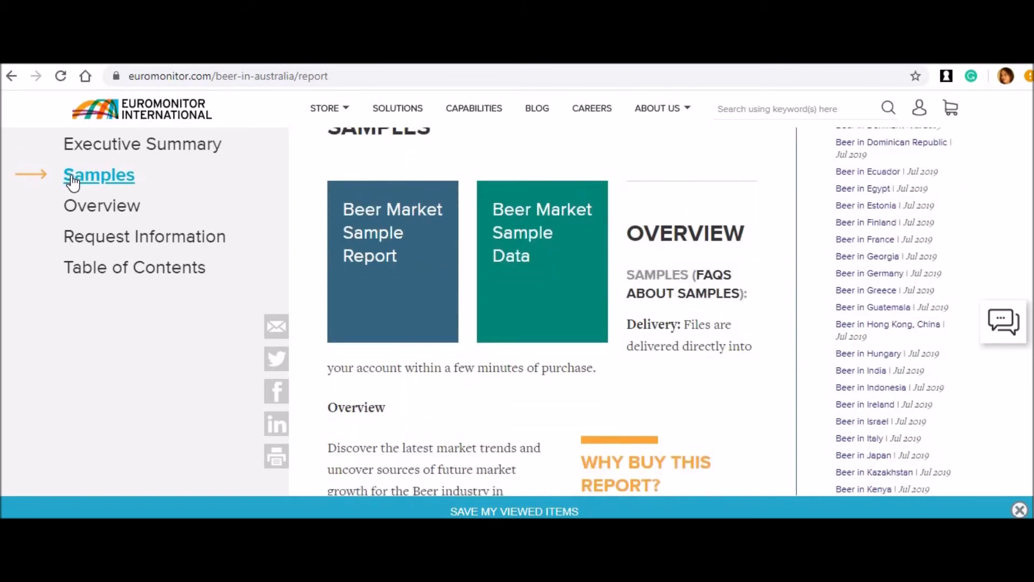
mouse_move(101, 205)
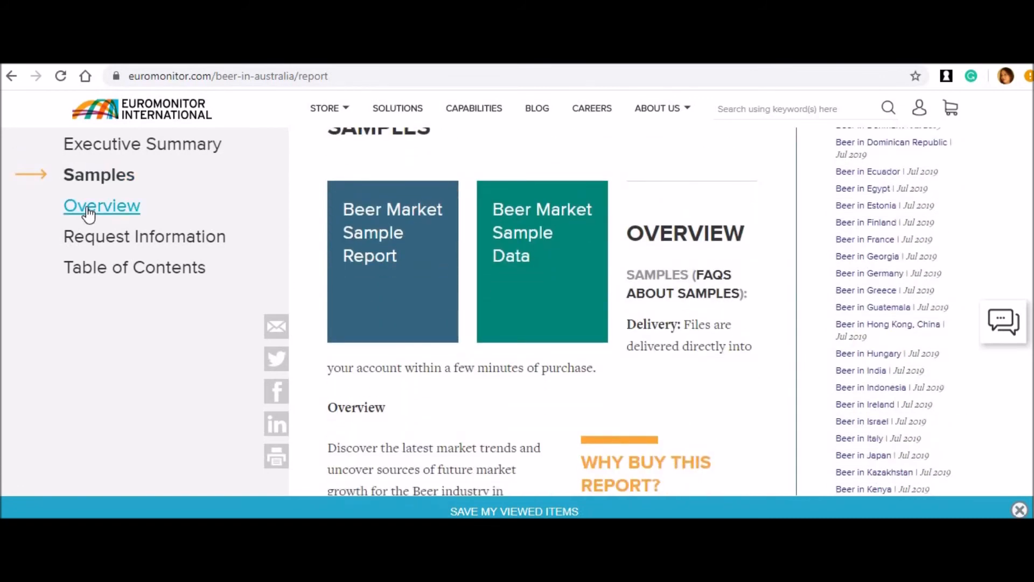
scroll("down", 3)
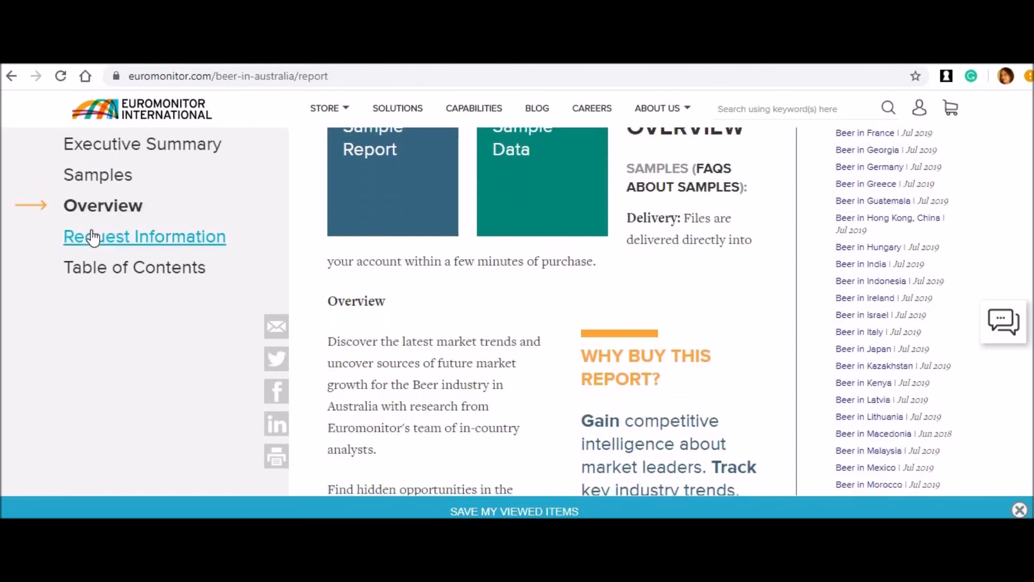
left_click(143, 236)
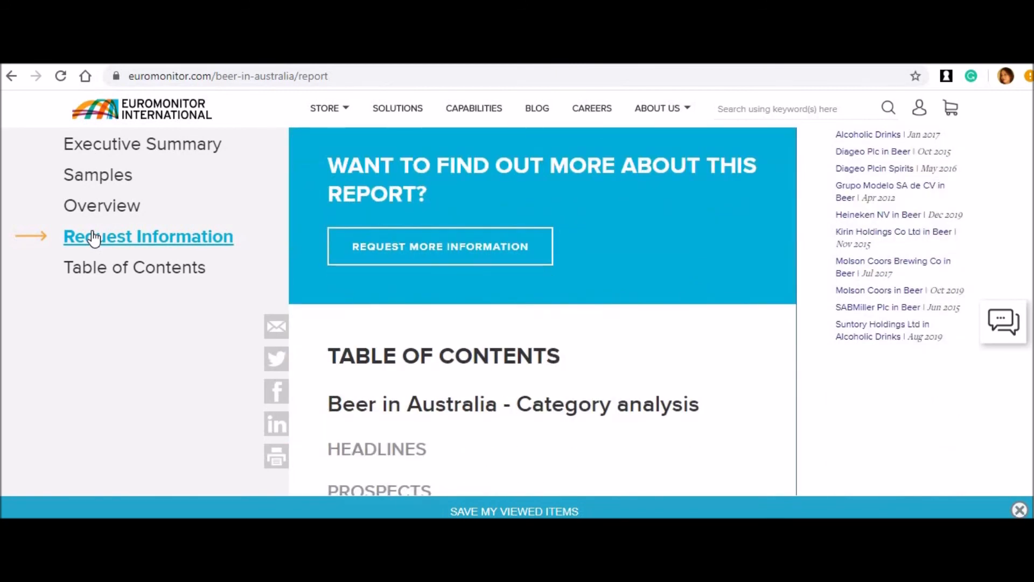
mouse_move(128, 290)
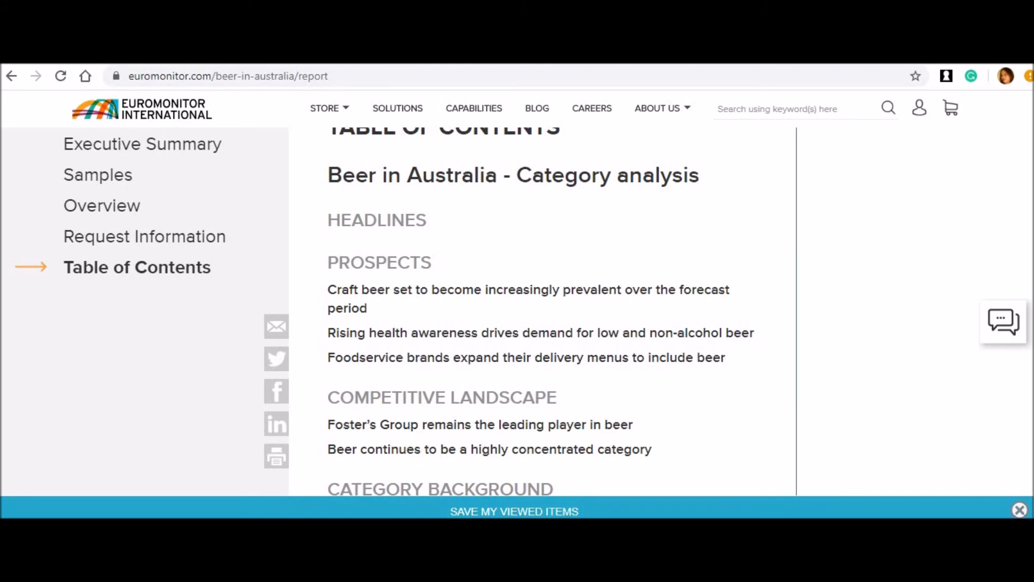
mouse_move(638, 224)
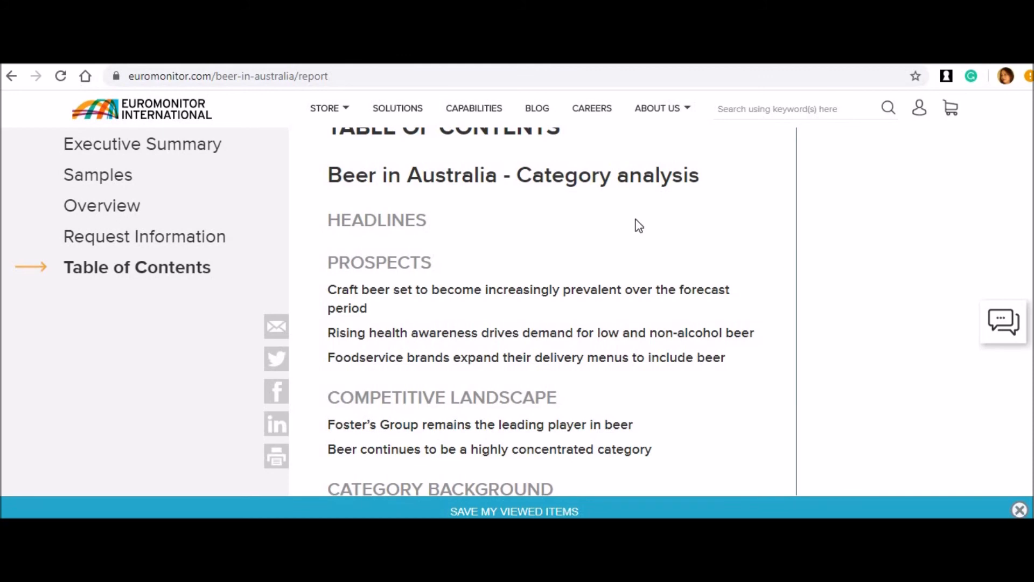
mouse_move(938, 360)
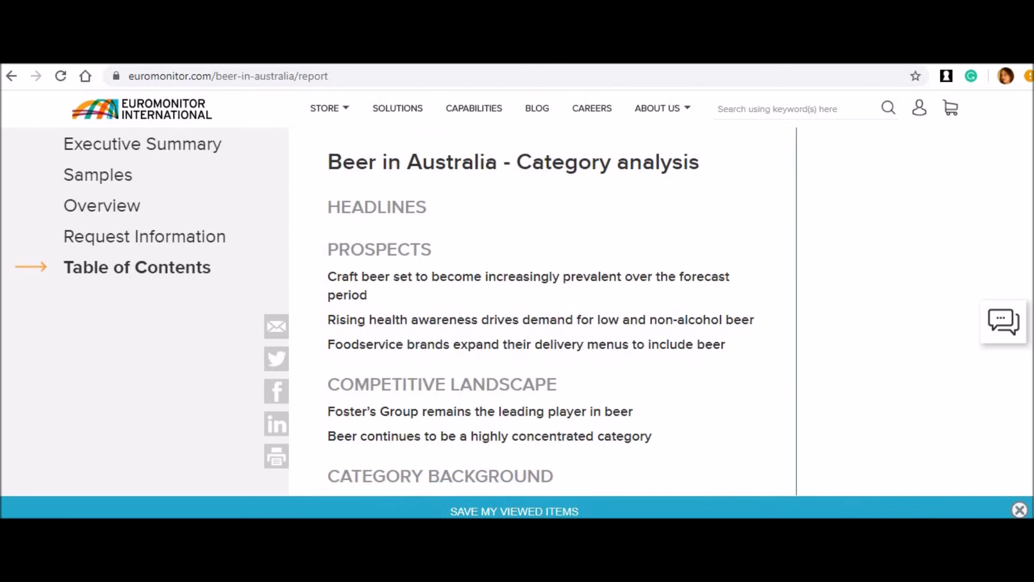
- Read the table of contents down through Table 16 category data and the reasons-to-buy list
scroll("down", 3)
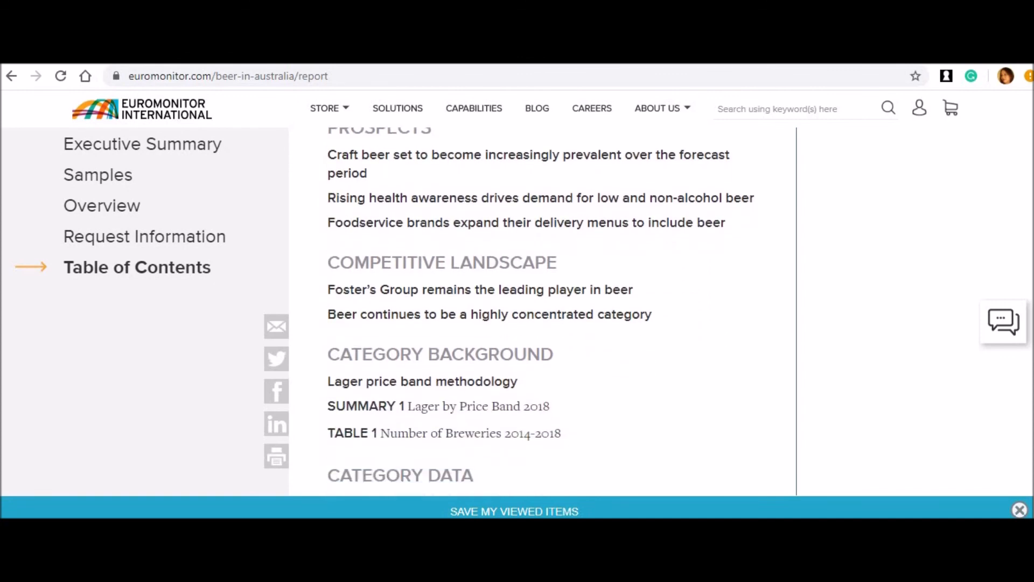
scroll("down", 3)
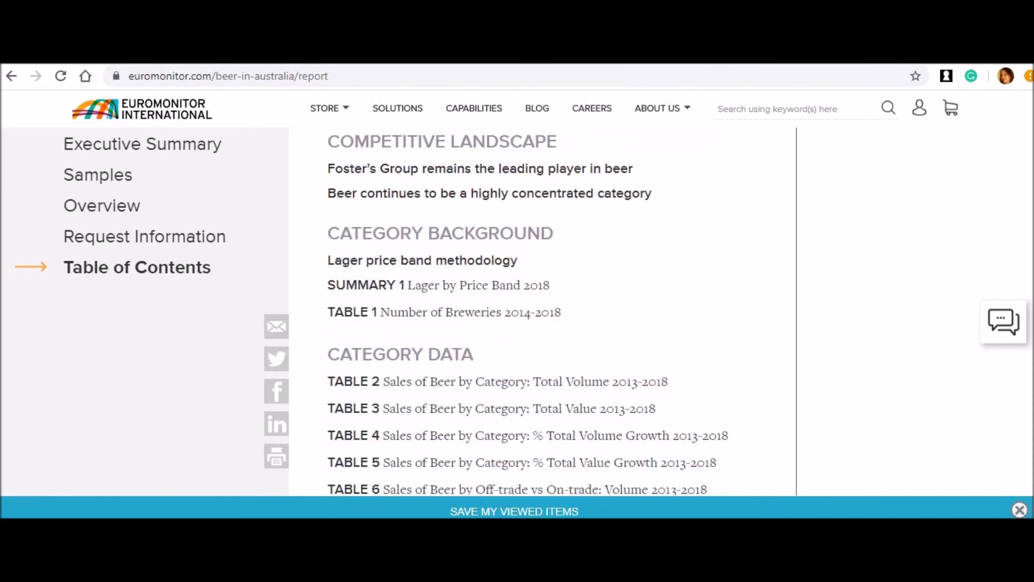
scroll("down", 3)
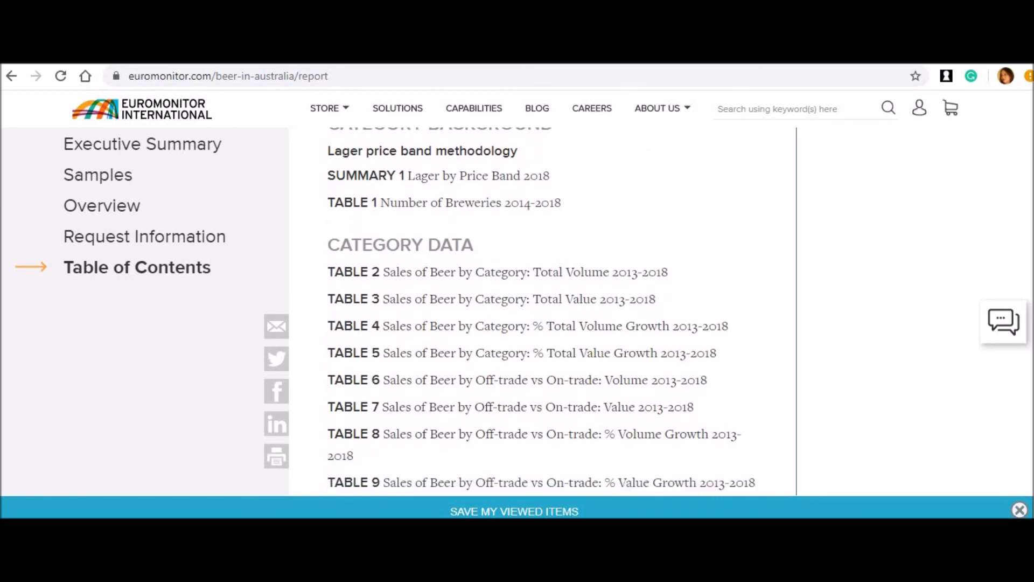
scroll("down", 3)
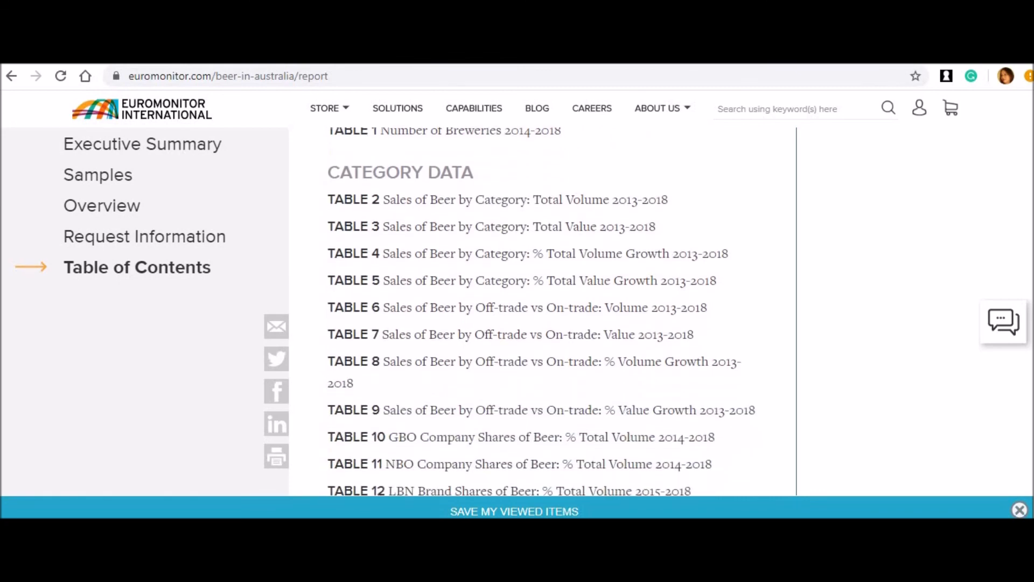
scroll("down", 3)
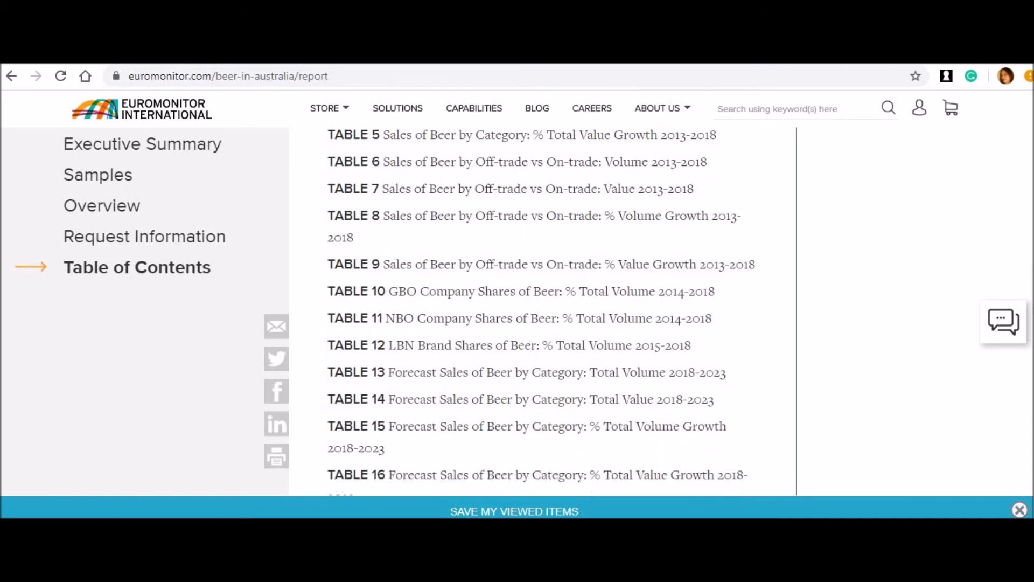
scroll("down", 3)
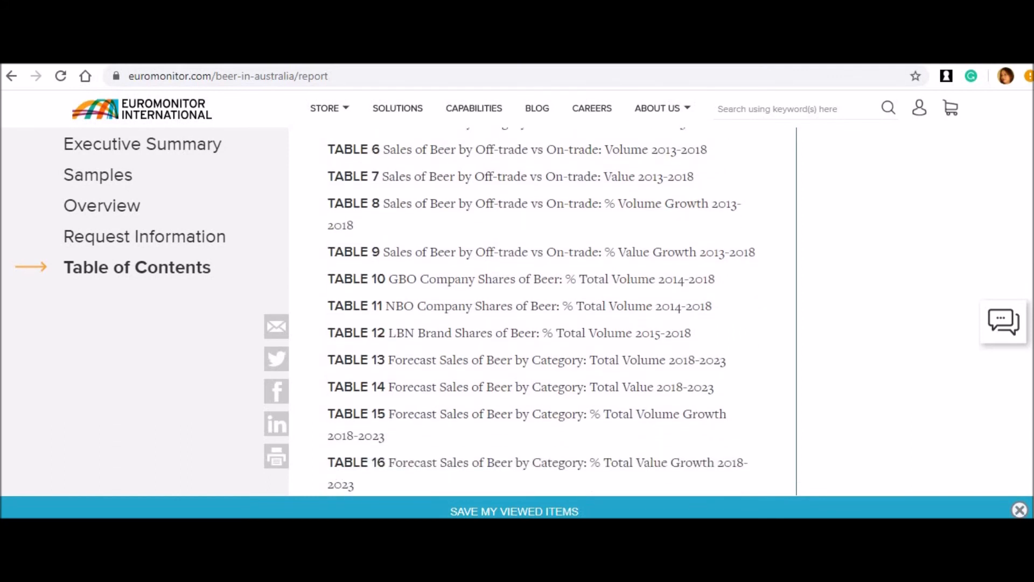
scroll("down", 3)
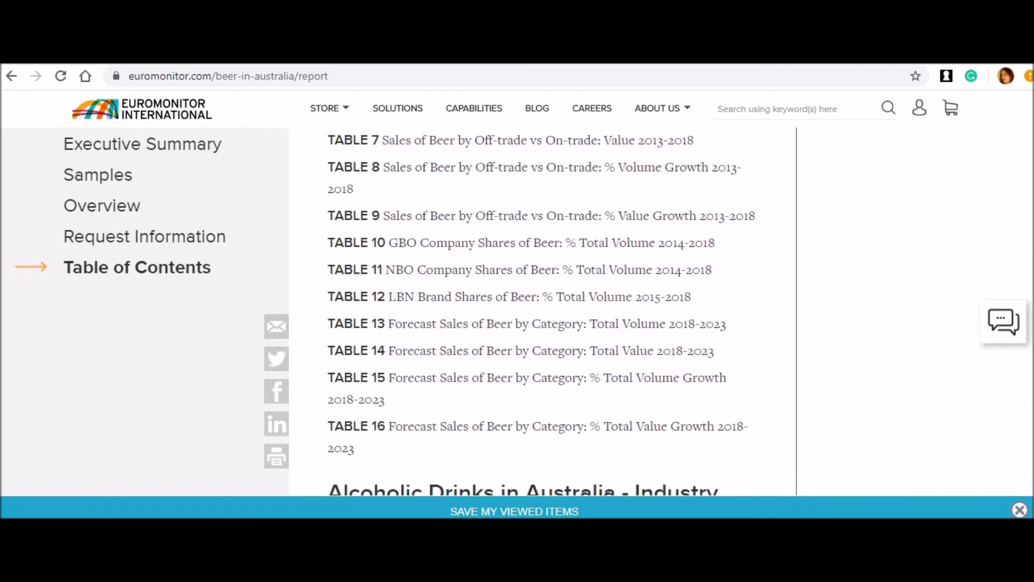
scroll("down", 3)
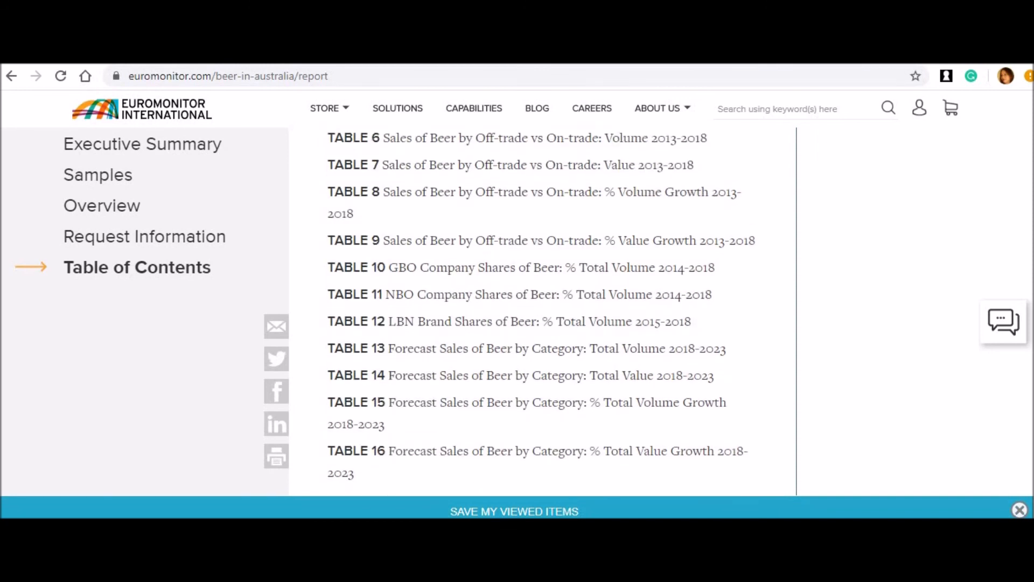
scroll("up", 3)
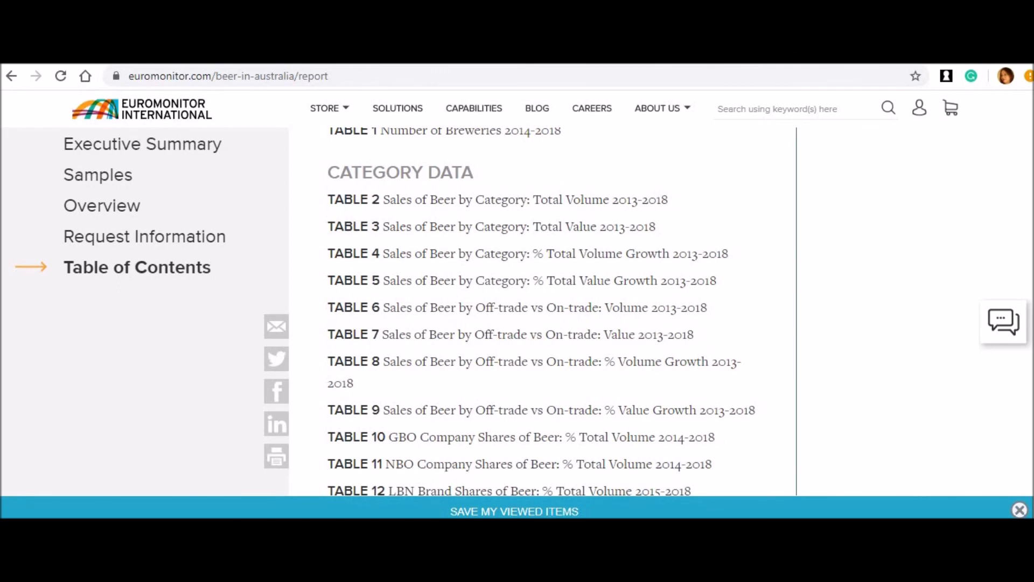
scroll("down", 3)
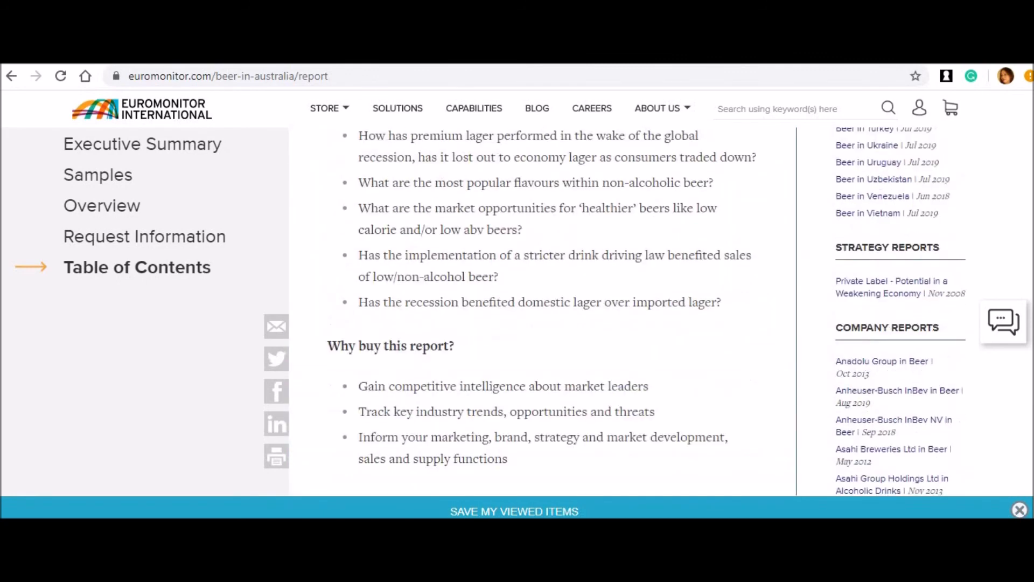
- Scroll the report page back toward its July 2019 title and US$990 price
scroll("down", 3)
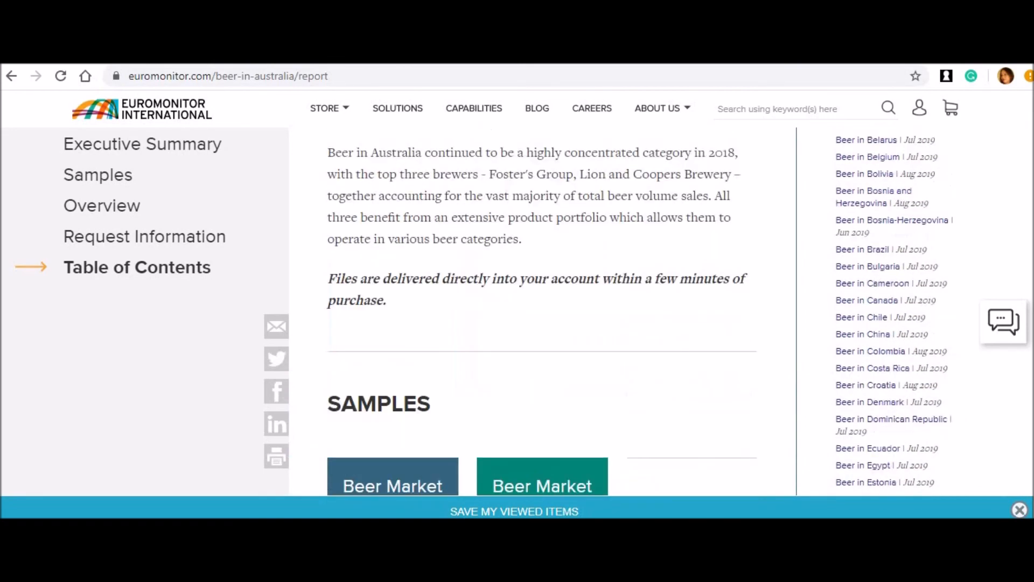
scroll("down", 3)
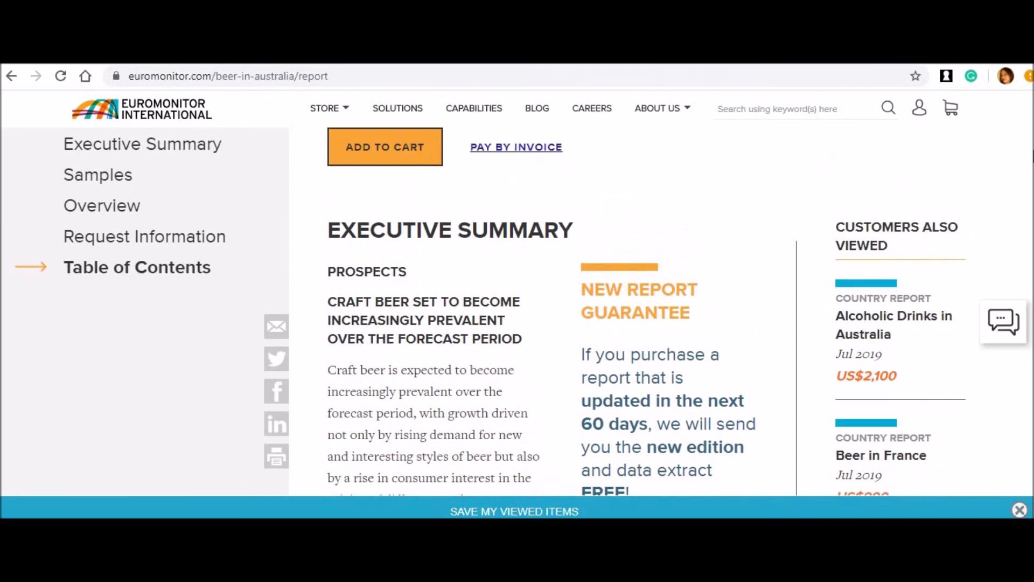
scroll("up", 3)
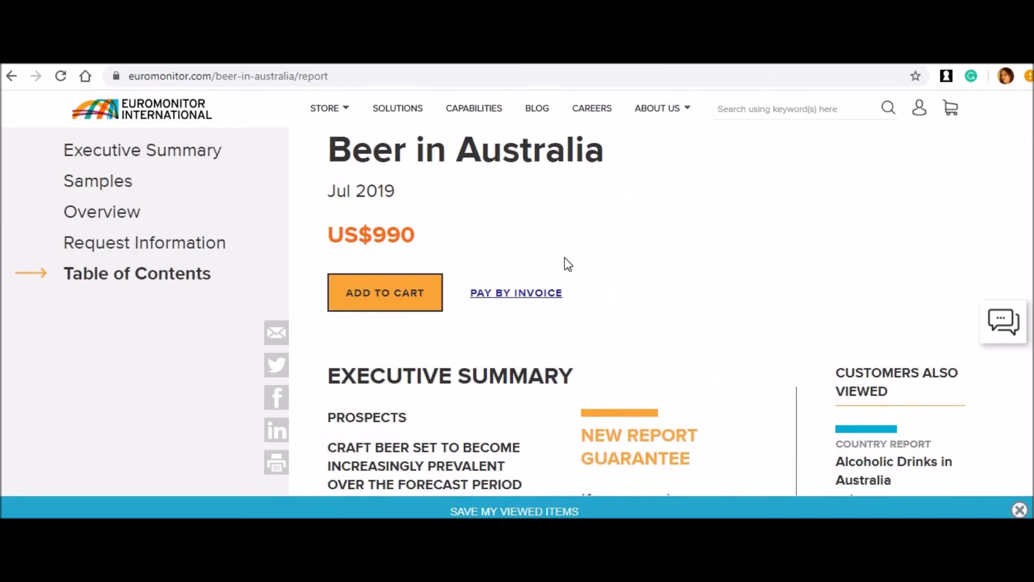